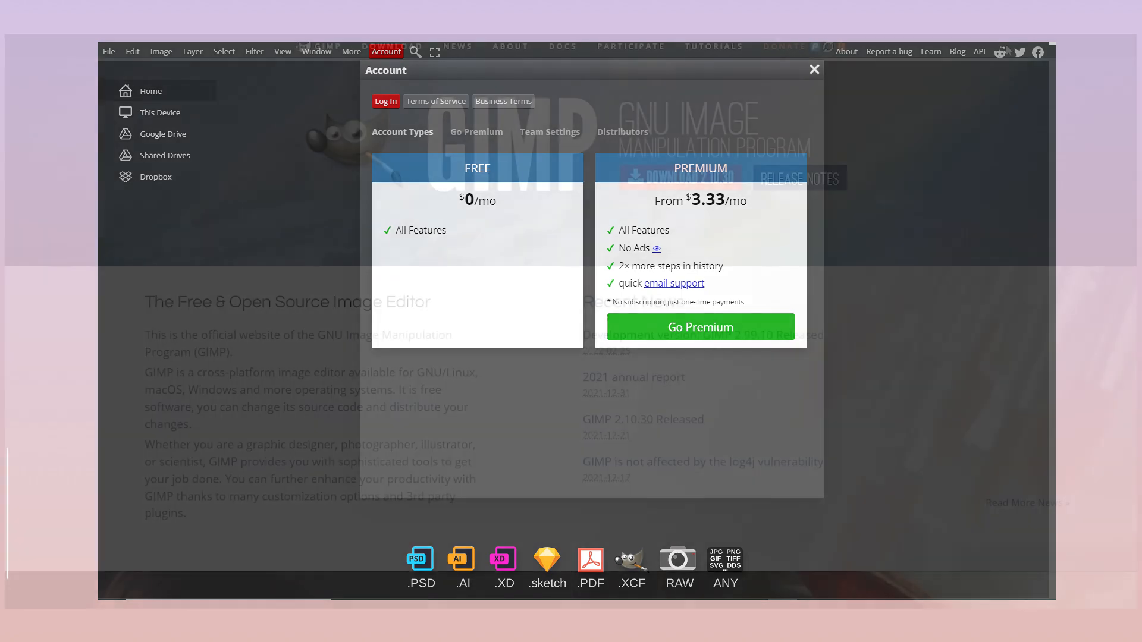
Browse the GIMP homepage and show the Microsoft Windows downloads for GIMP 2.10.30
left_click(814, 69)
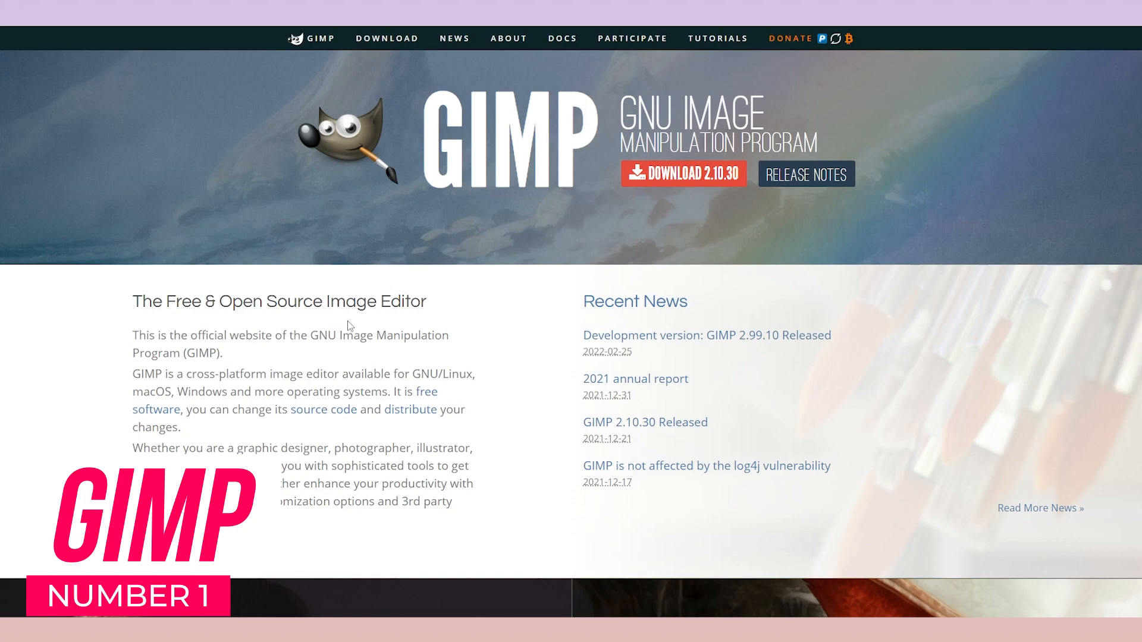
scroll("down", 3)
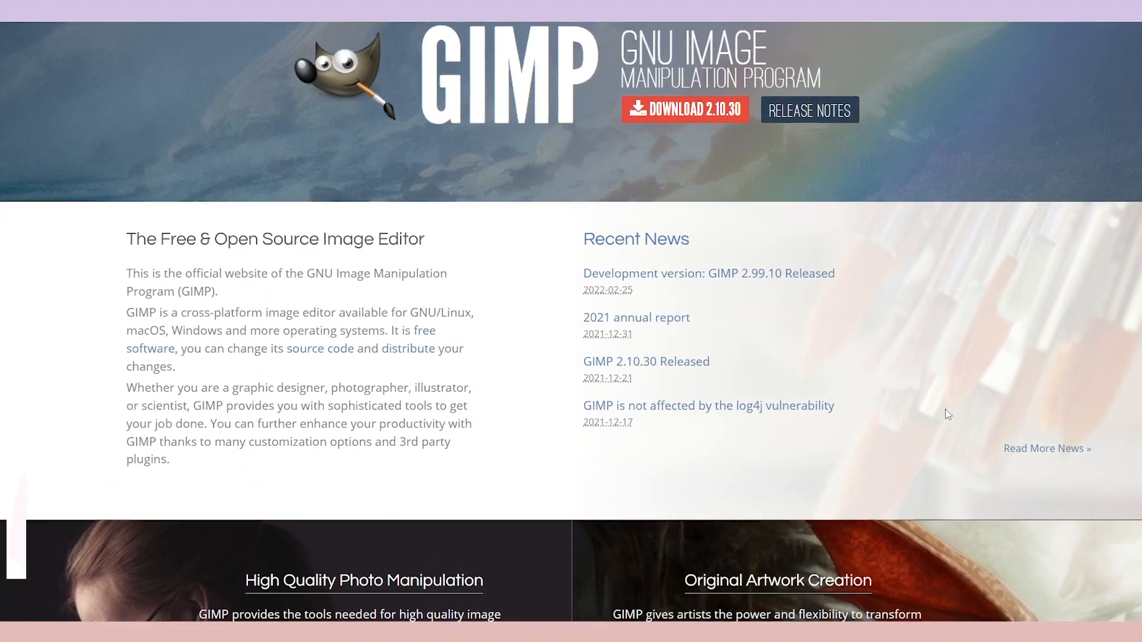
scroll("down", 3)
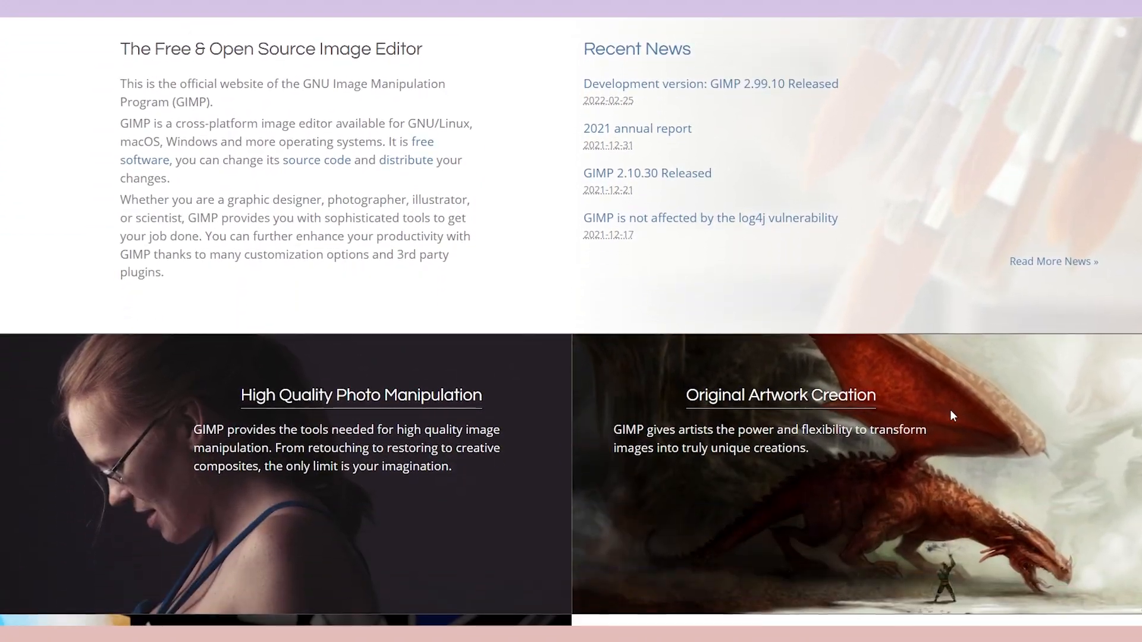
scroll("down", 3)
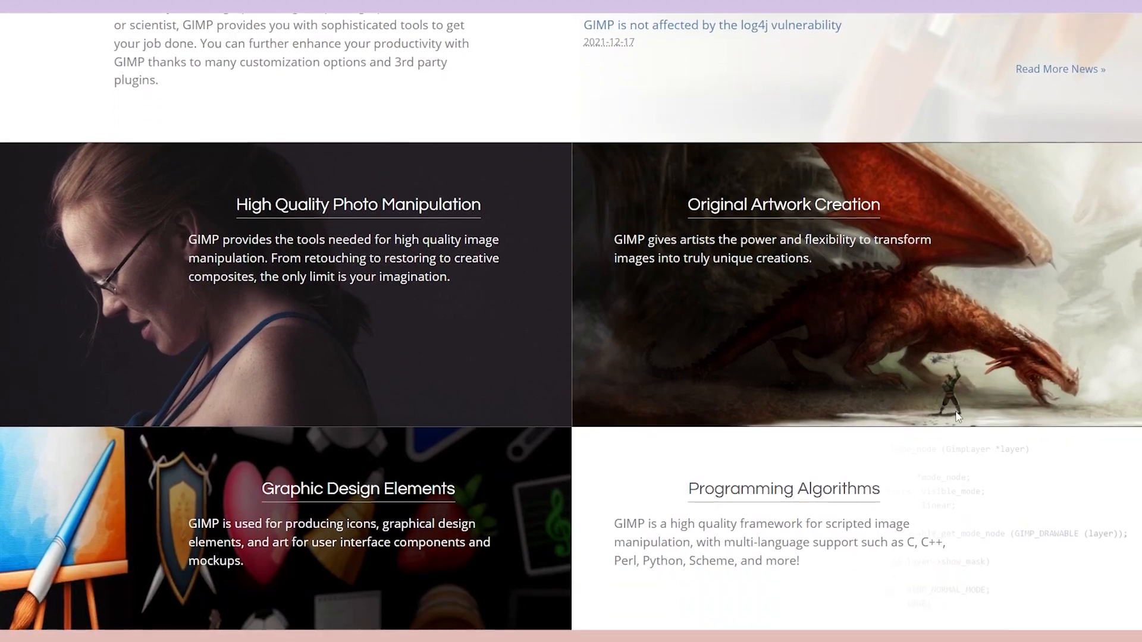
scroll("down", 3)
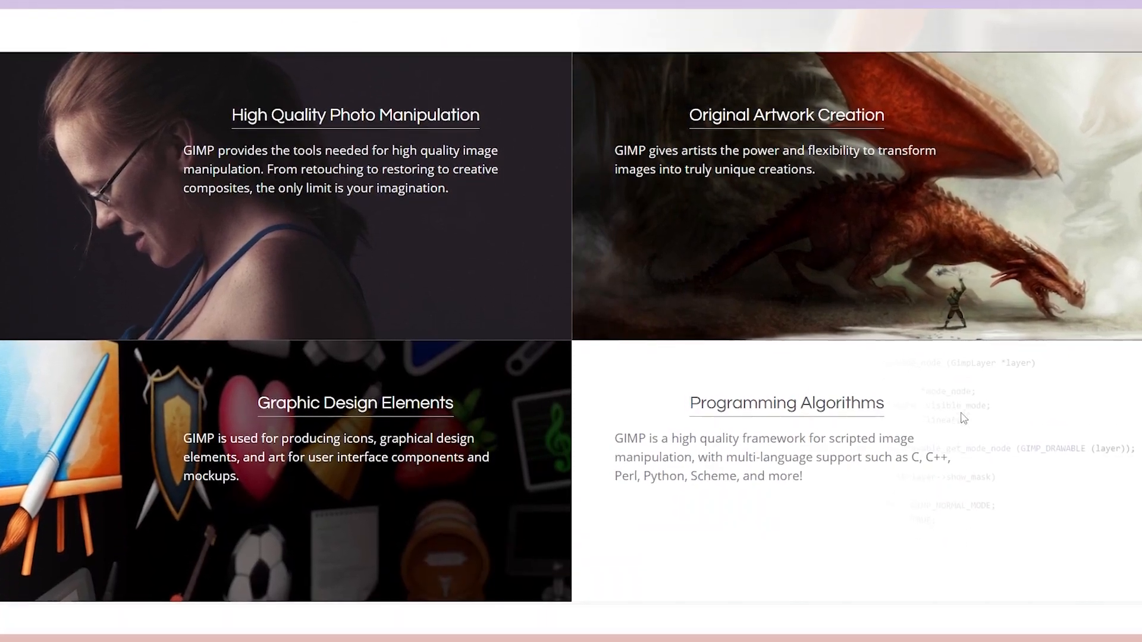
scroll("down", 3)
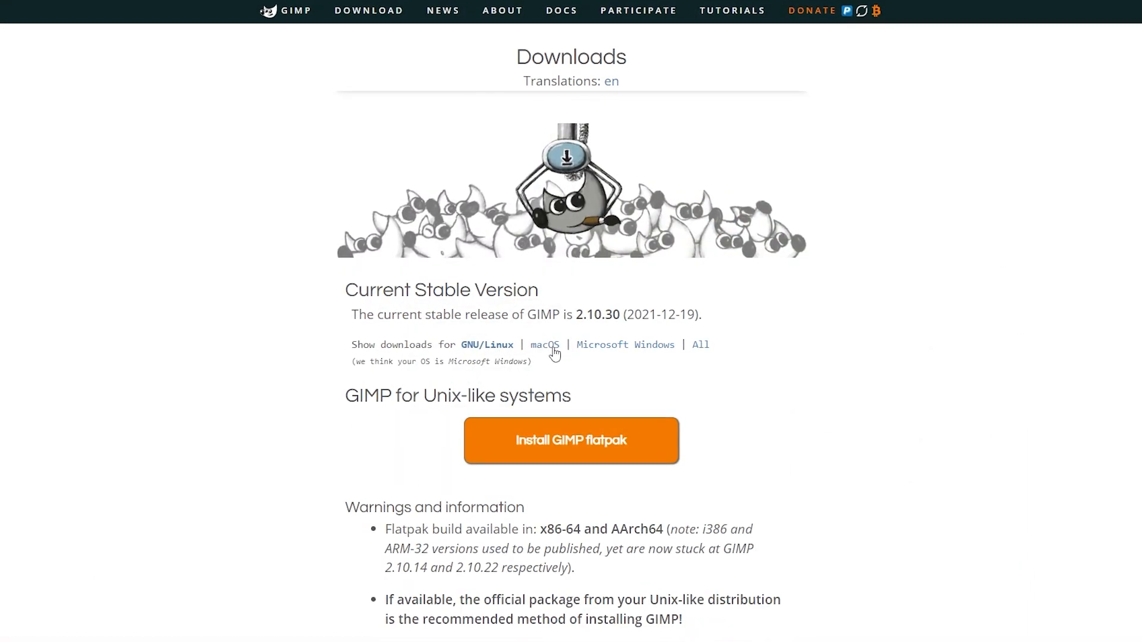
left_click(626, 345)
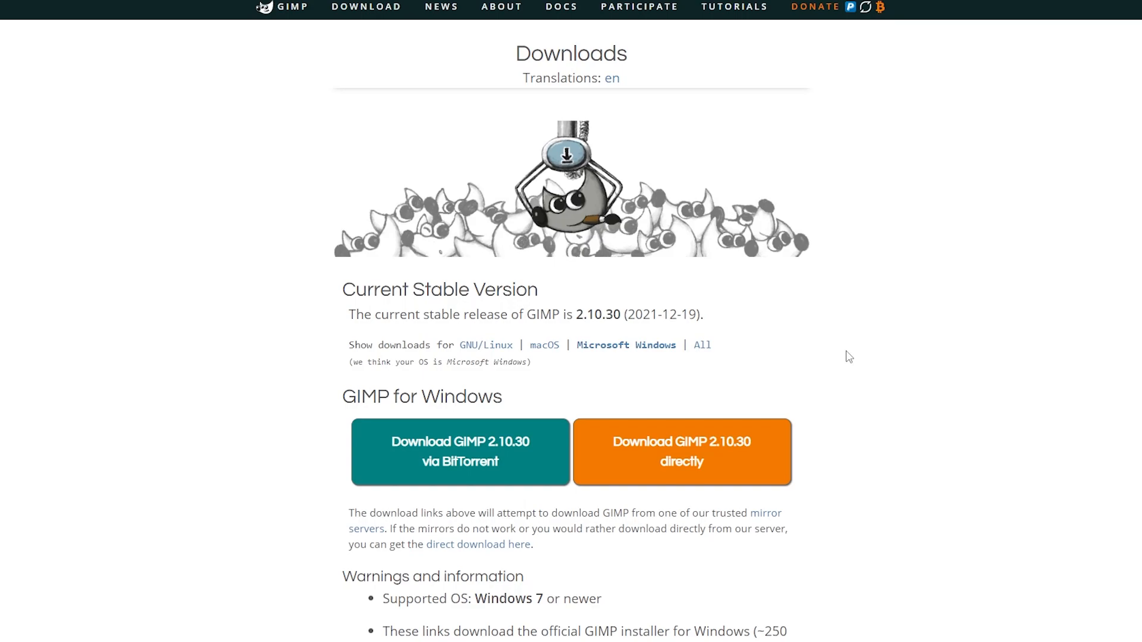
left_click(683, 631)
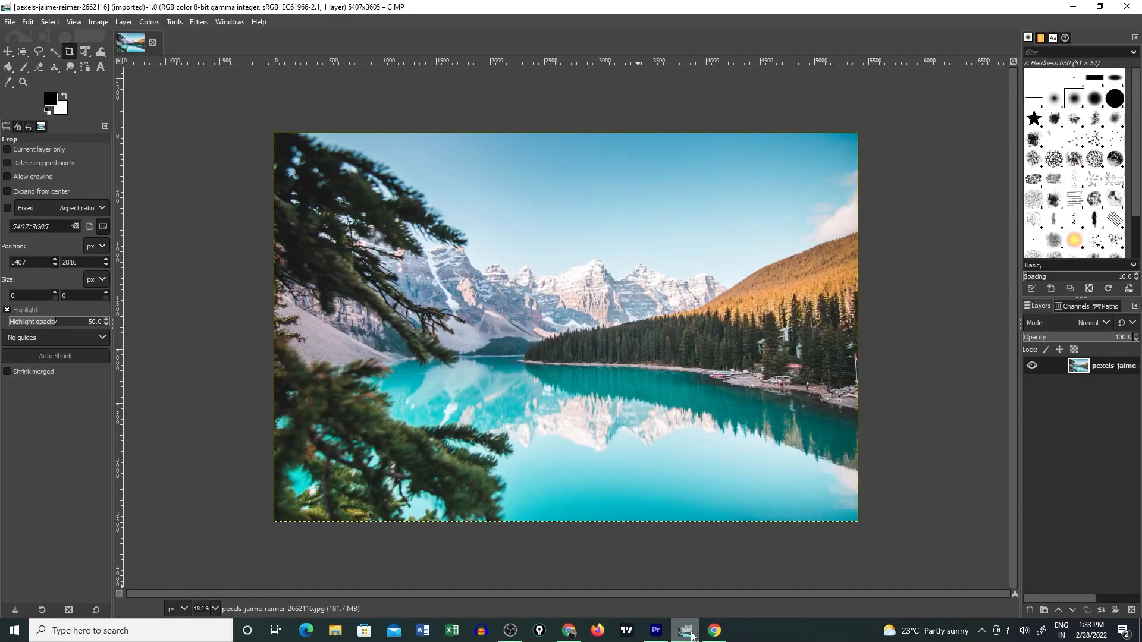
mouse_move(164, 274)
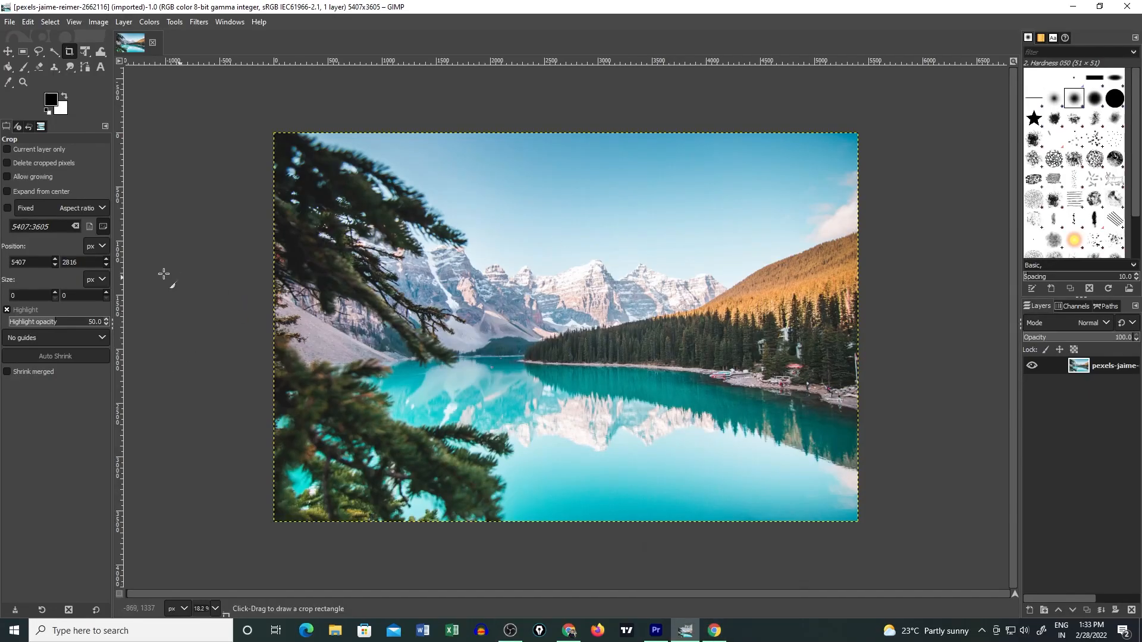
mouse_move(9, 51)
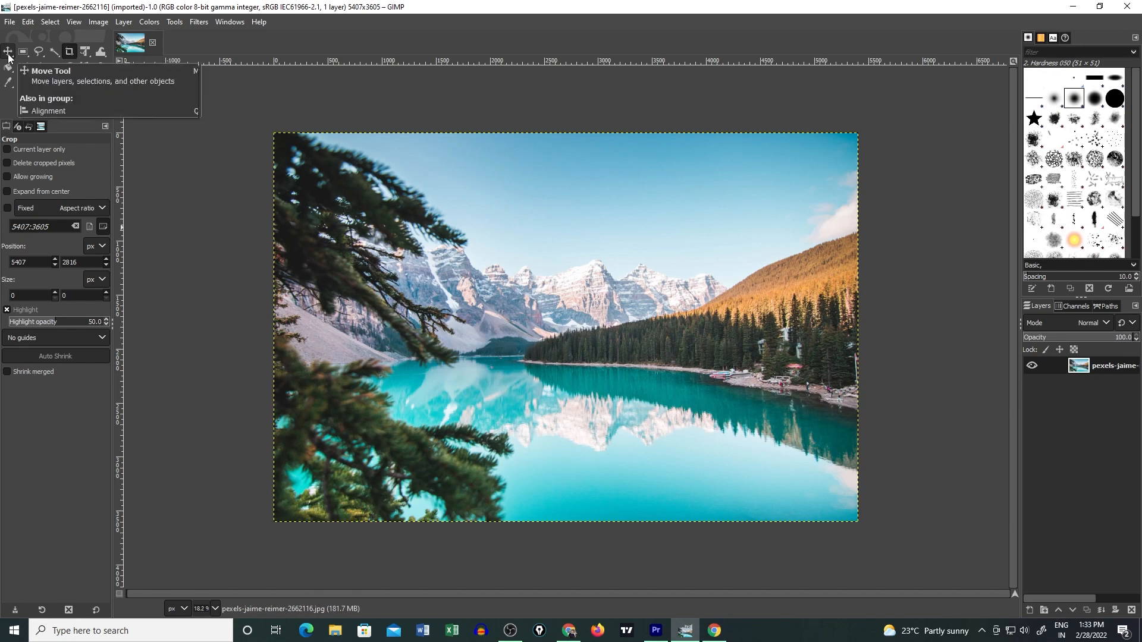
mouse_move(38, 51)
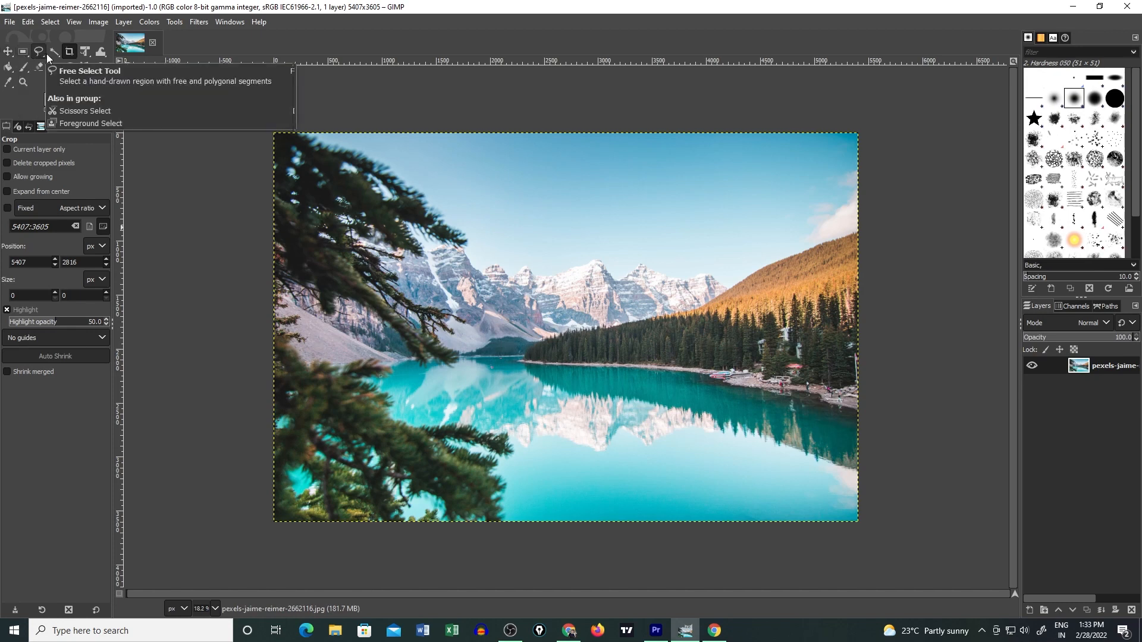
mouse_move(87, 52)
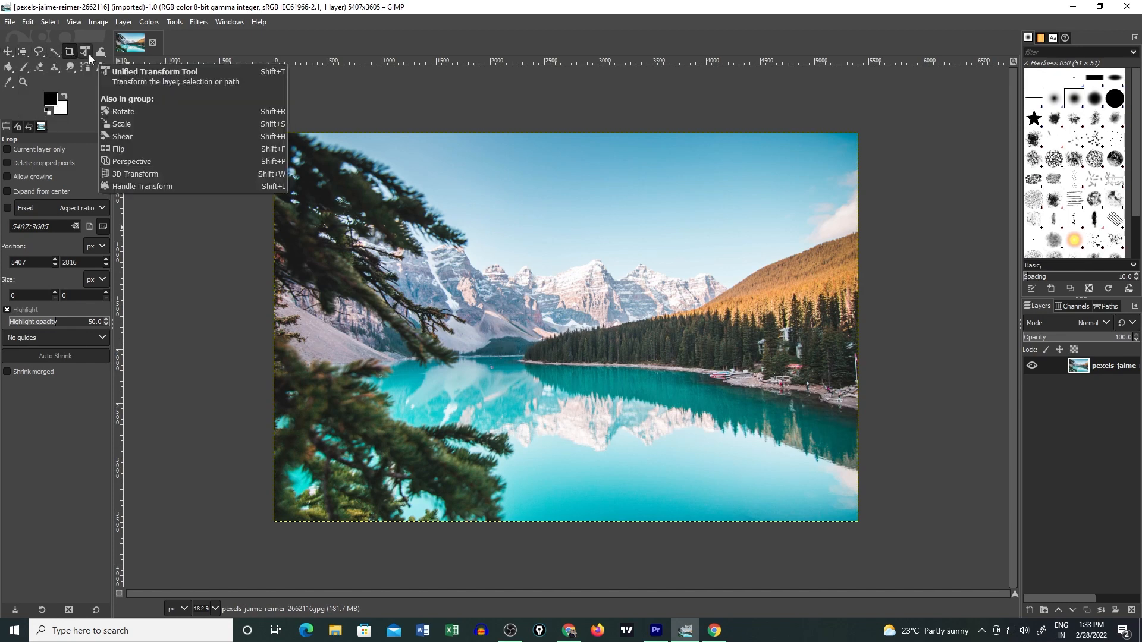
mouse_move(100, 68)
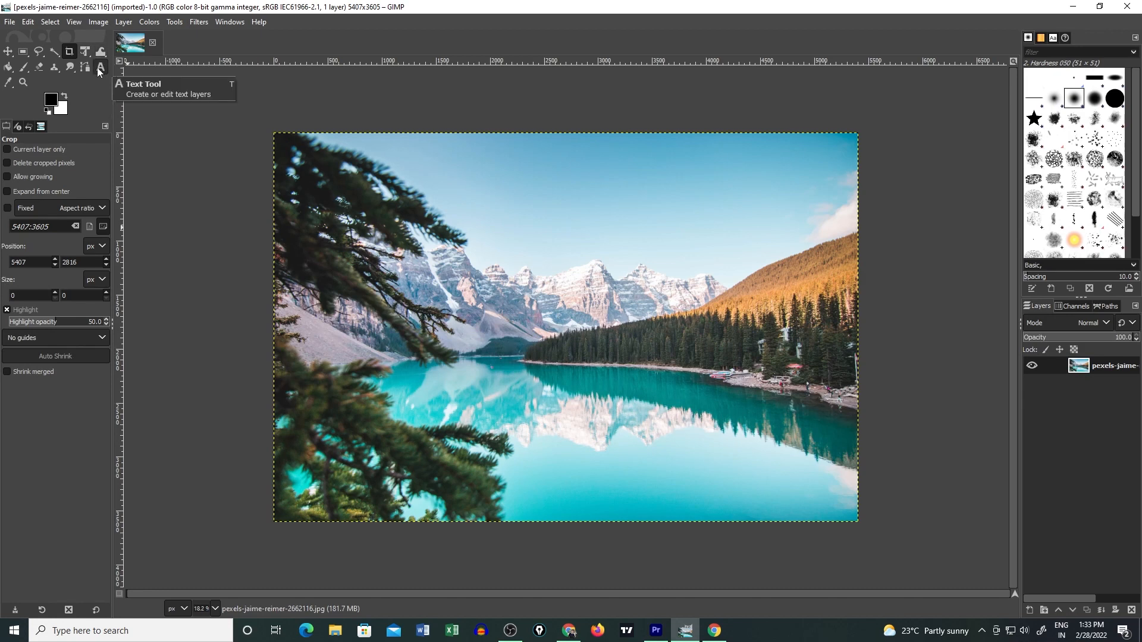
mouse_move(40, 25)
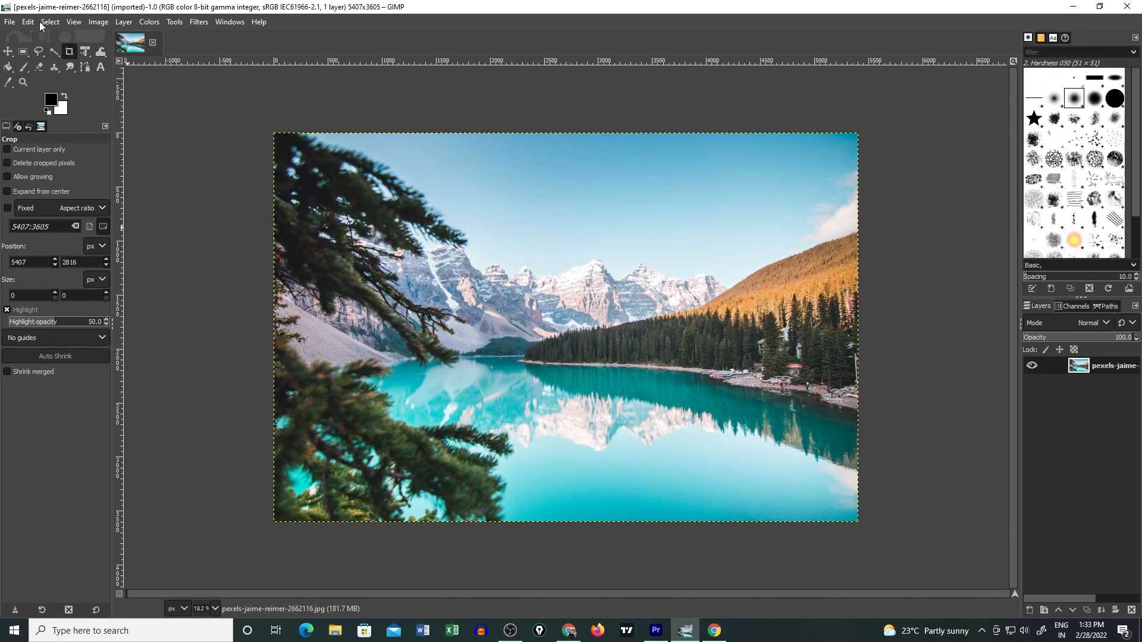
left_click(74, 22)
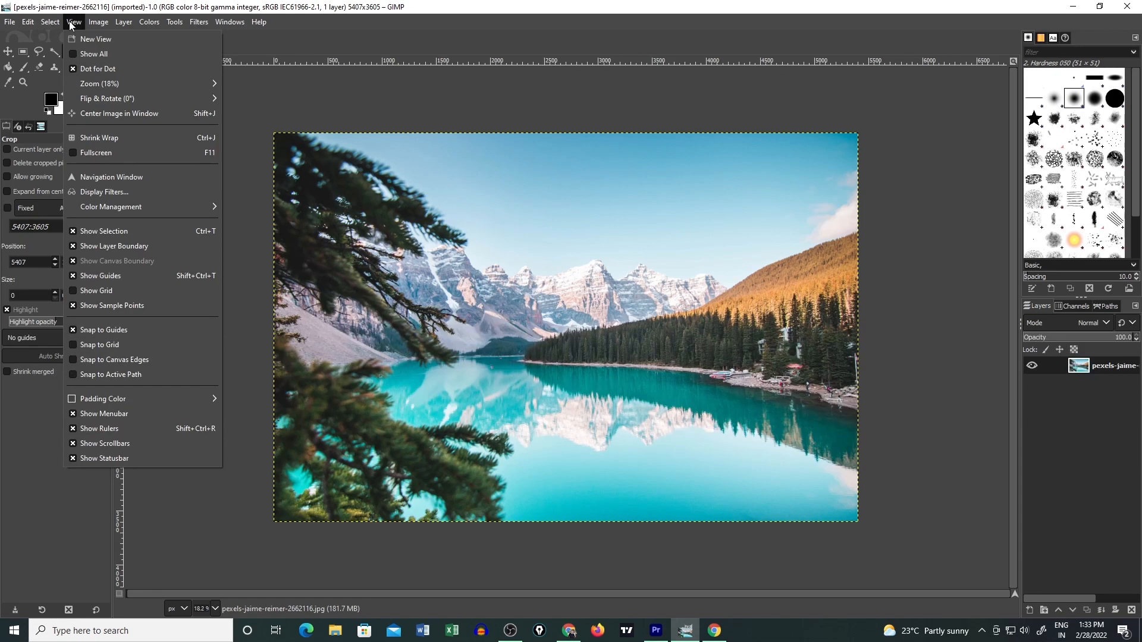
left_click(99, 21)
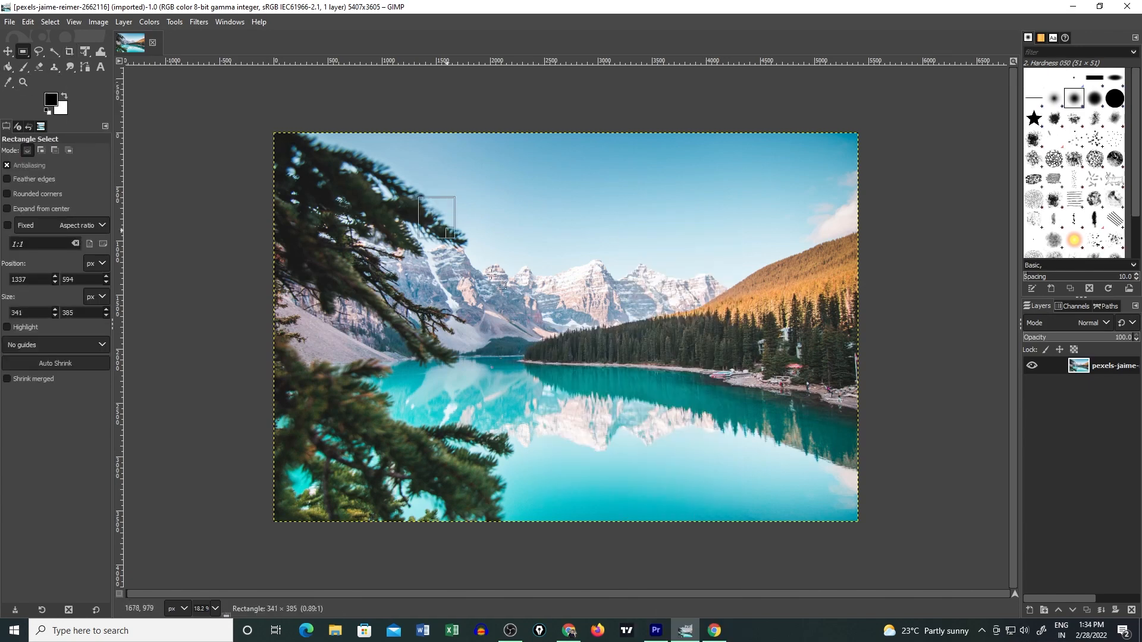
left_click(98, 21)
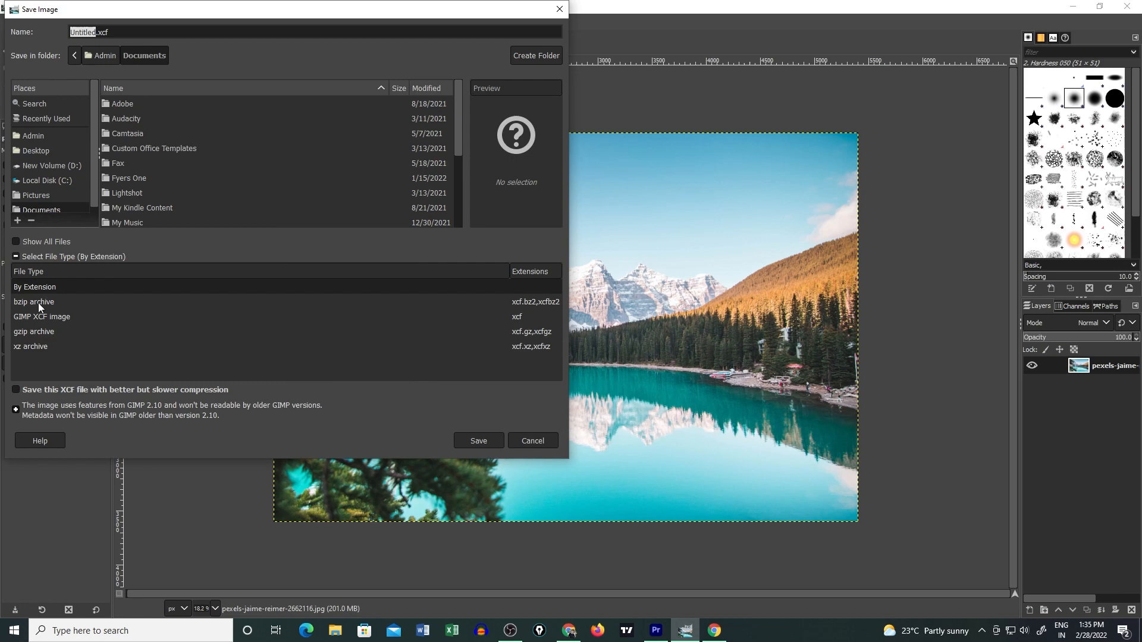
mouse_move(41, 335)
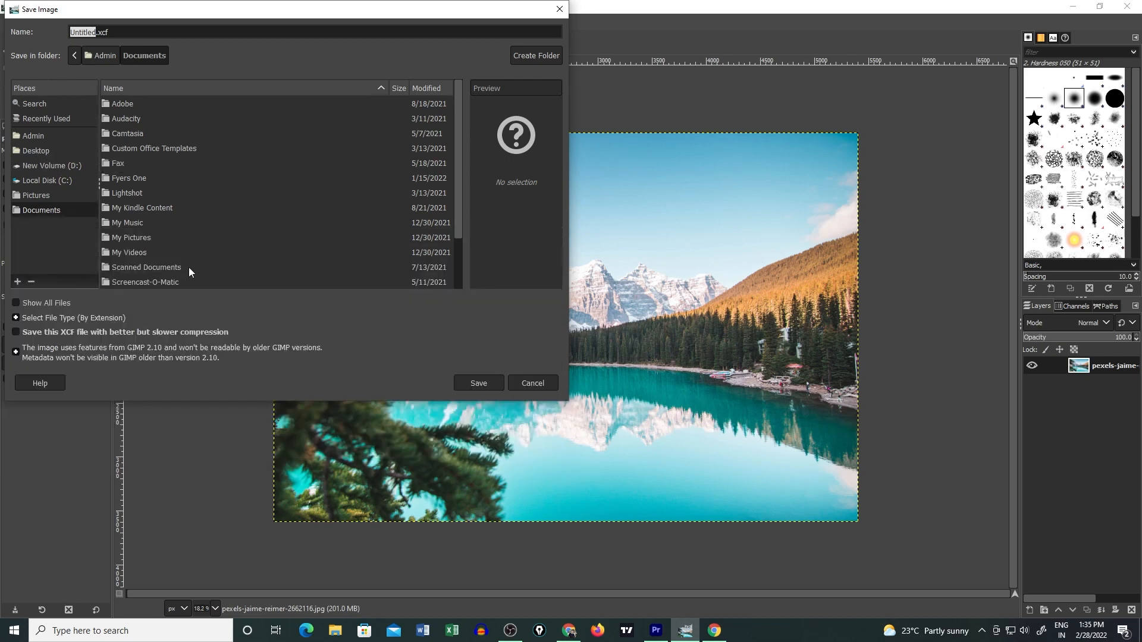
mouse_move(42, 103)
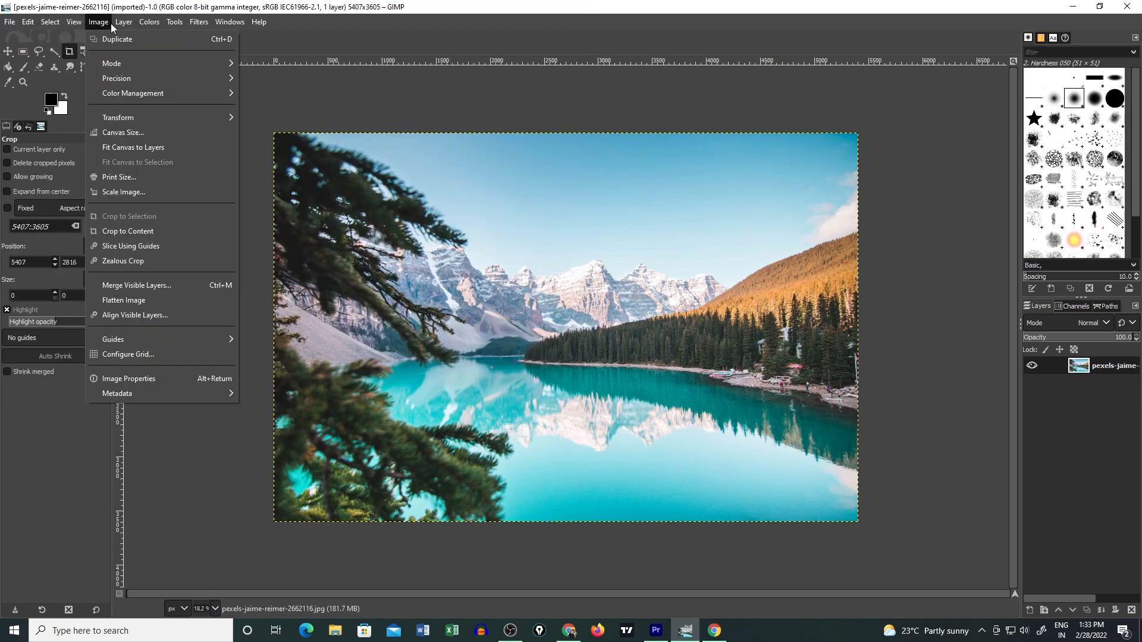
left_click(149, 21)
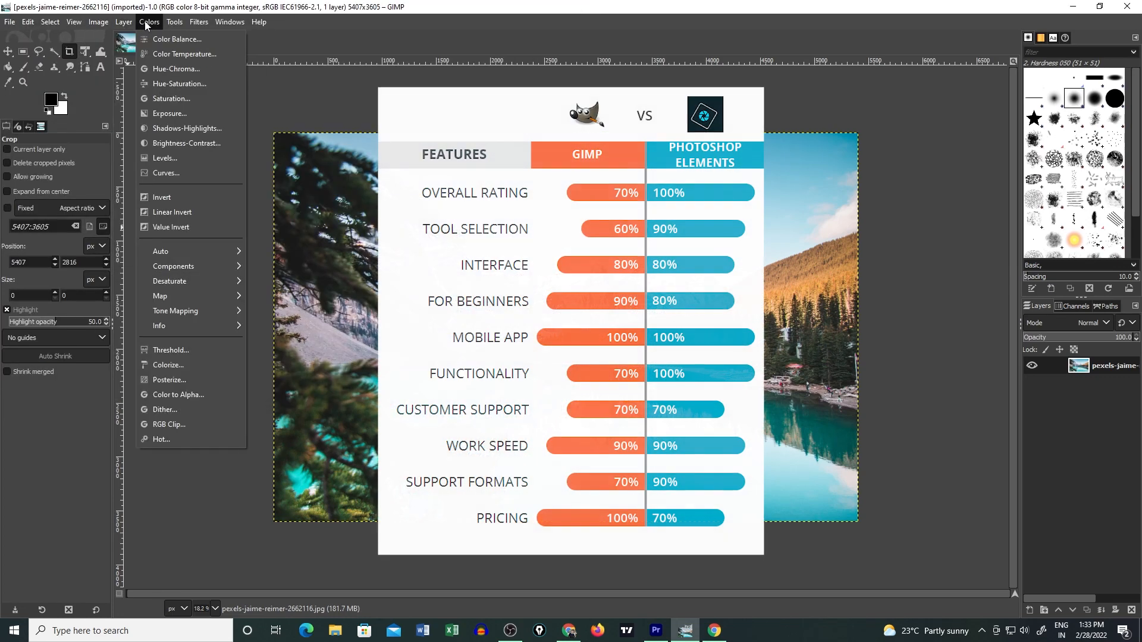
left_click(174, 21)
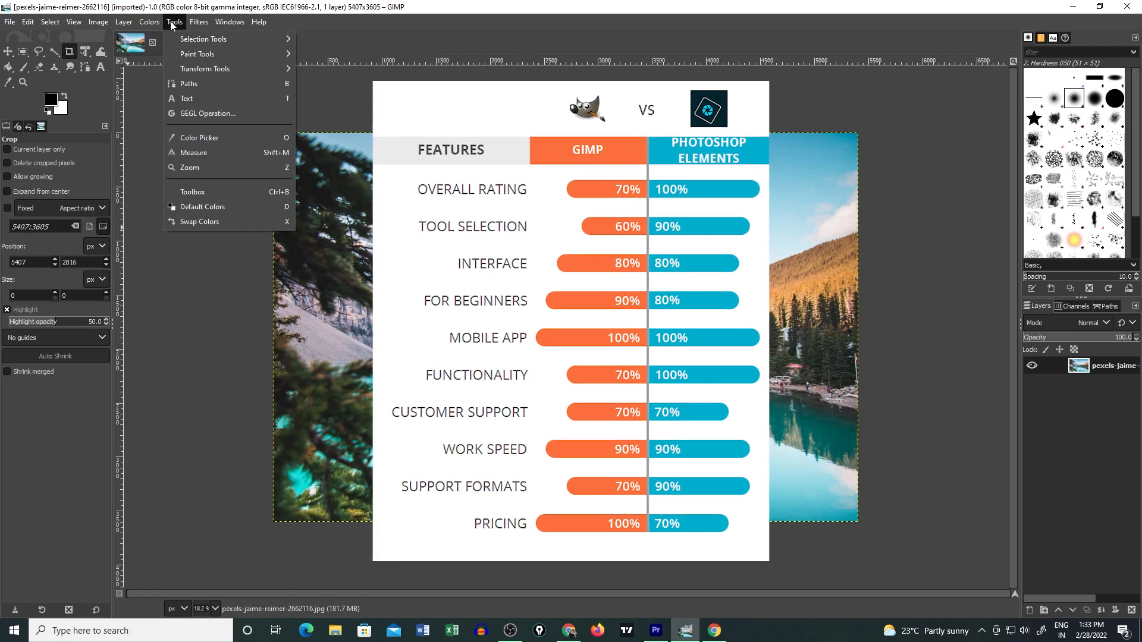
left_click(150, 22)
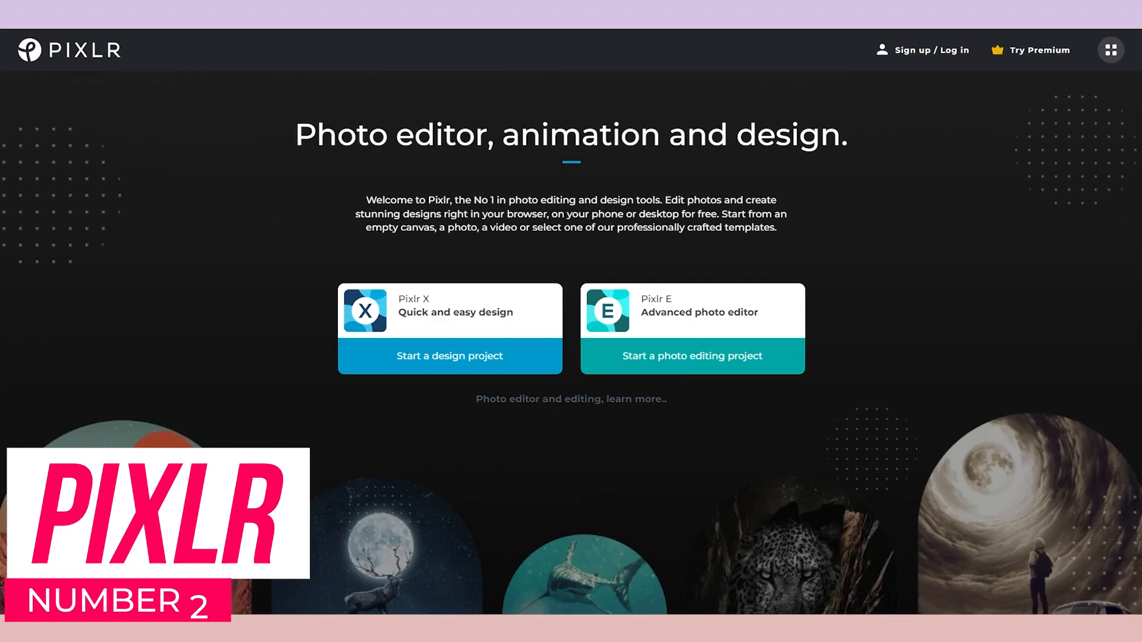
Scroll the Pixlr homepage past Remove background to the Pixlr X and Pixlr E cards
scroll("down", 3)
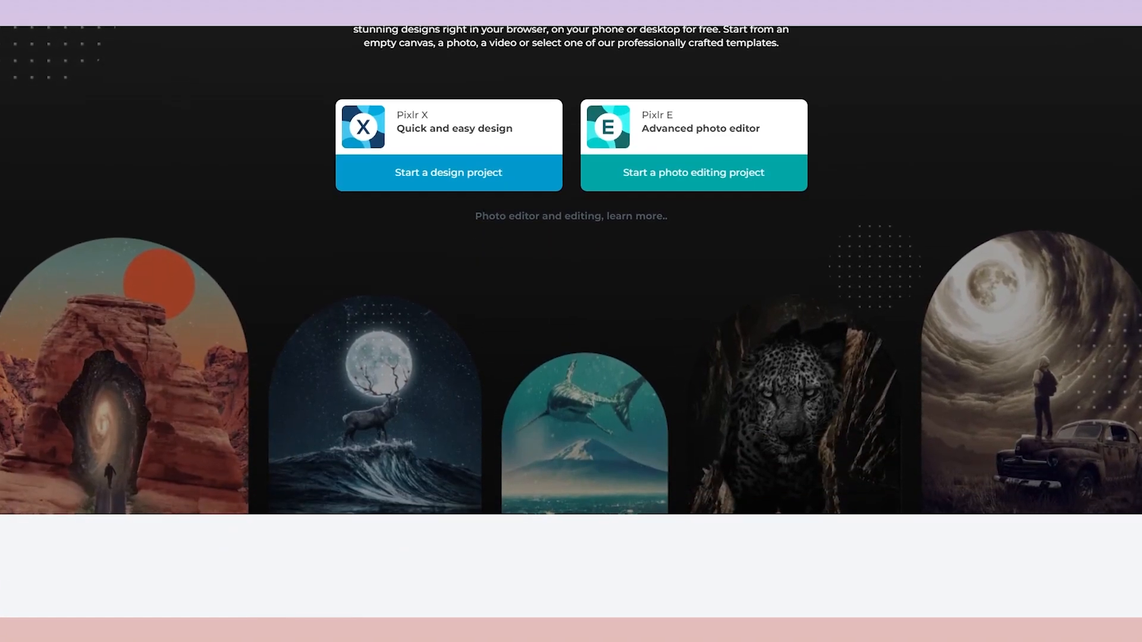
scroll("down", 3)
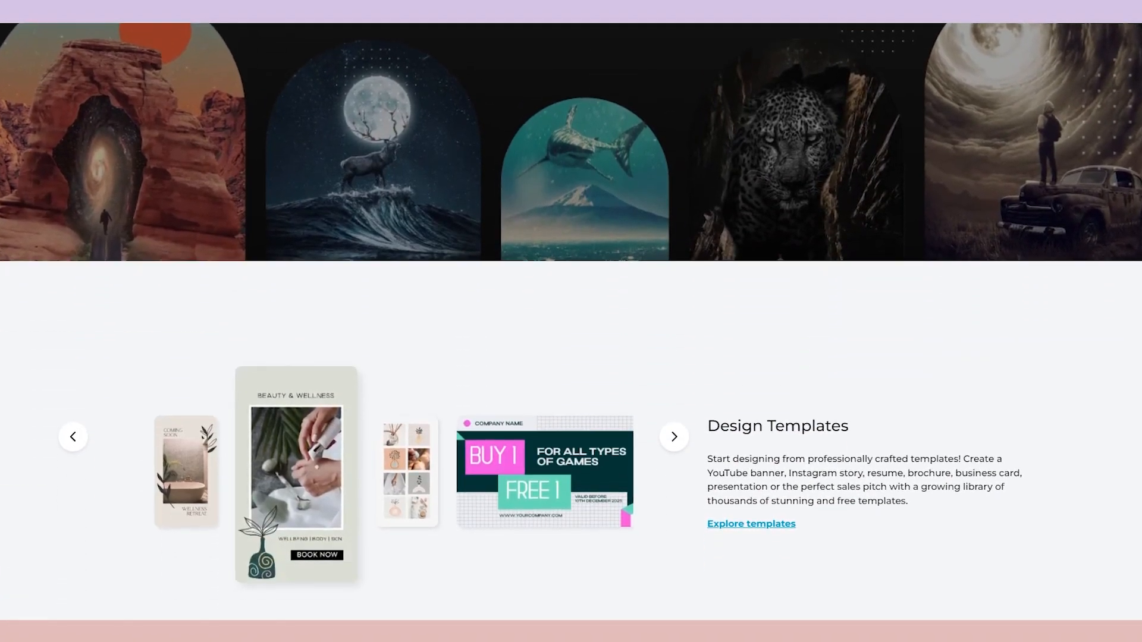
scroll("down", 3)
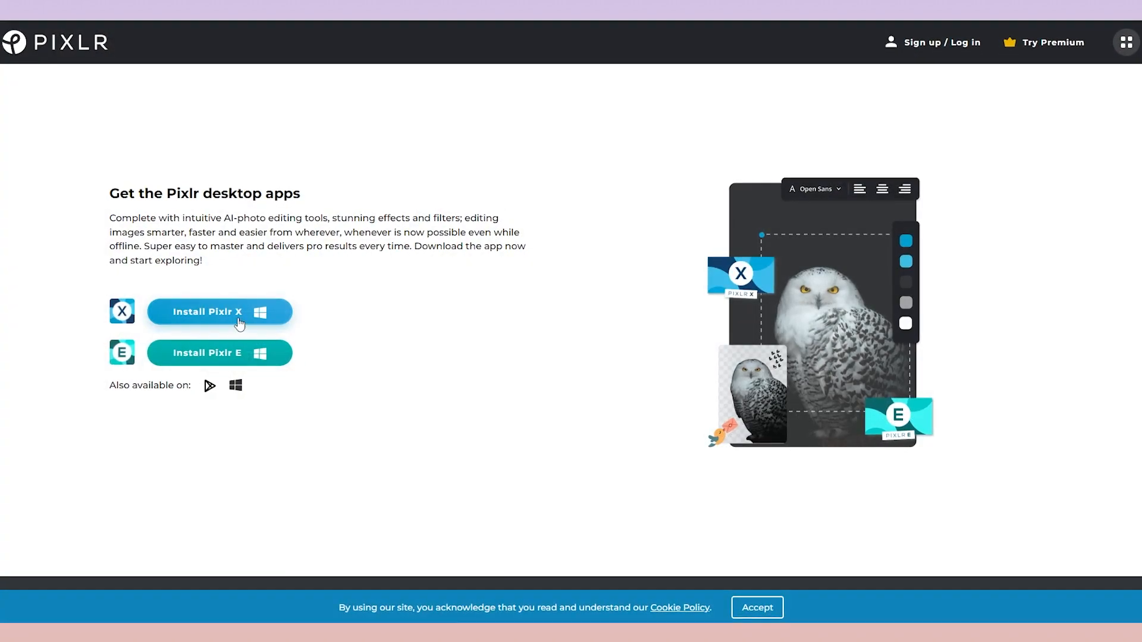
mouse_move(217, 353)
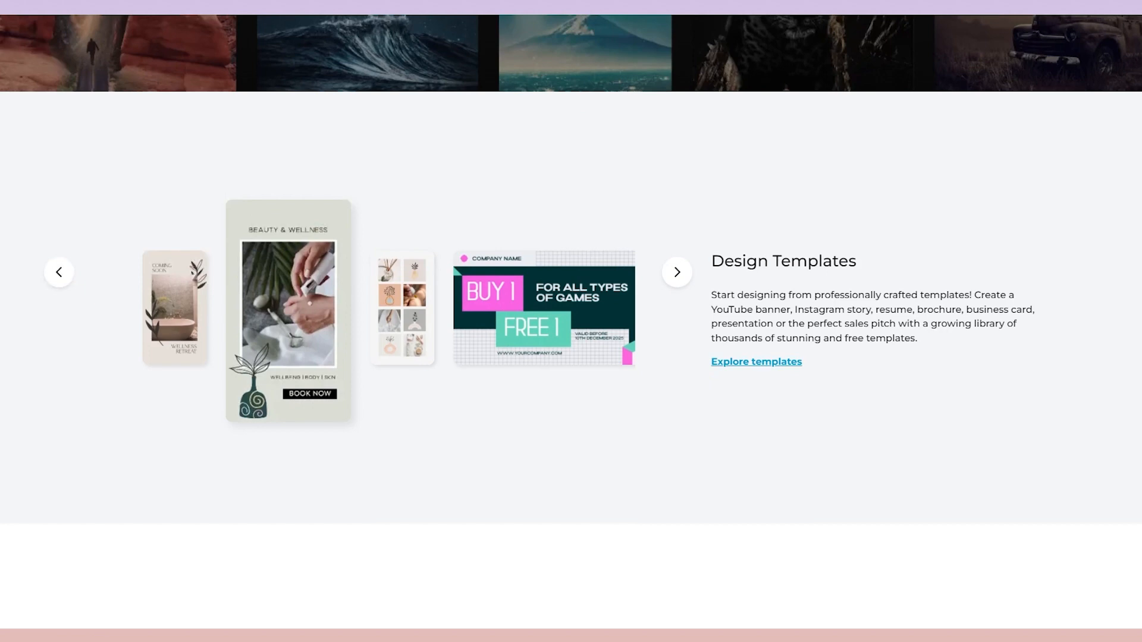
scroll("down", 3)
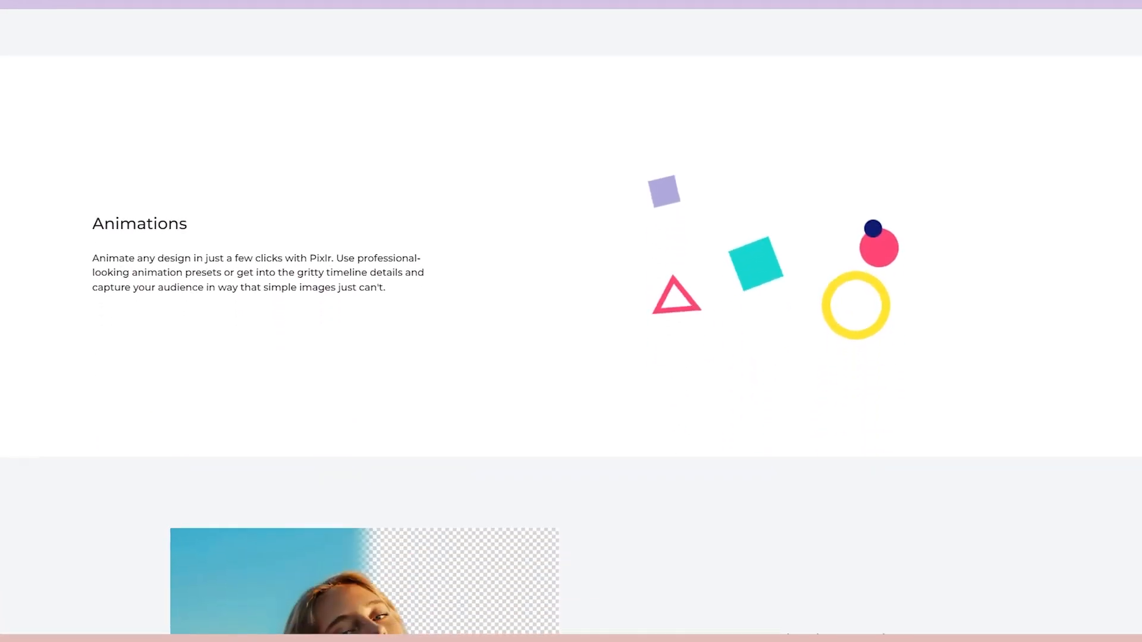
scroll("down", 3)
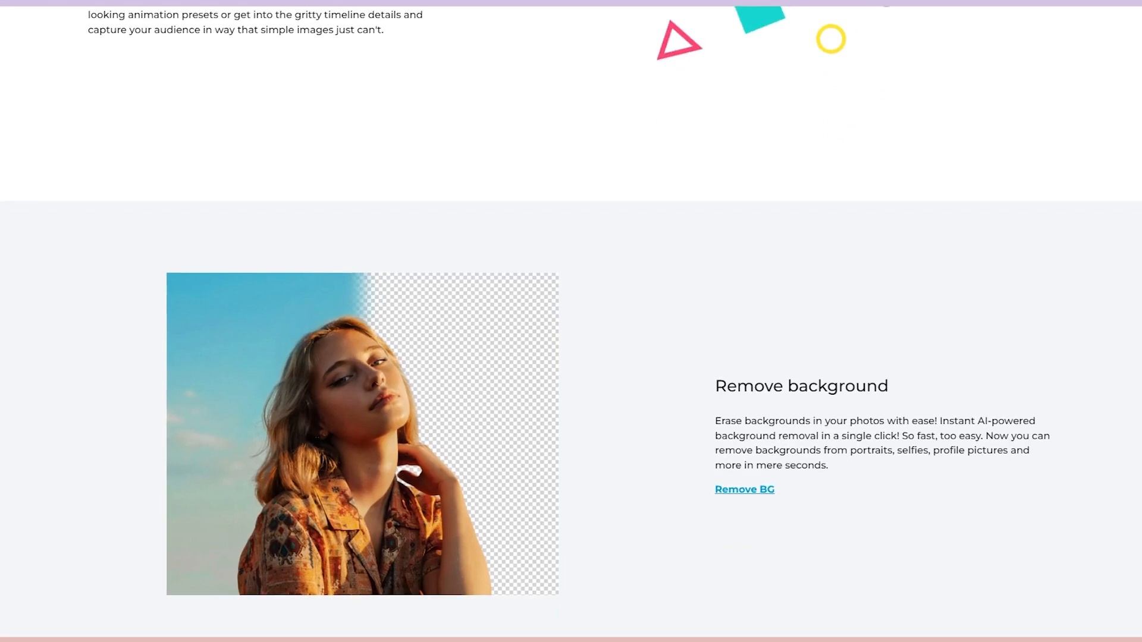
scroll("down", 3)
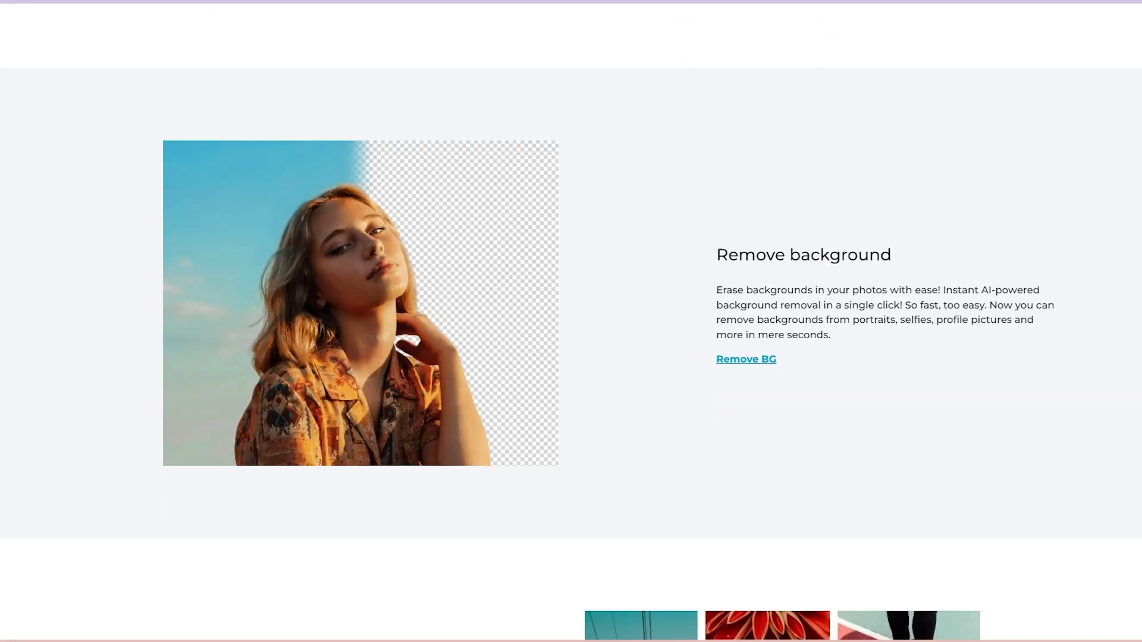
scroll("down", 3)
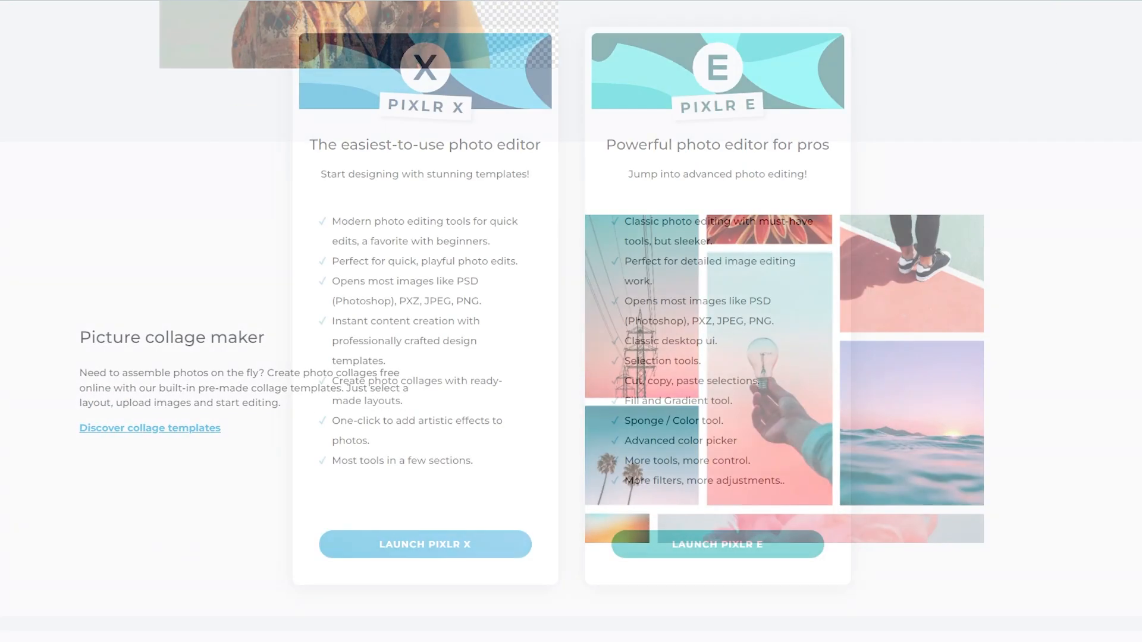
scroll("up", 3)
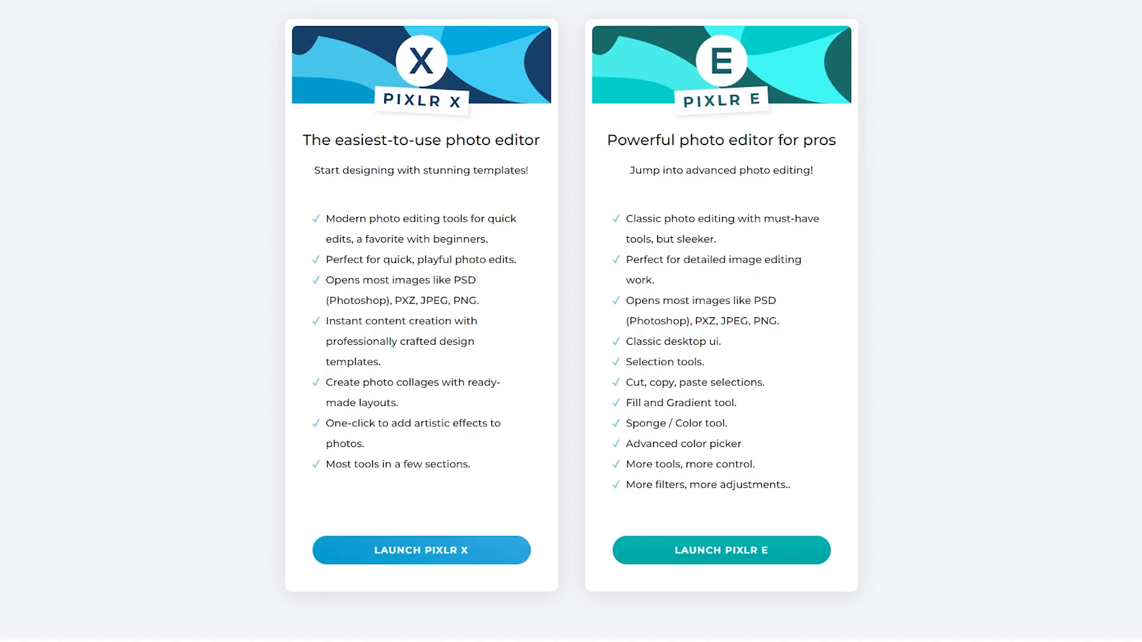
Launch Pixlr E and browse the Business Card then Instagram Story template galleries
left_click(721, 550)
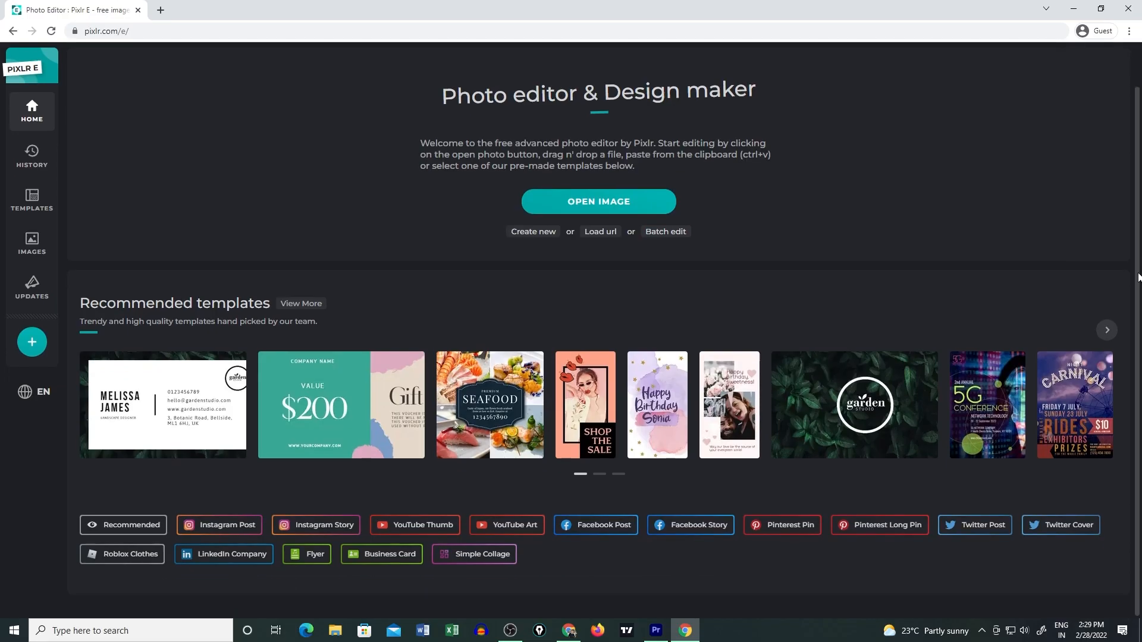
left_click(507, 524)
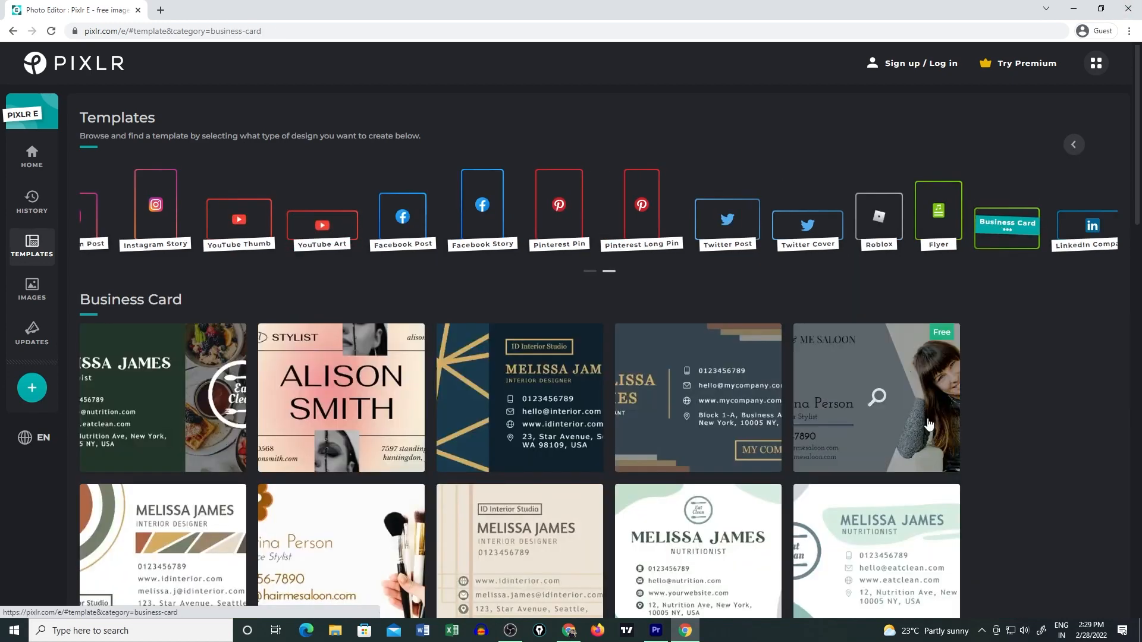
left_click(155, 211)
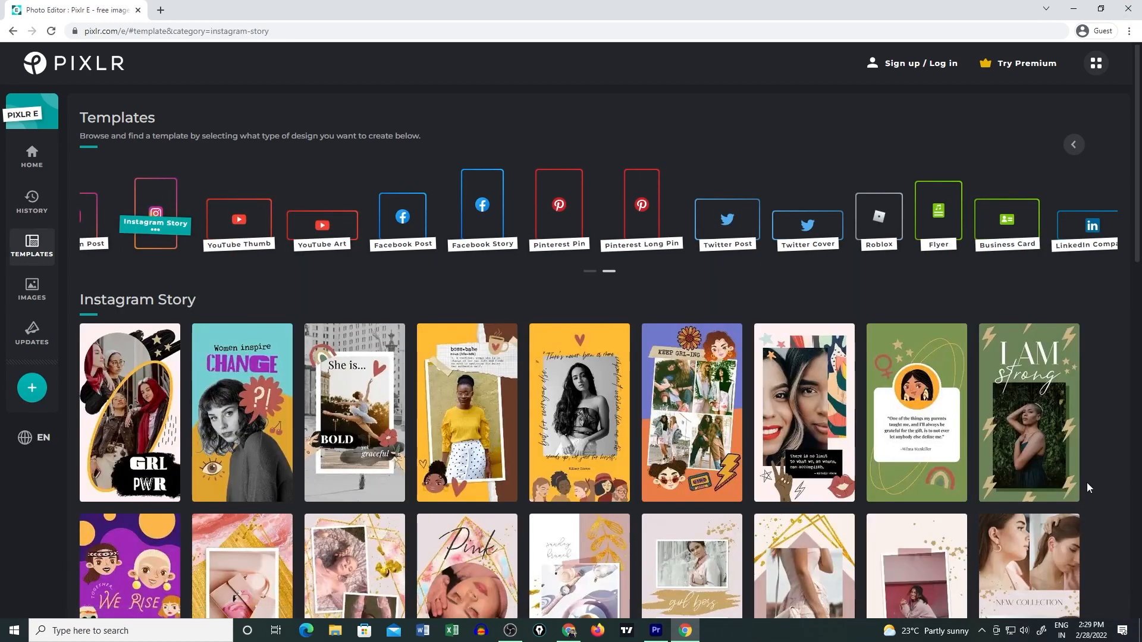
left_click(1073, 144)
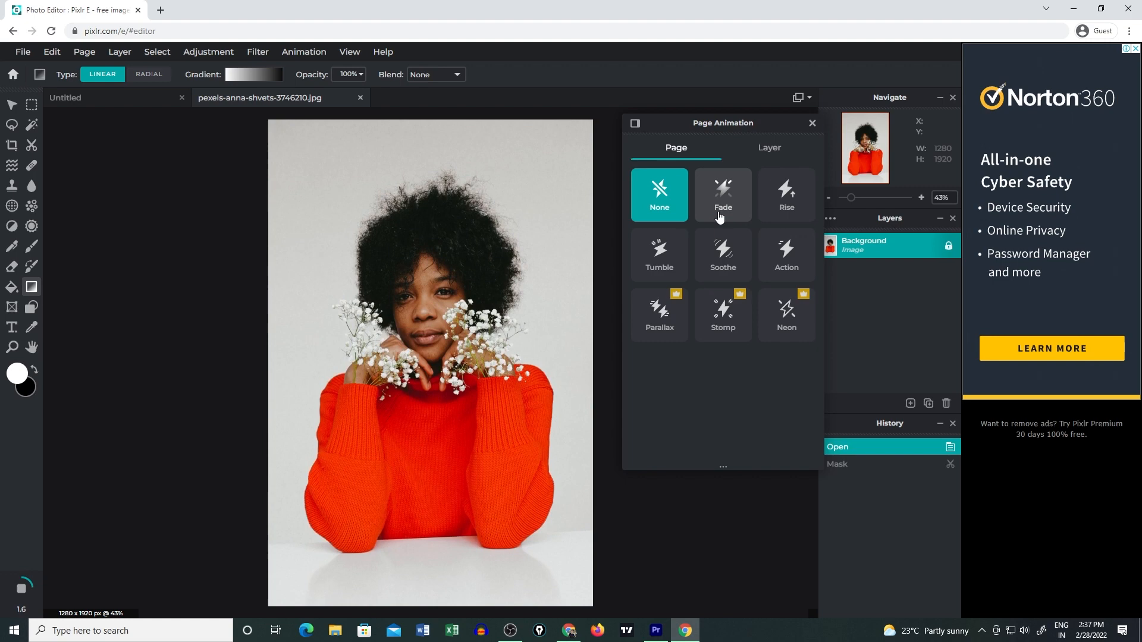
View the Background layer's animation presets, then bring up the Layer menu commands
left_click(796, 148)
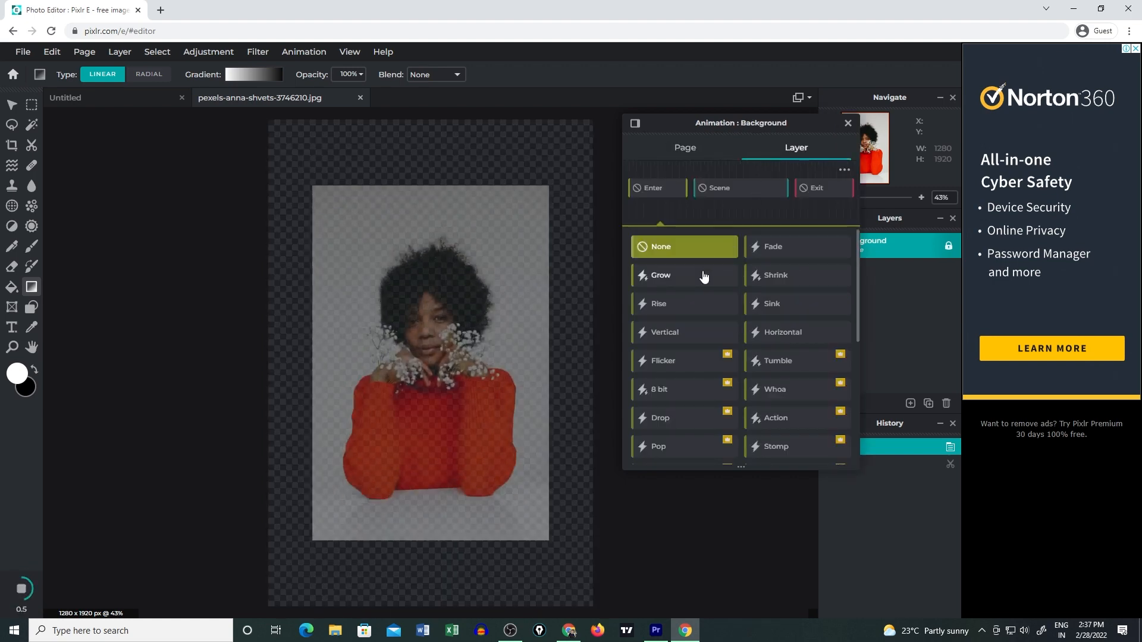
left_click(119, 51)
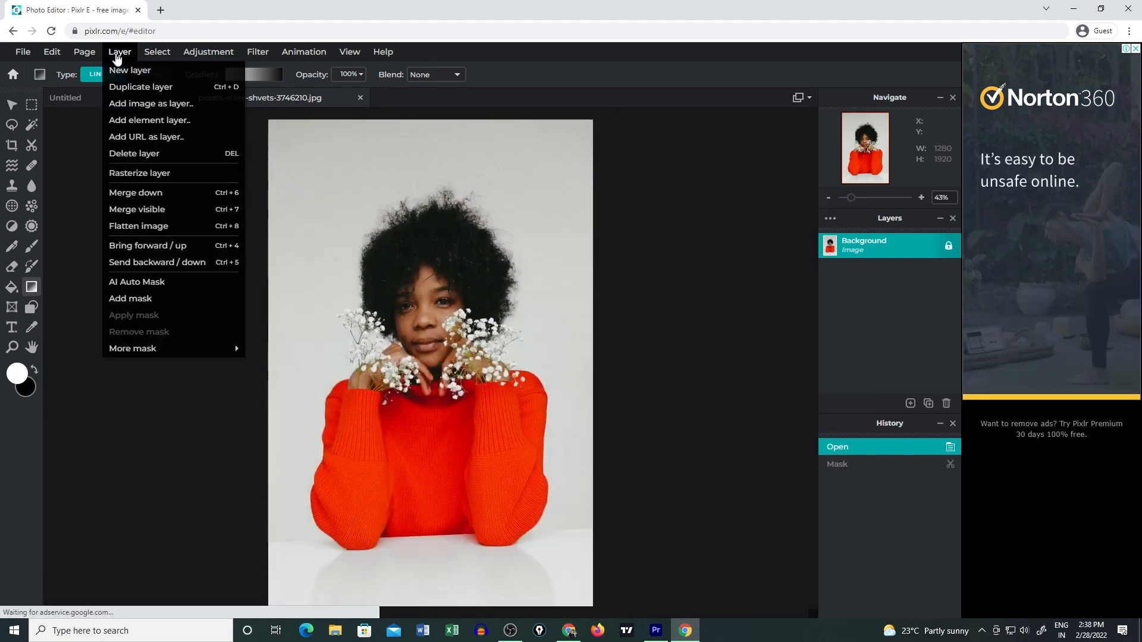
left_click(137, 282)
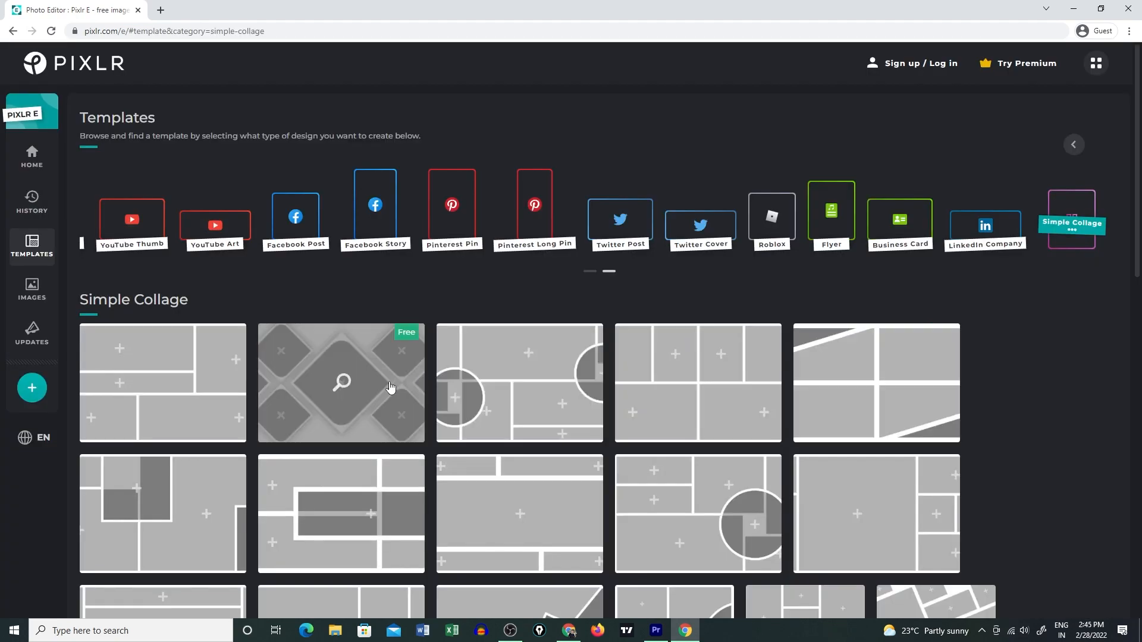
Show the Simple Collage category in Pixlr E's template carousel
left_click(341, 381)
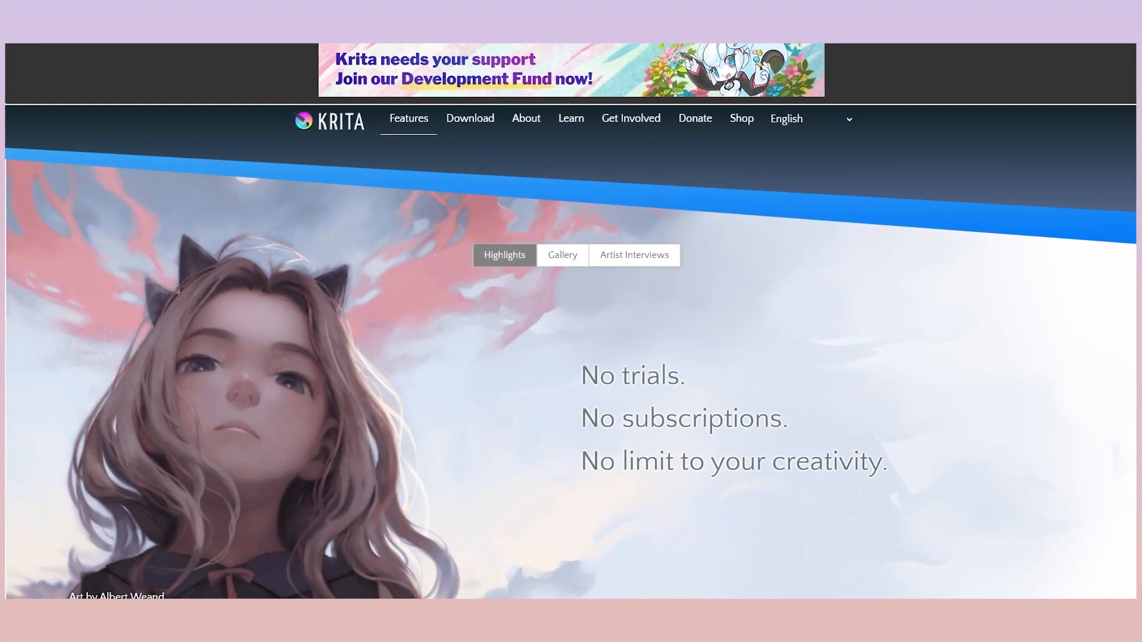
Scroll the Krita Features page from Clean and Flexible Interface down to All the tools you need
scroll("down", 3)
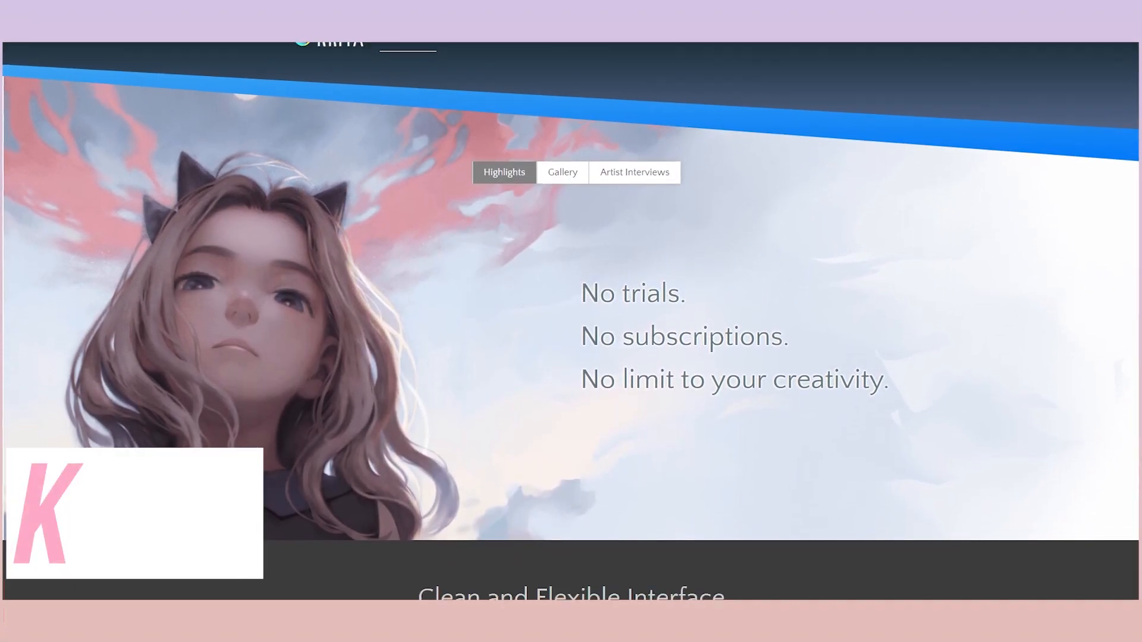
scroll("down", 3)
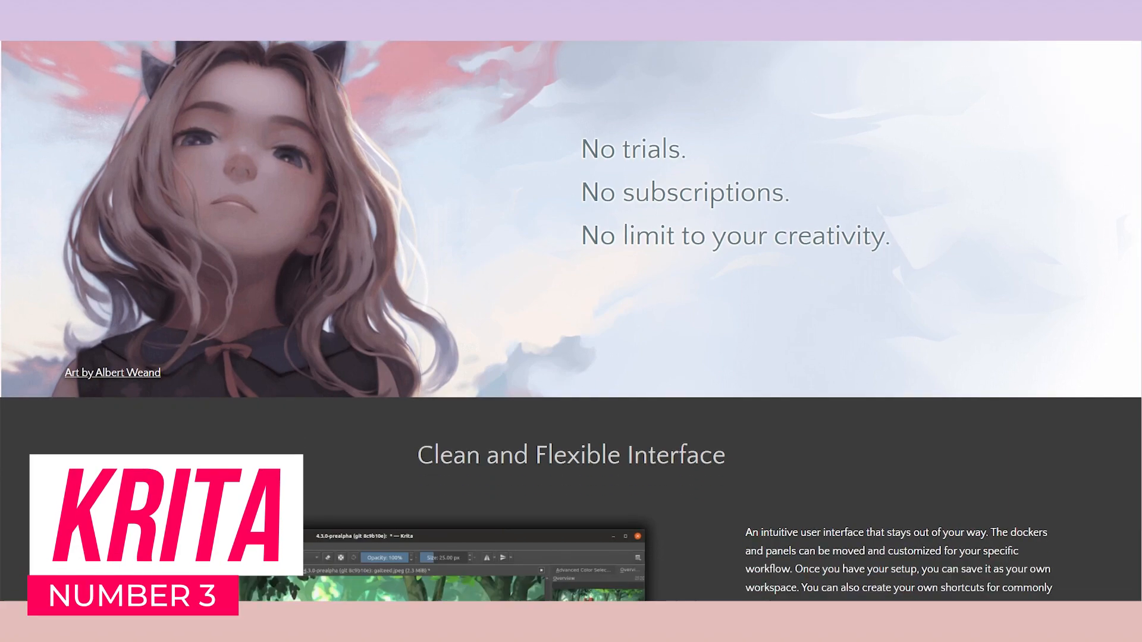
scroll("down", 3)
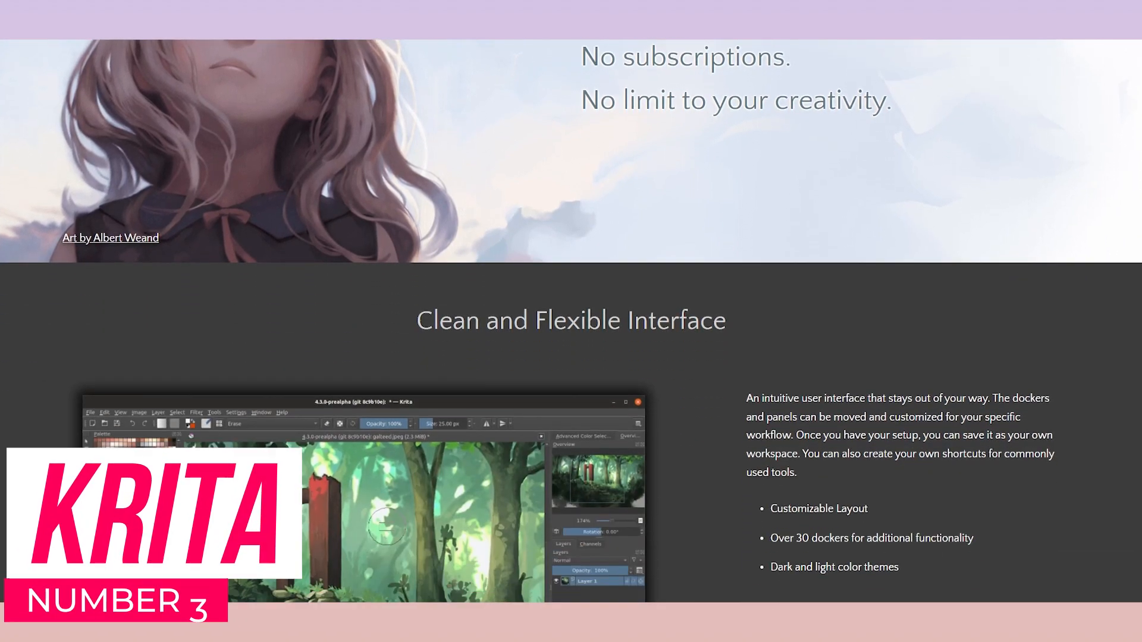
scroll("down", 3)
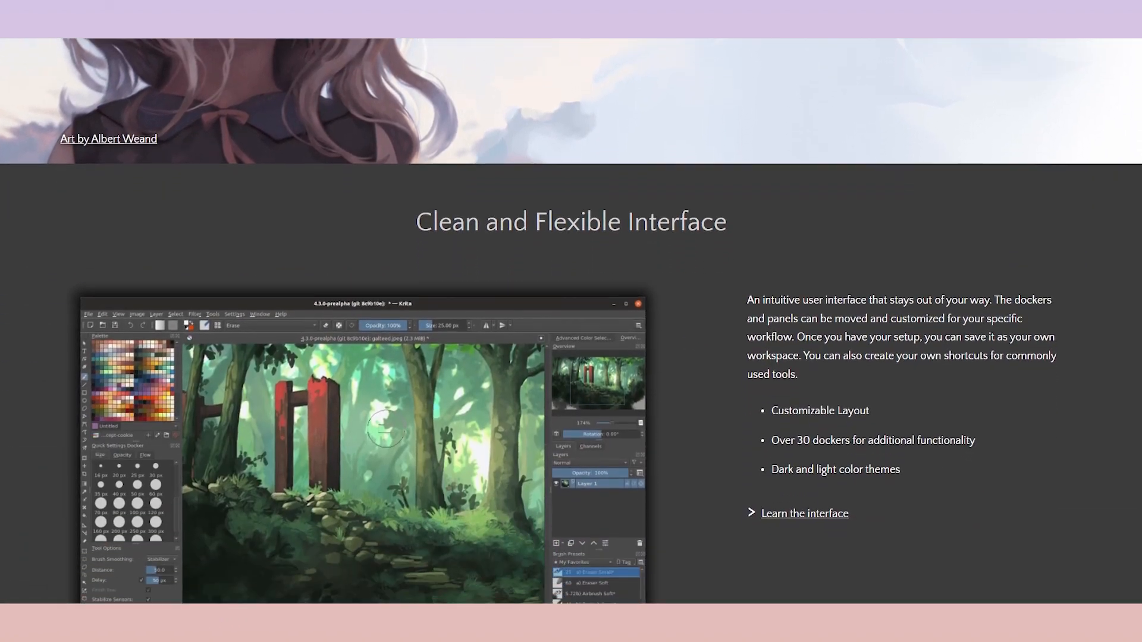
scroll("down", 3)
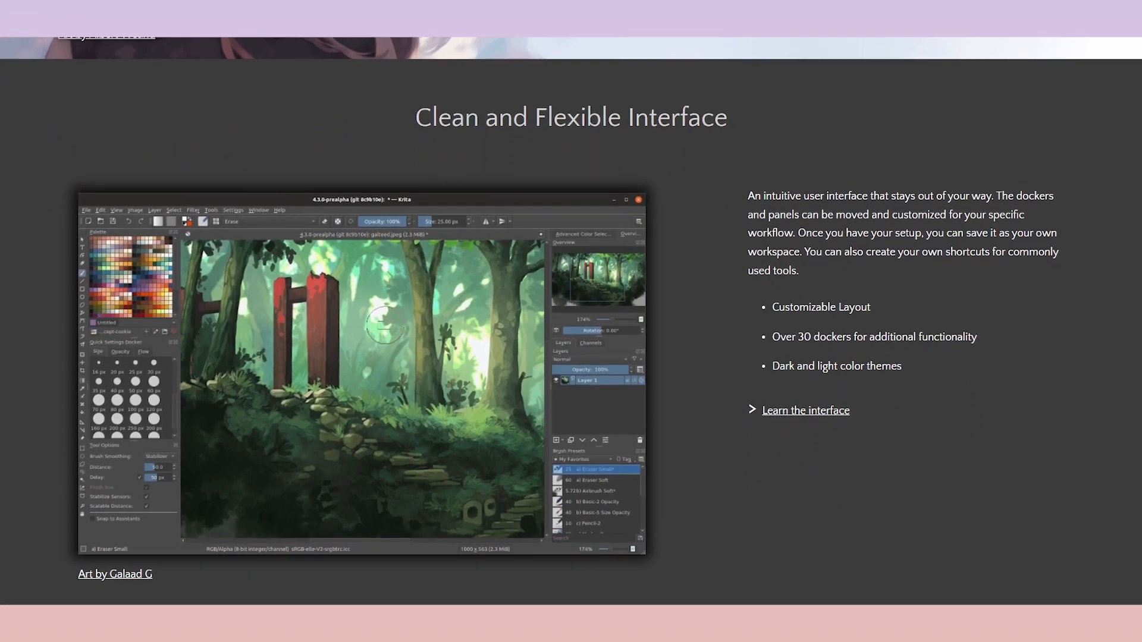
scroll("down", 3)
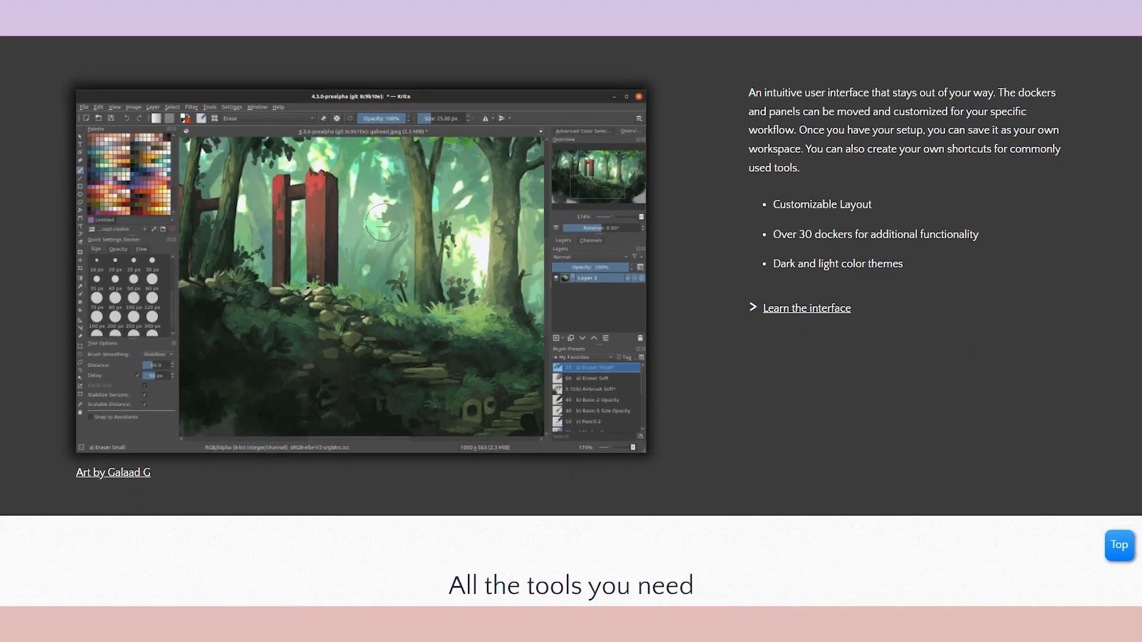
scroll("down", 3)
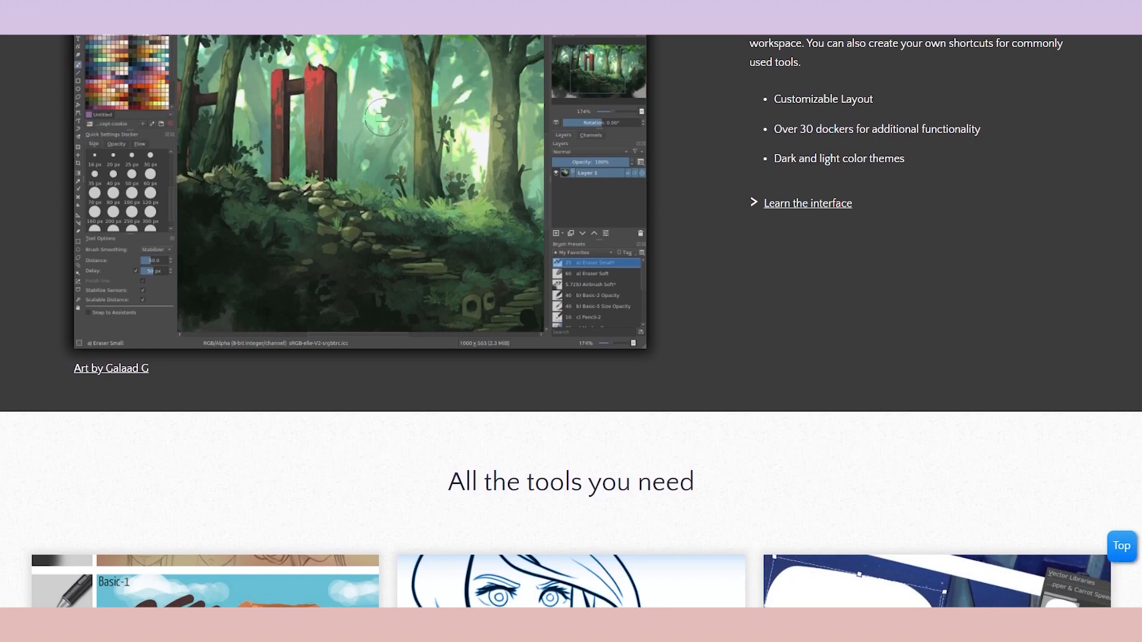
scroll("down", 3)
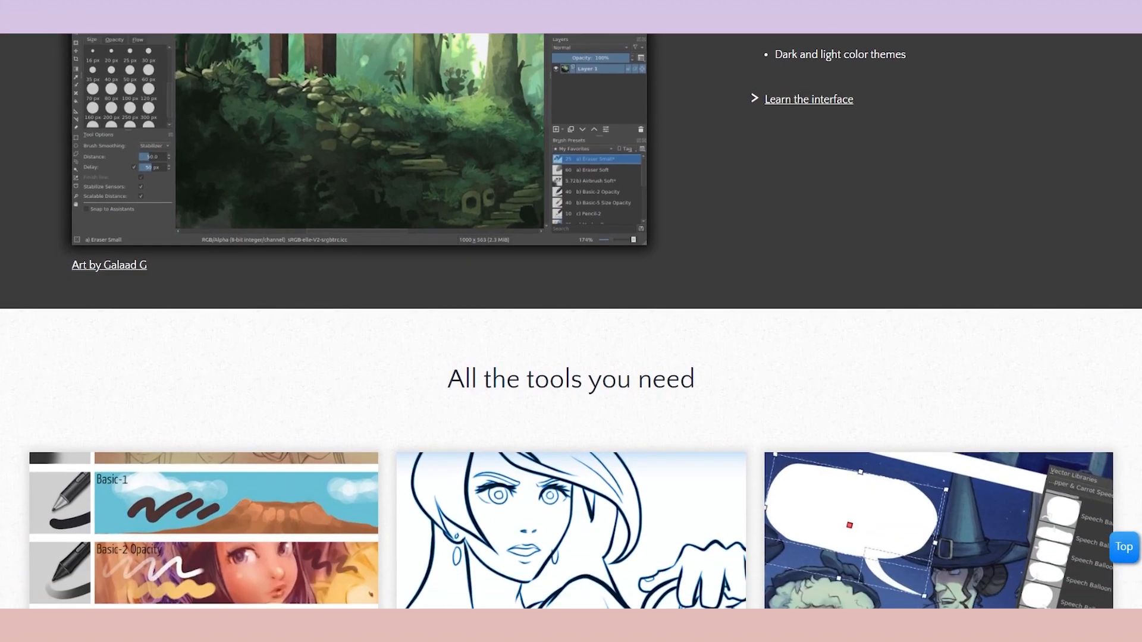
scroll("down", 3)
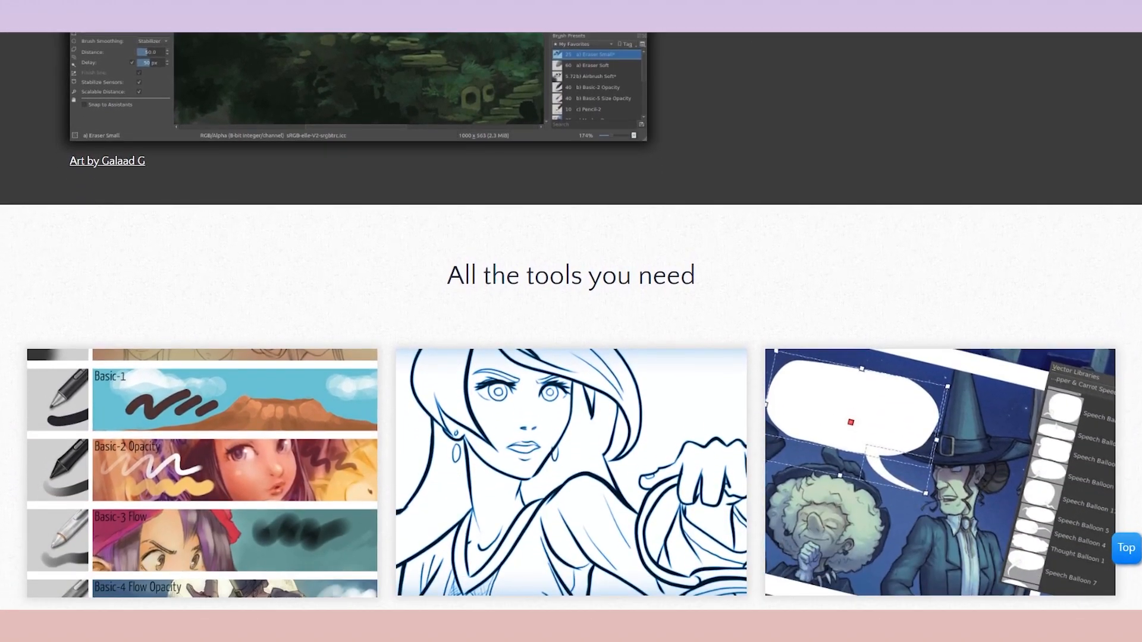
scroll("down", 3)
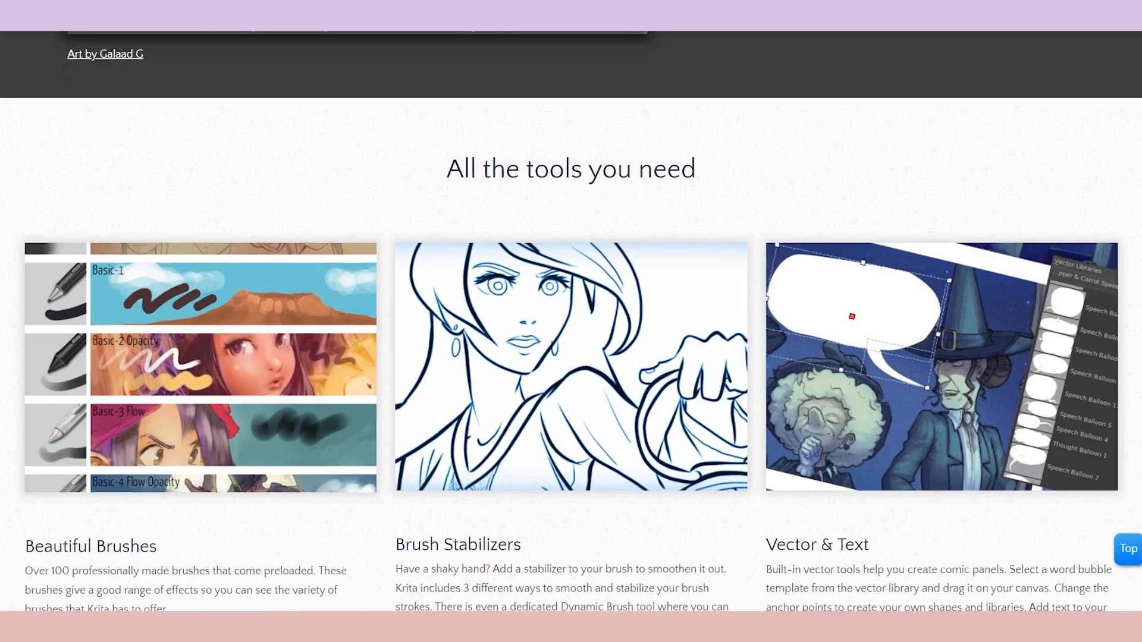
scroll("down", 3)
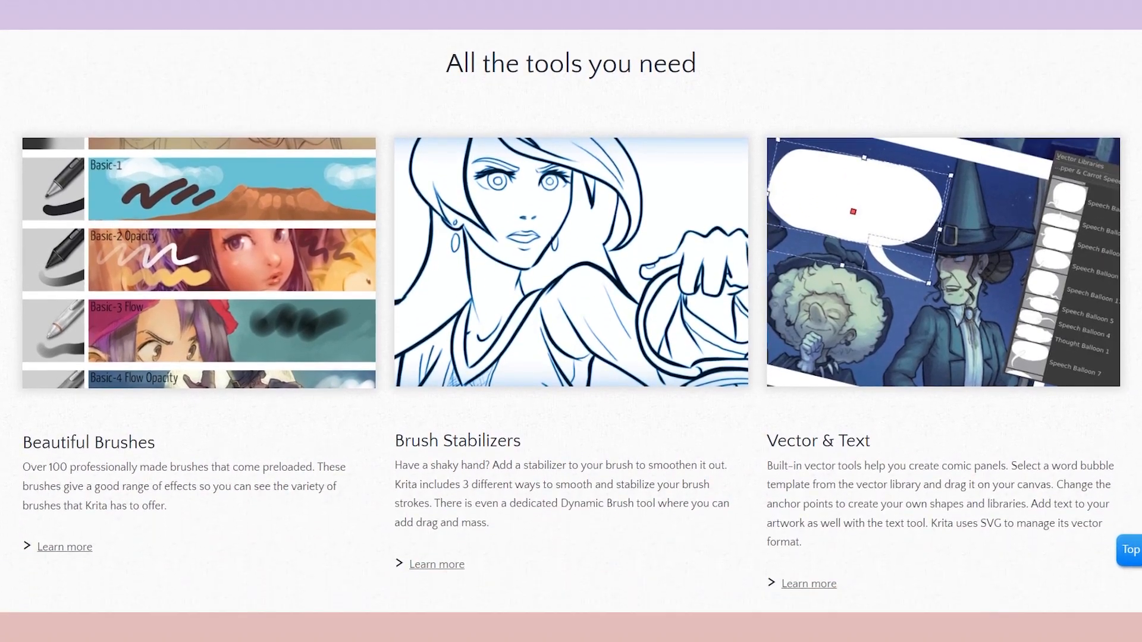
scroll("down", 3)
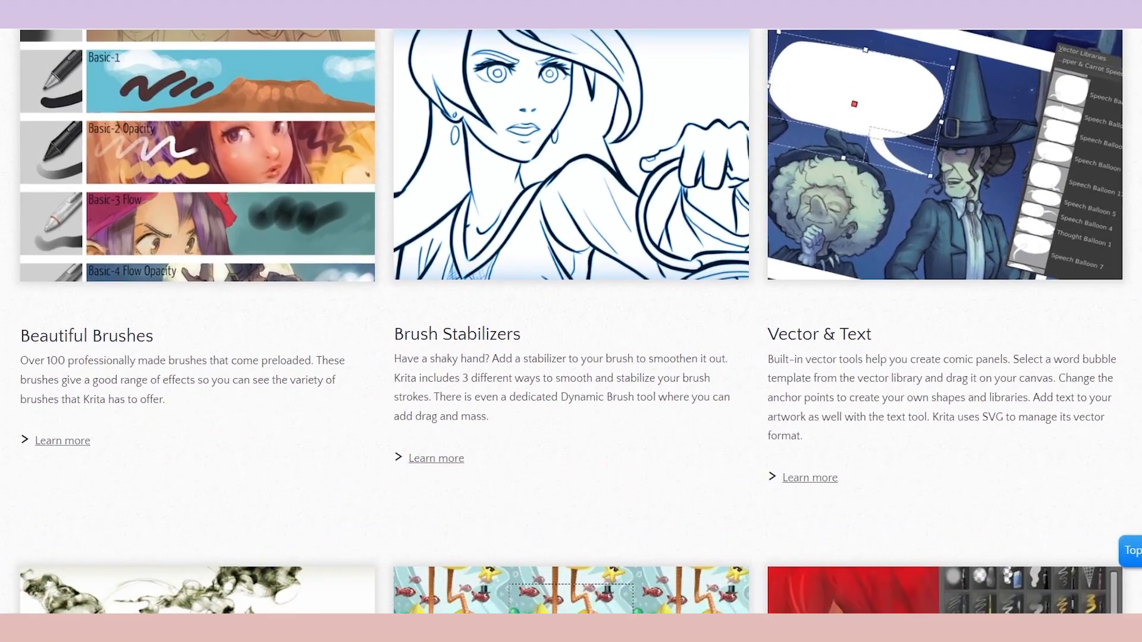
scroll("down", 3)
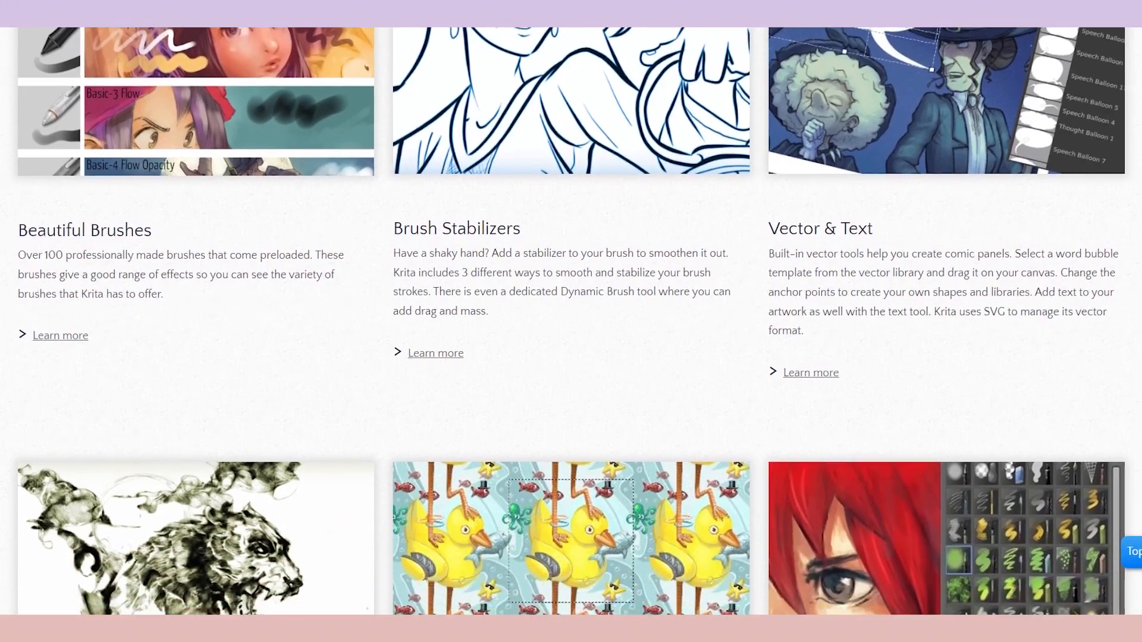
scroll("down", 3)
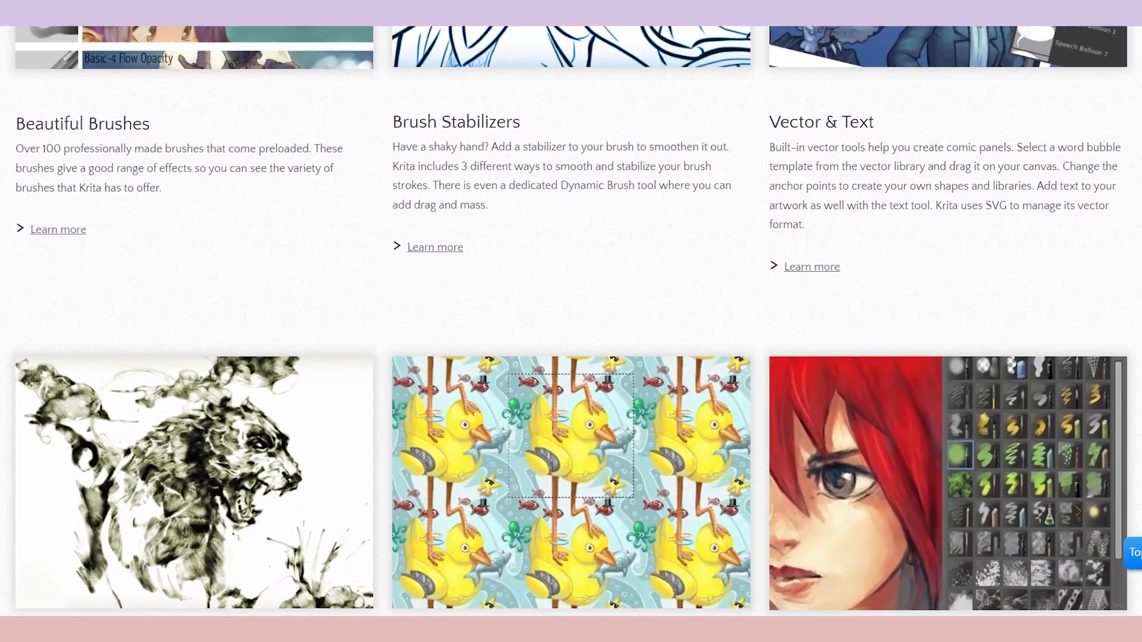
scroll("down", 3)
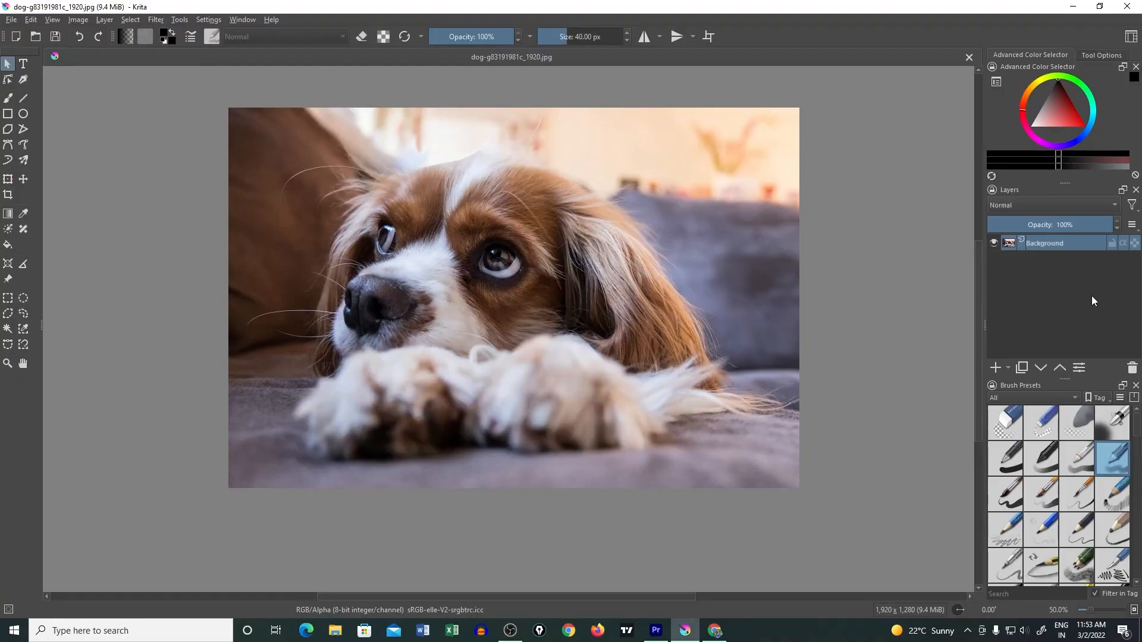
mouse_move(852, 480)
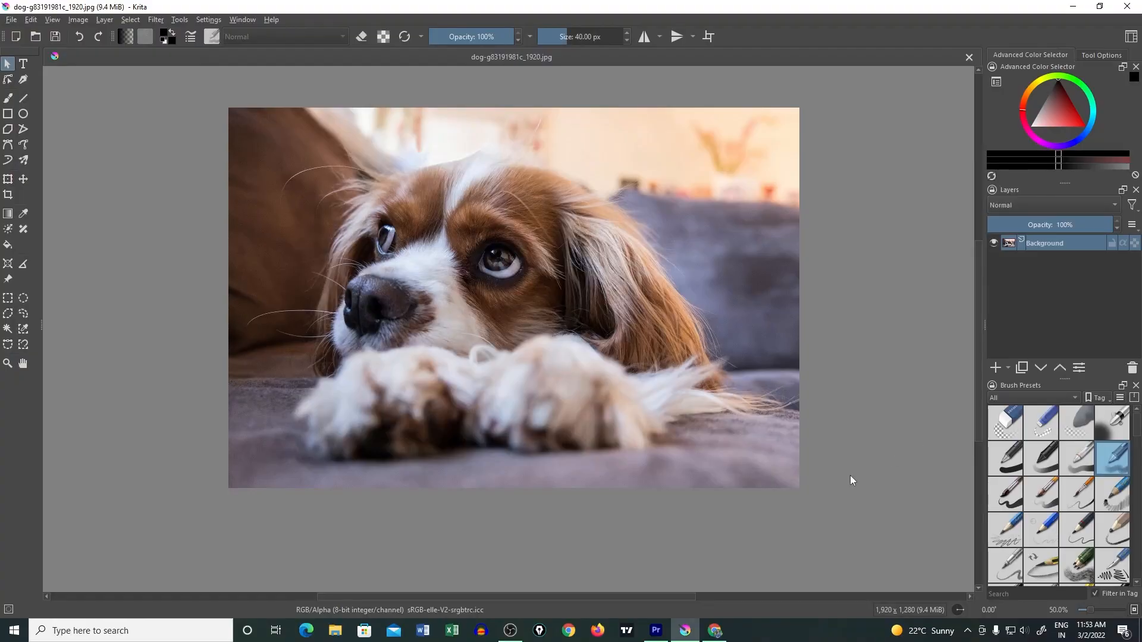
Pick the Basic-4 Flow Opacity brush and scroll through Krita's other brush presets
left_click(8, 99)
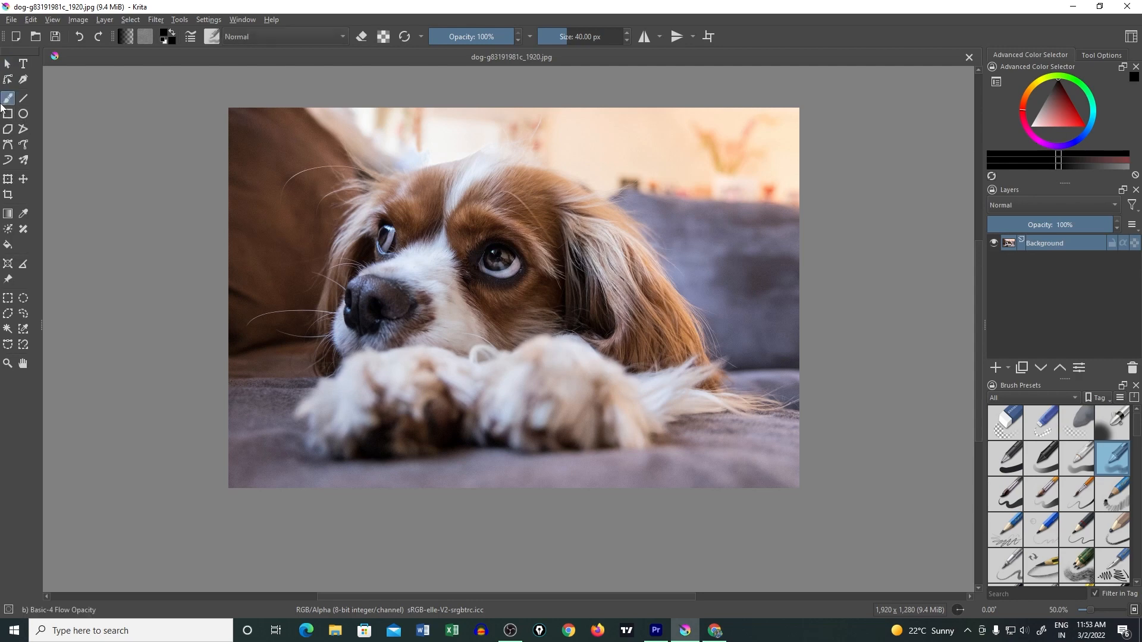
mouse_move(1135, 431)
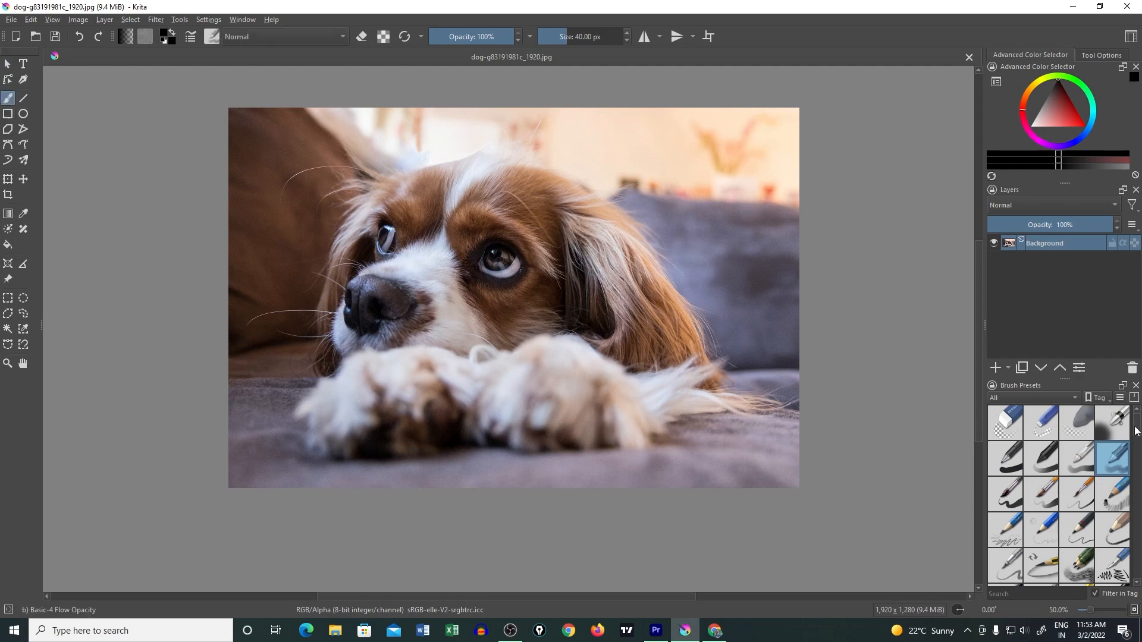
scroll("down", 3)
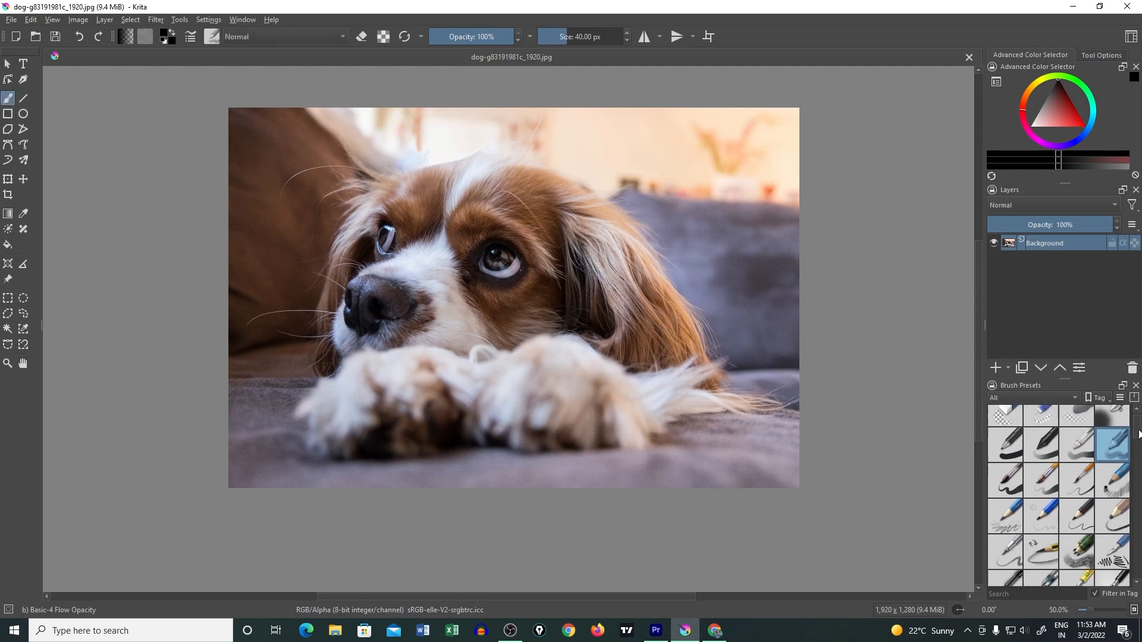
scroll("down", 3)
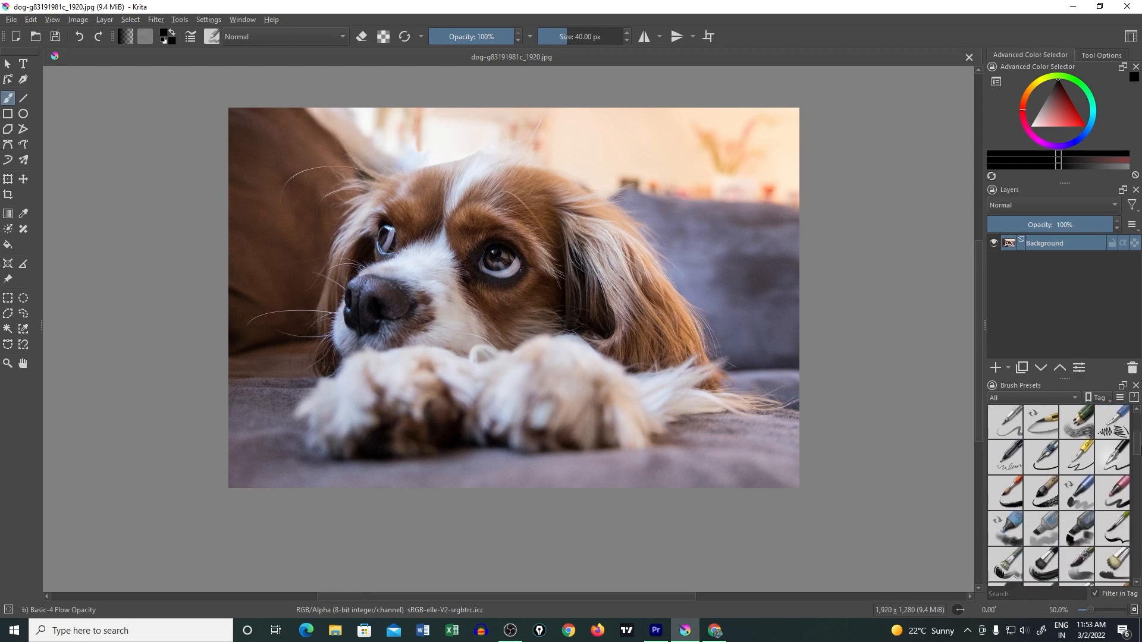
scroll("down", 3)
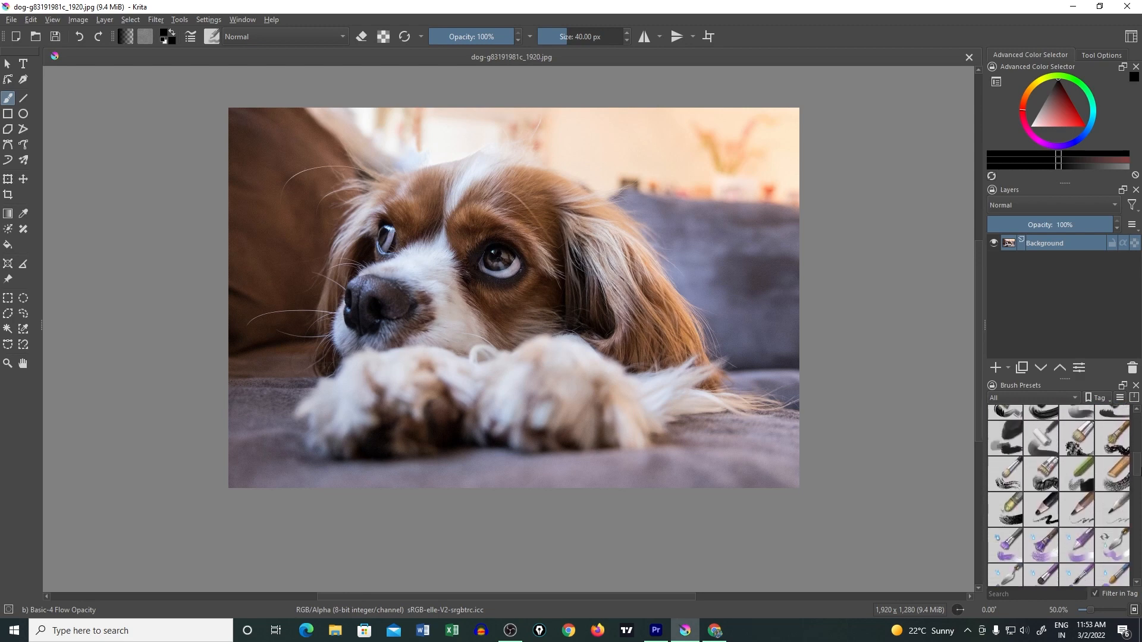
scroll("down", 3)
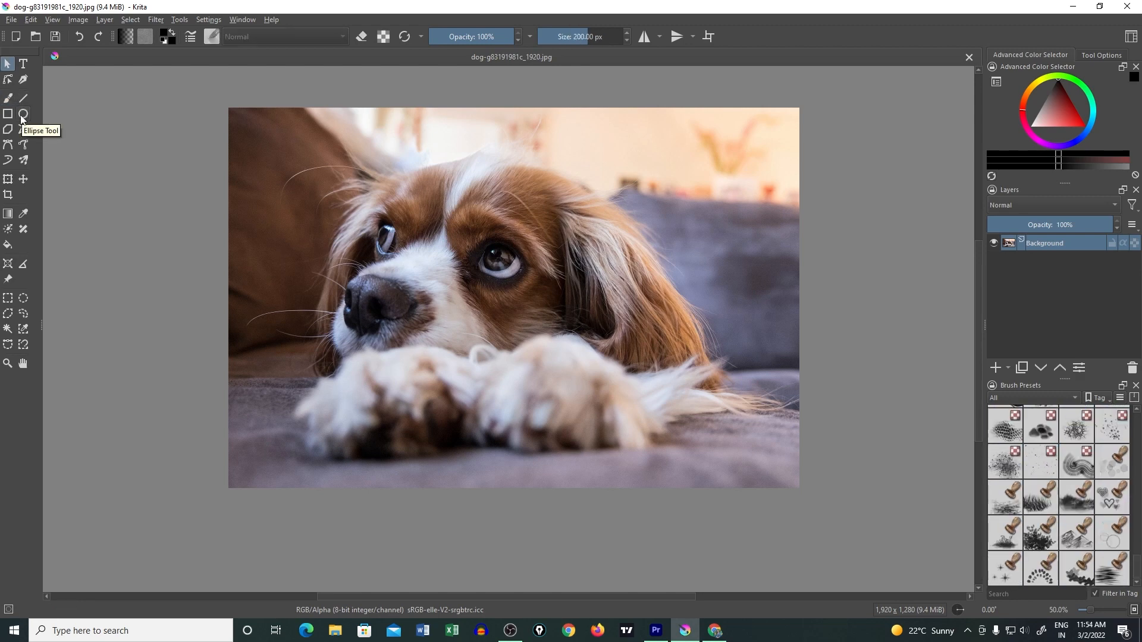
mouse_move(9, 128)
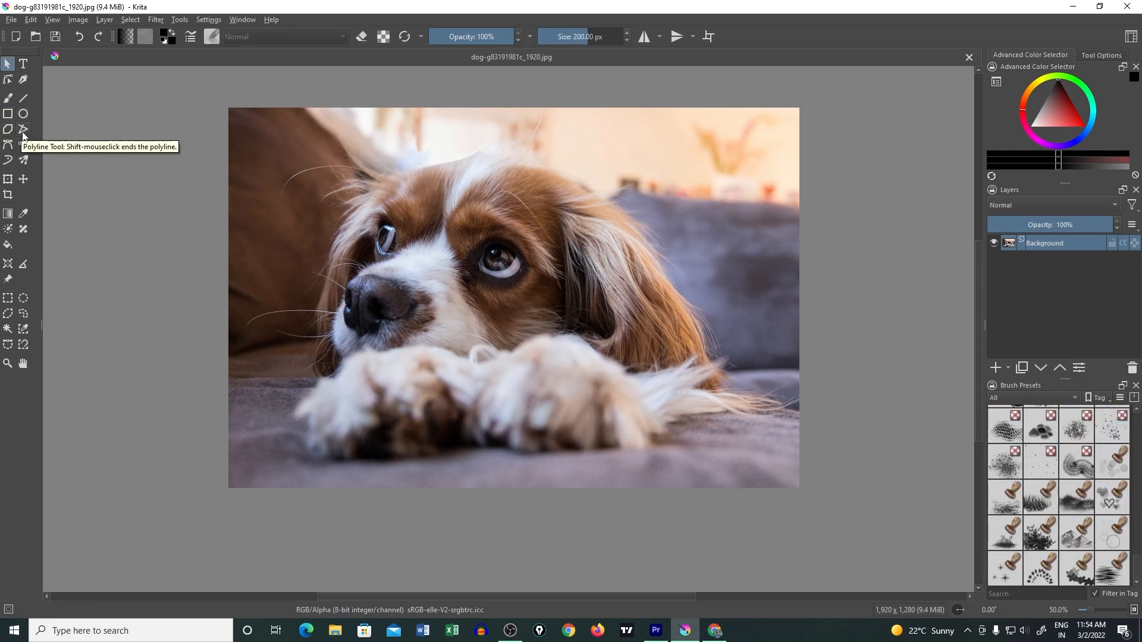
mouse_move(23, 145)
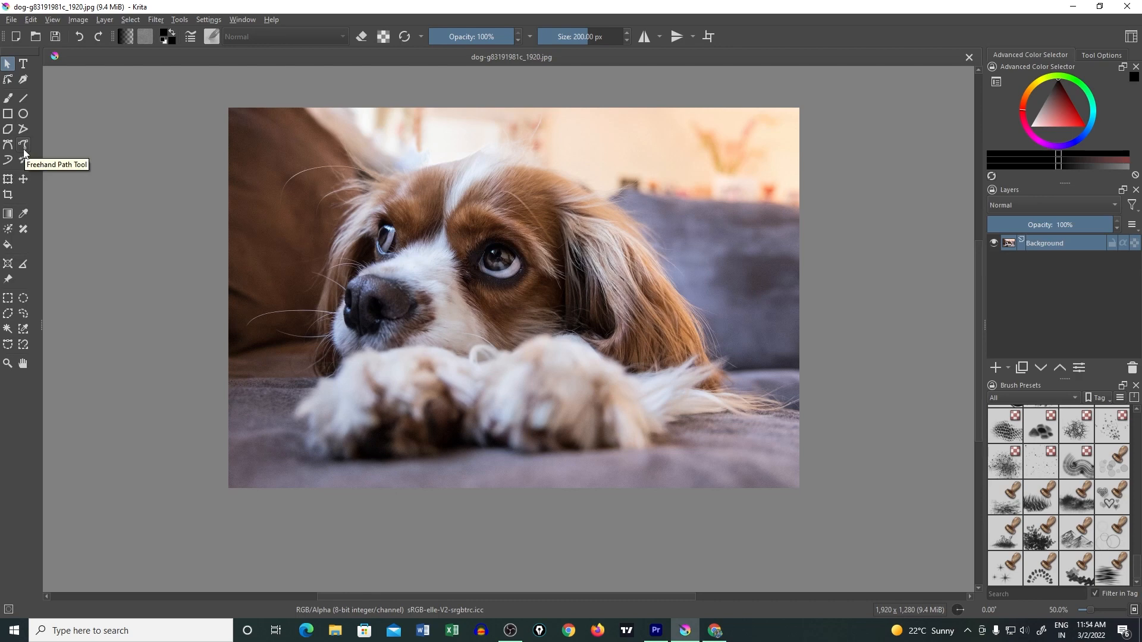
mouse_move(24, 161)
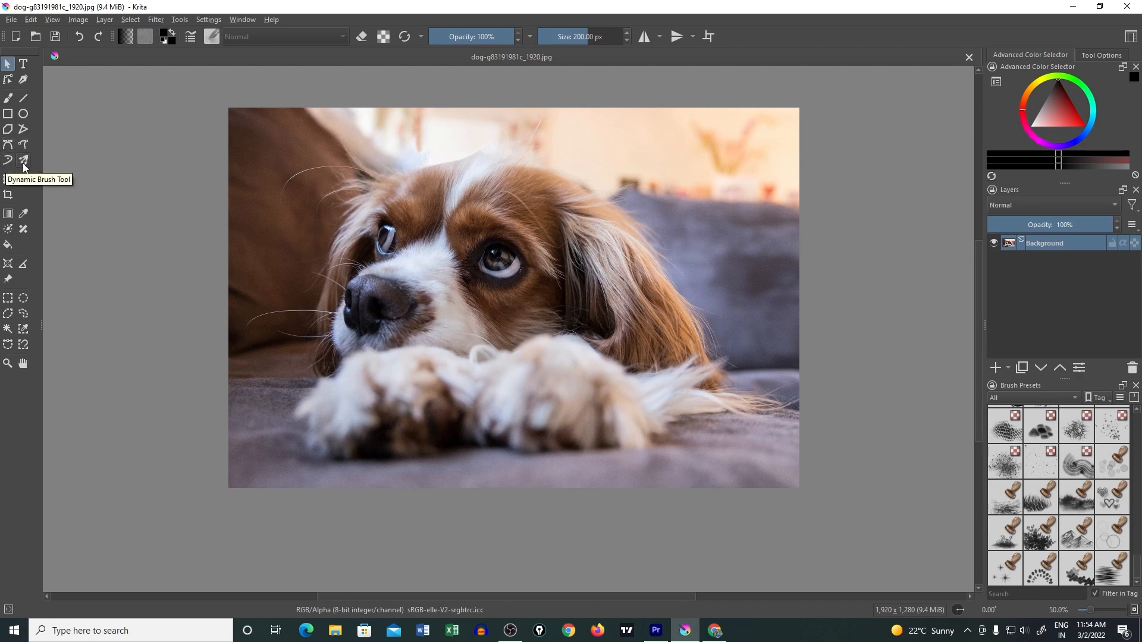
mouse_move(8, 194)
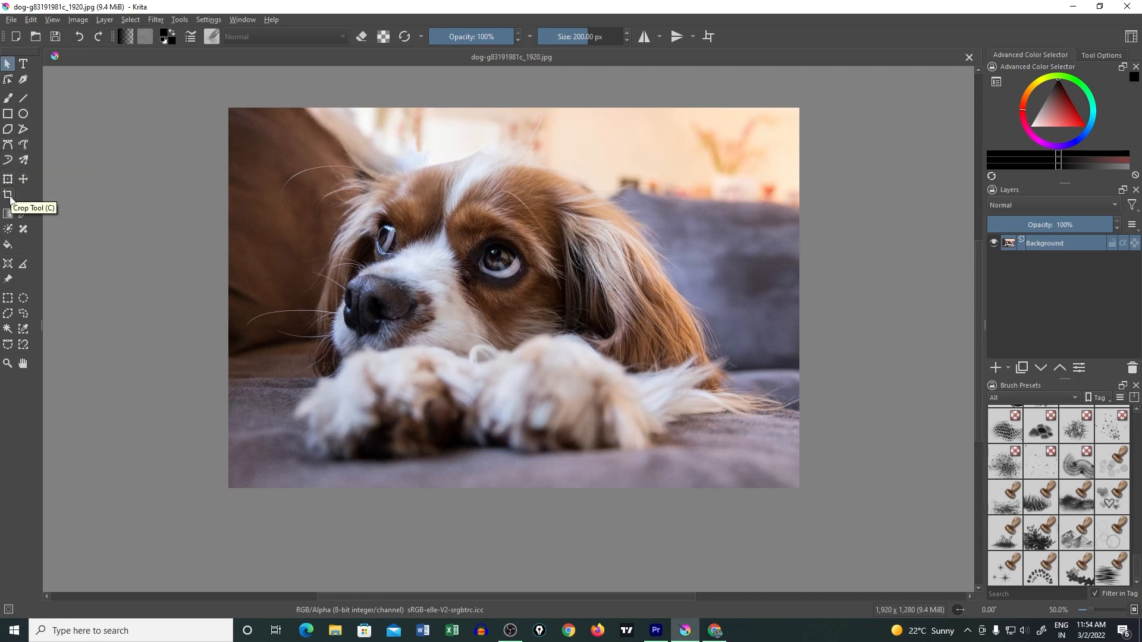
mouse_move(22, 213)
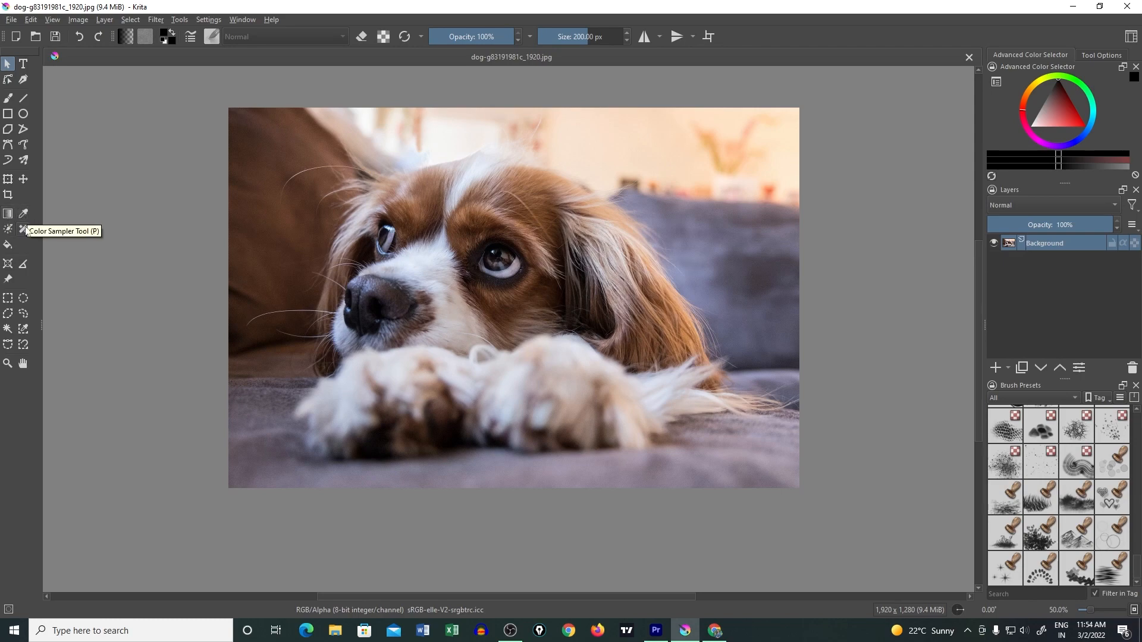
mouse_move(9, 261)
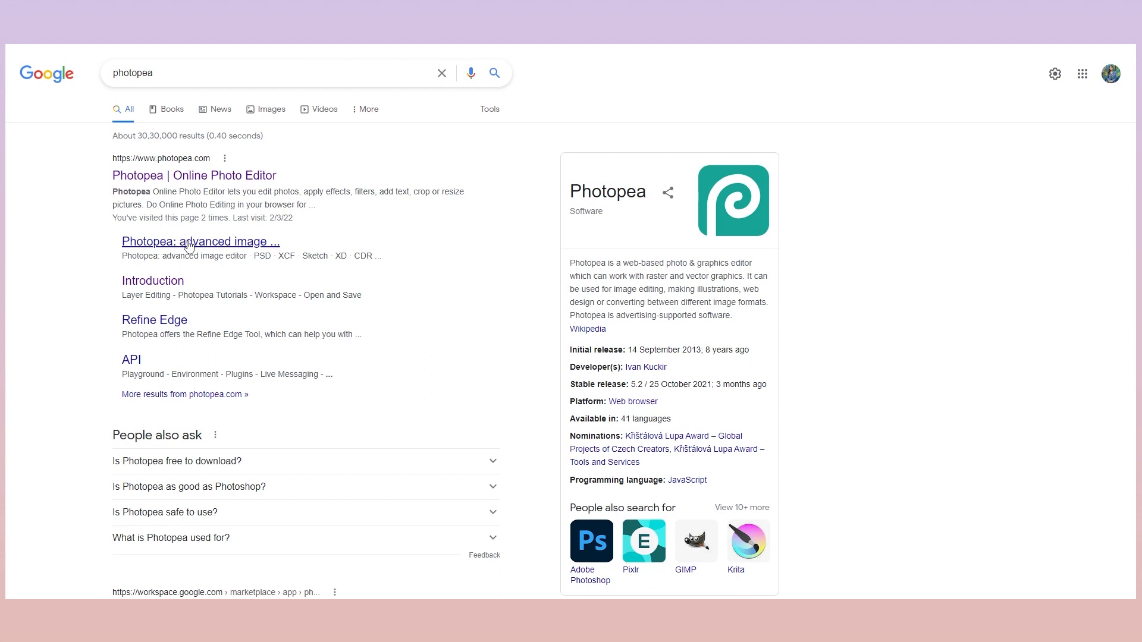
mouse_move(194, 175)
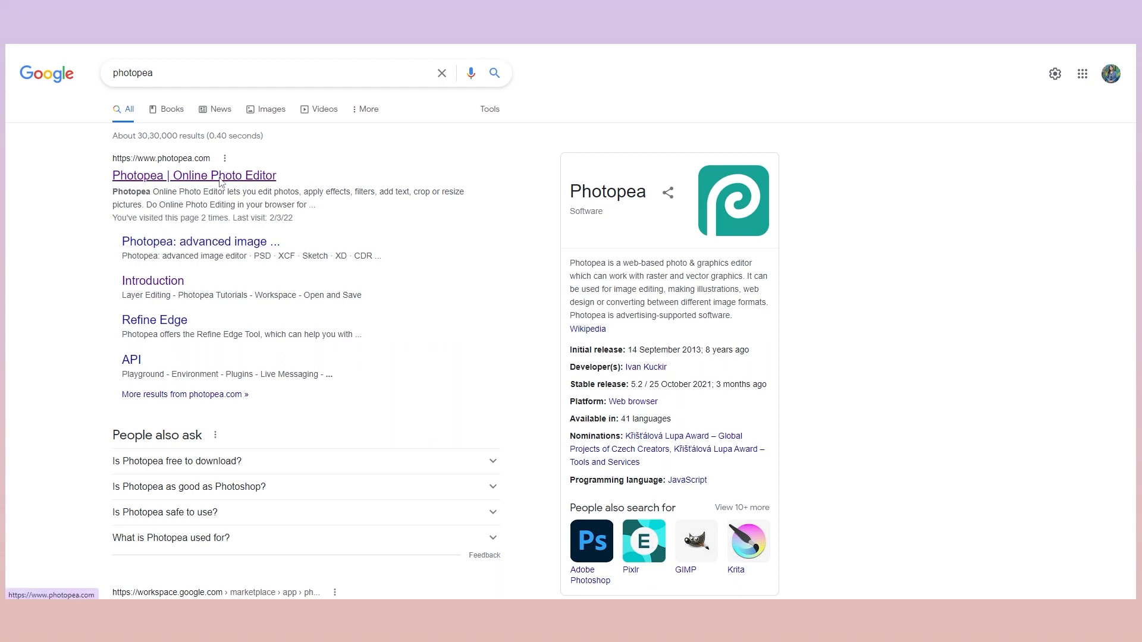
Open Photopea from the Google results and start a New Project
left_click(194, 175)
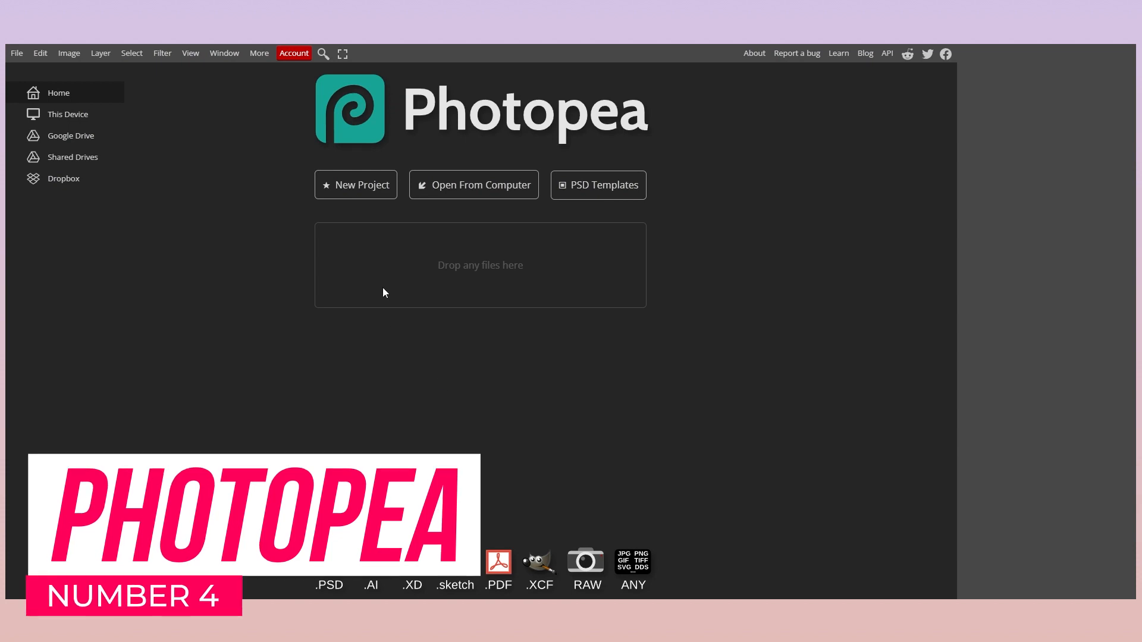
left_click(355, 185)
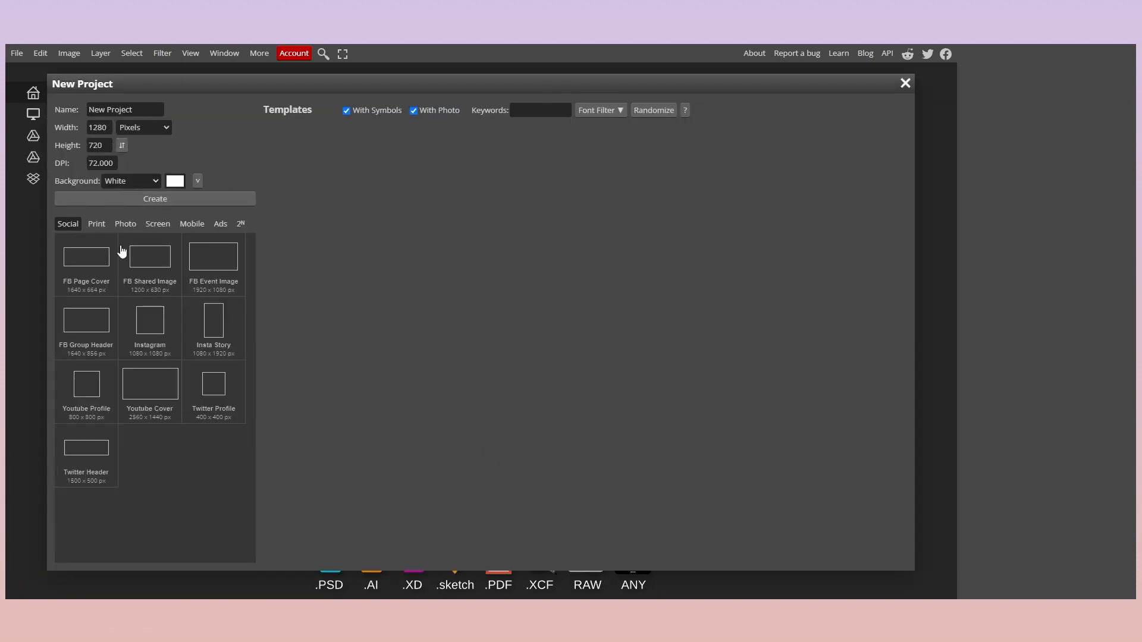
Try FB Shared Image, Insta Story and Twitter Profile sizes, settling on FB Page Cover 1640×664
left_click(86, 261)
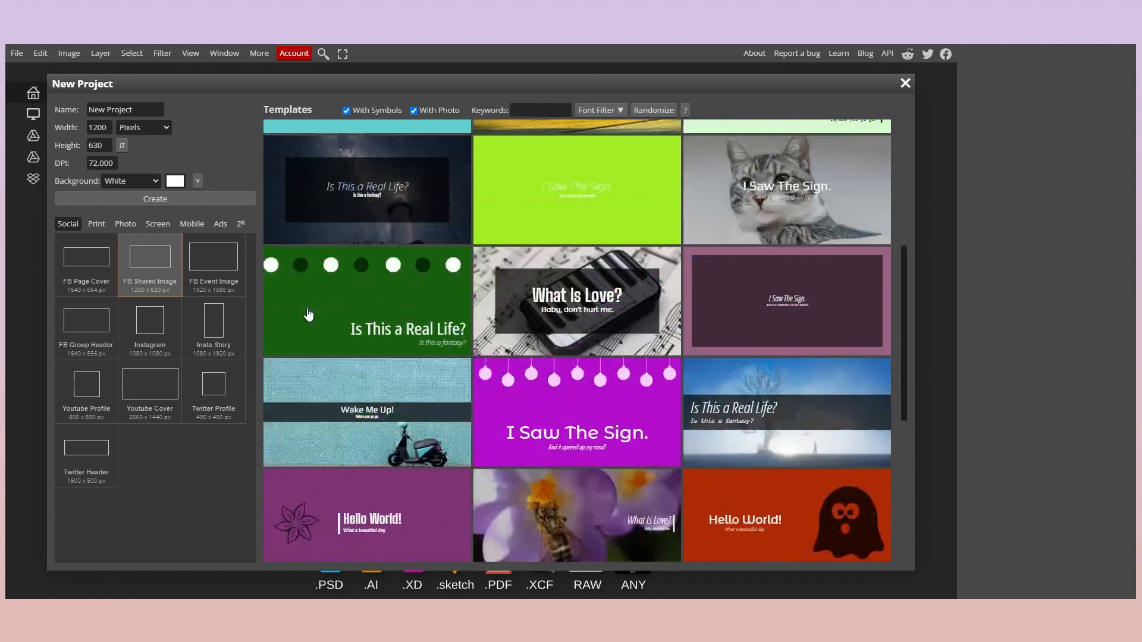
left_click(213, 324)
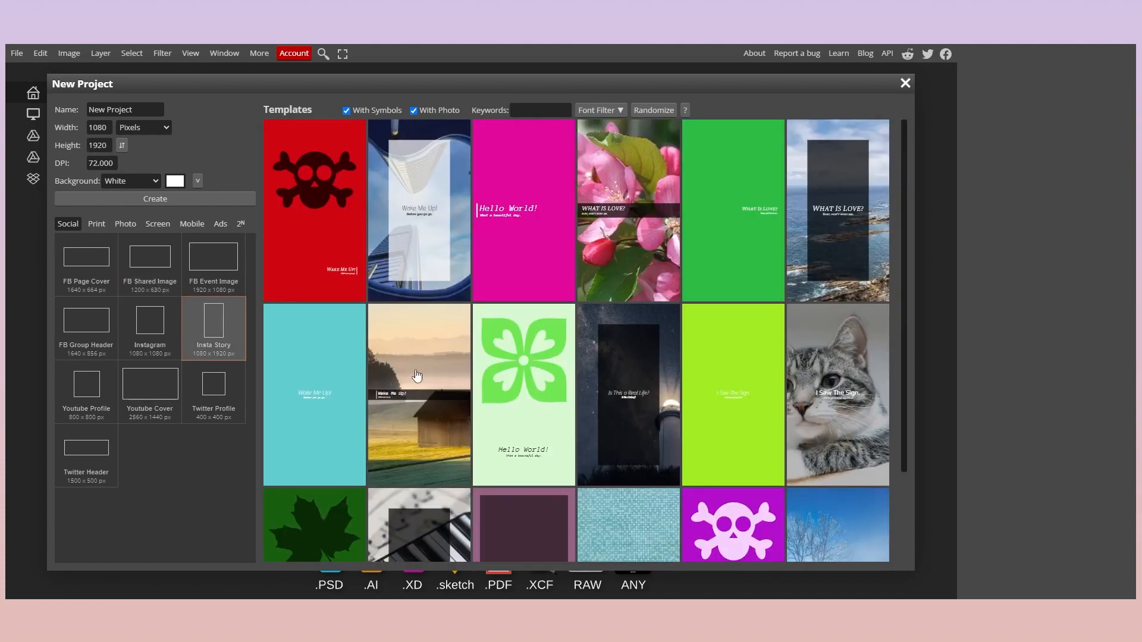
left_click(213, 390)
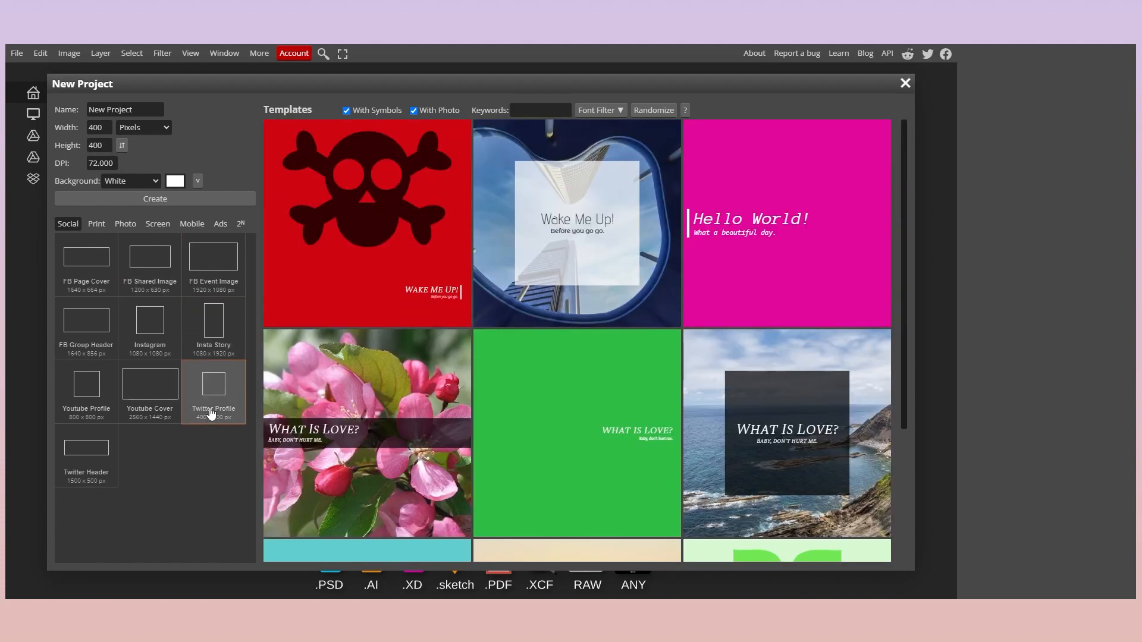
left_click(85, 262)
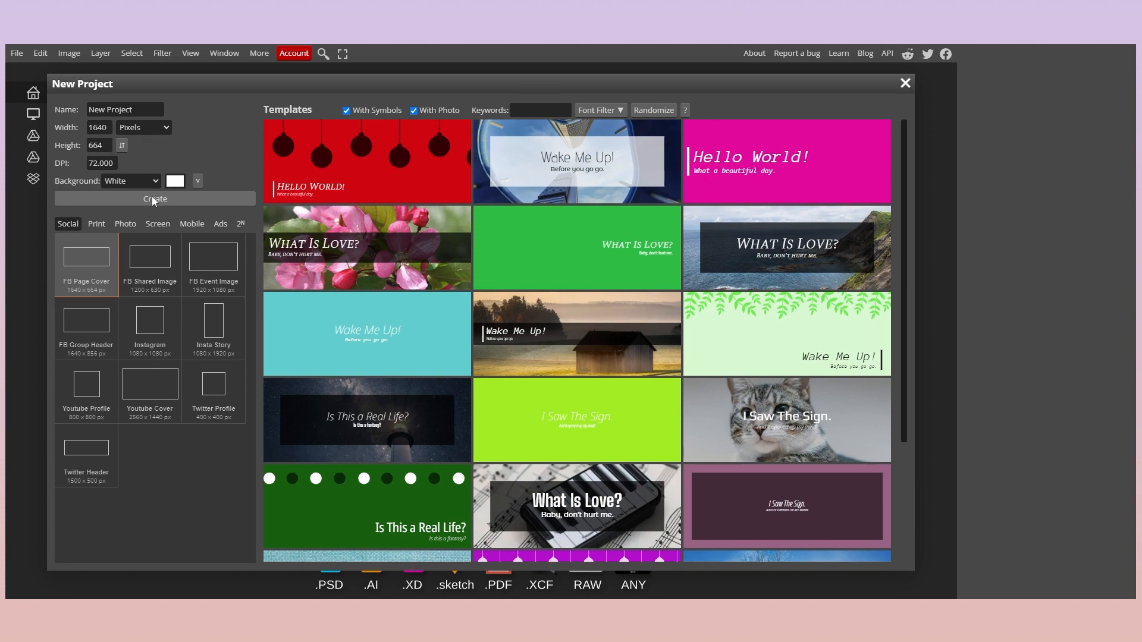
Create the blank white 1640×664 project on Photopea's canvas
left_click(153, 198)
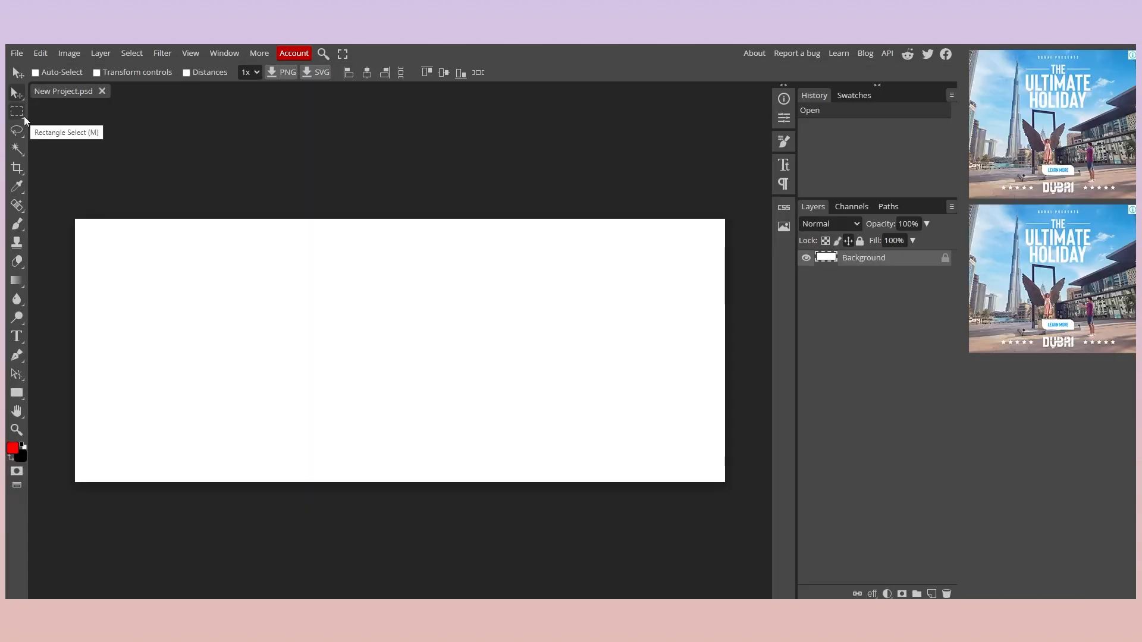
mouse_move(20, 162)
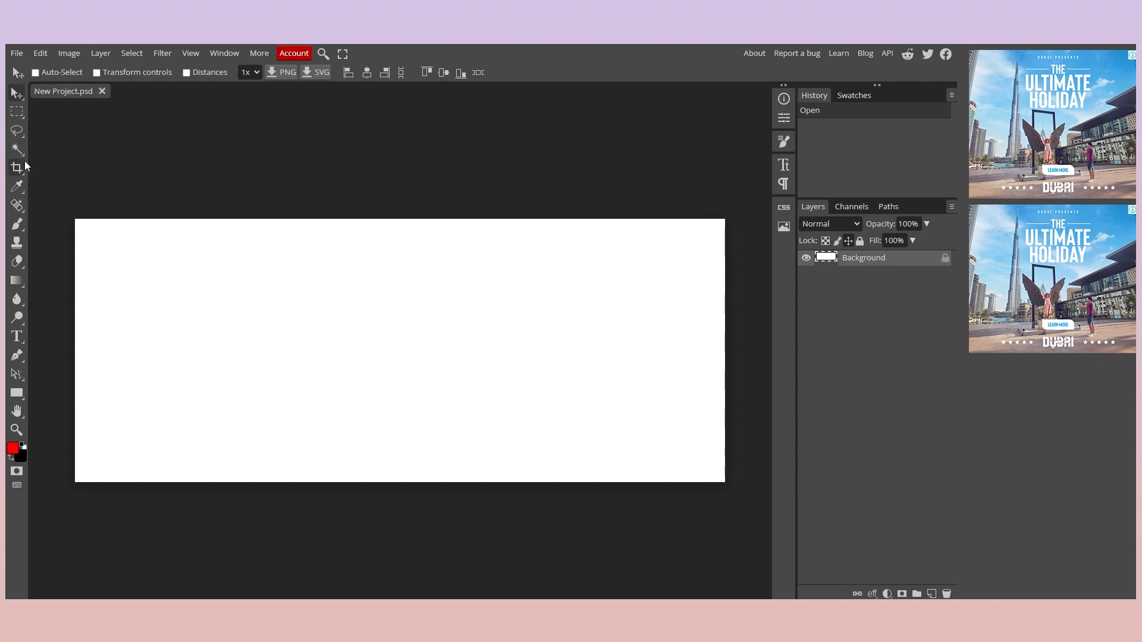
mouse_move(15, 188)
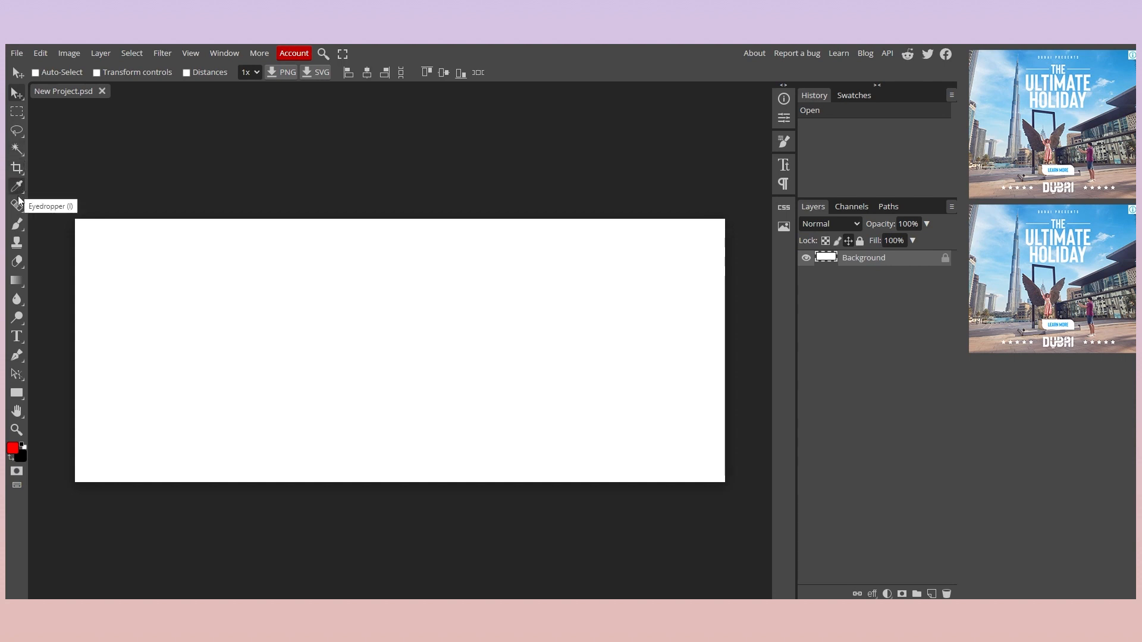
mouse_move(18, 224)
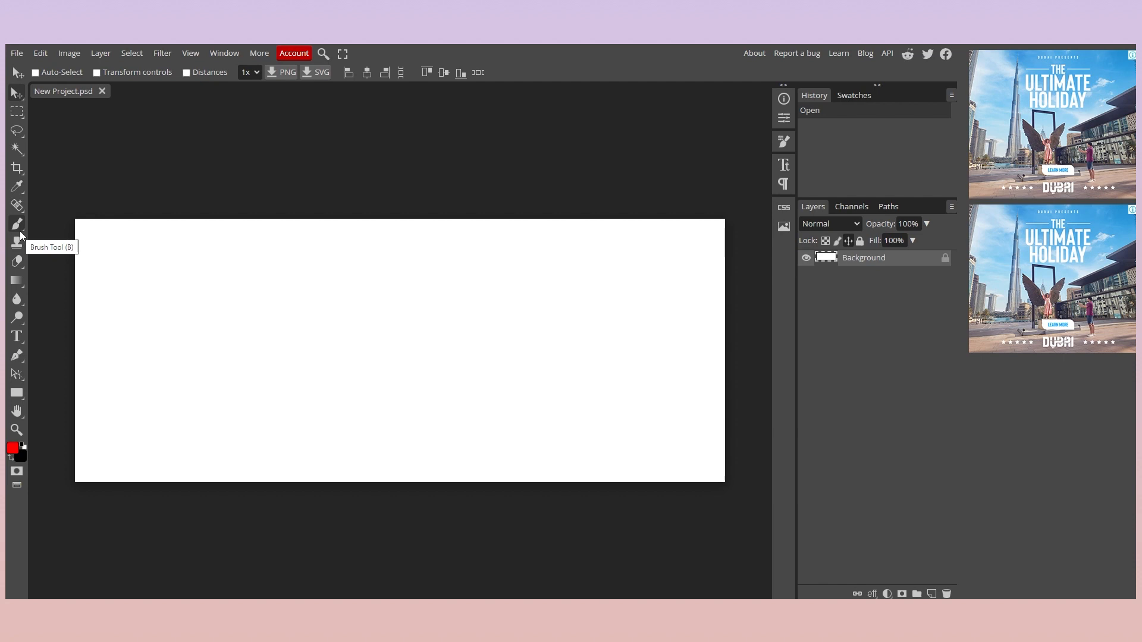
mouse_move(16, 262)
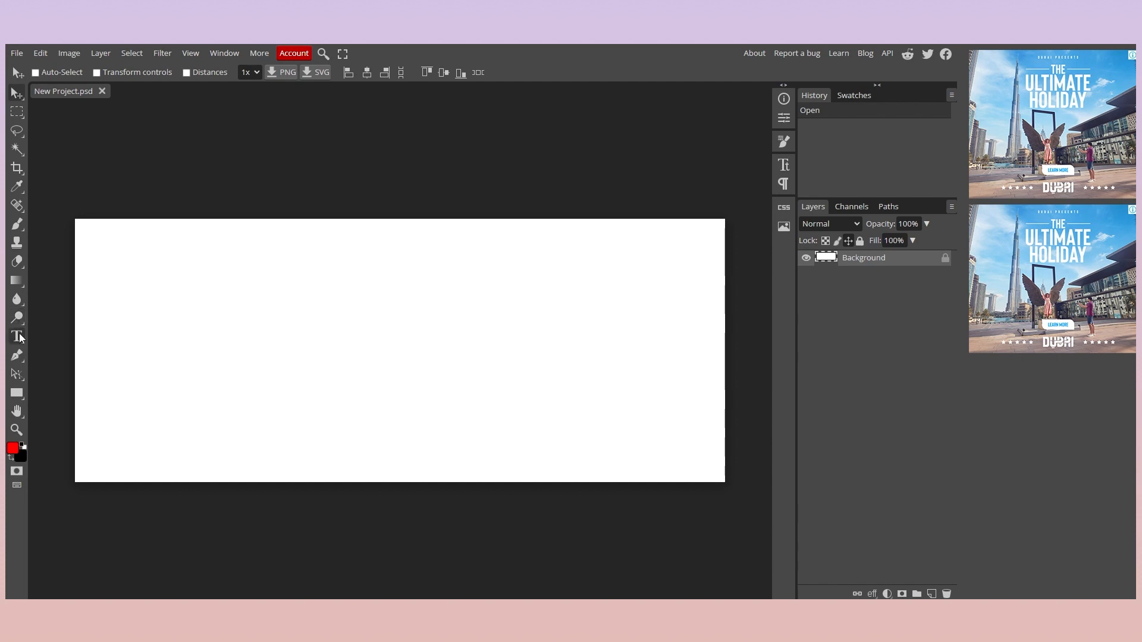
mouse_move(14, 56)
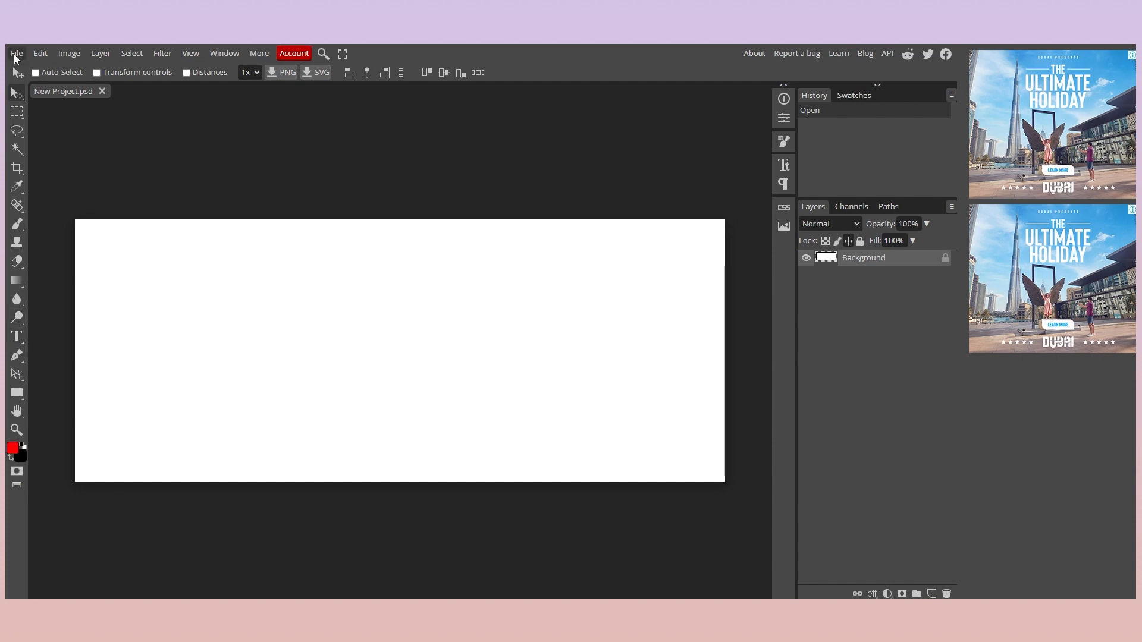
left_click(15, 52)
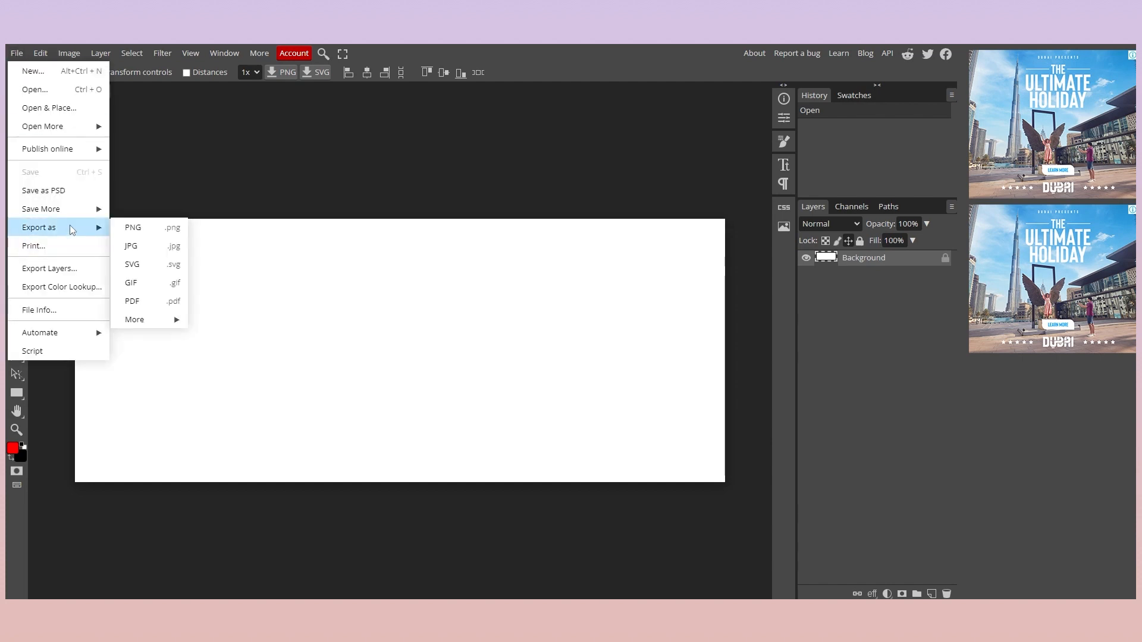
mouse_move(134, 319)
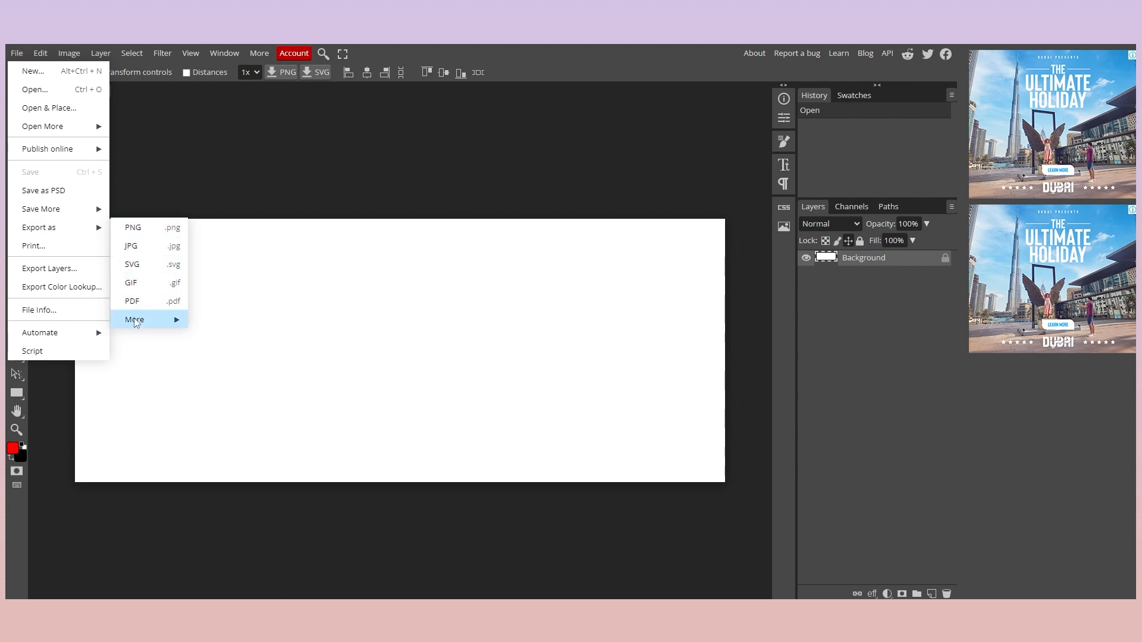
mouse_move(59, 190)
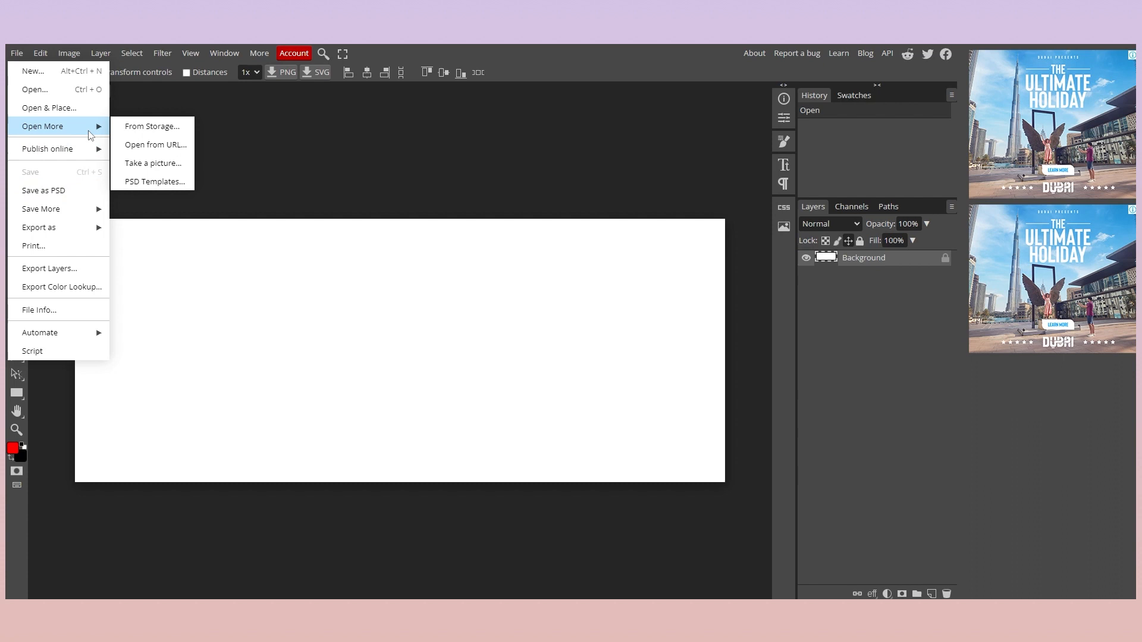
mouse_move(154, 181)
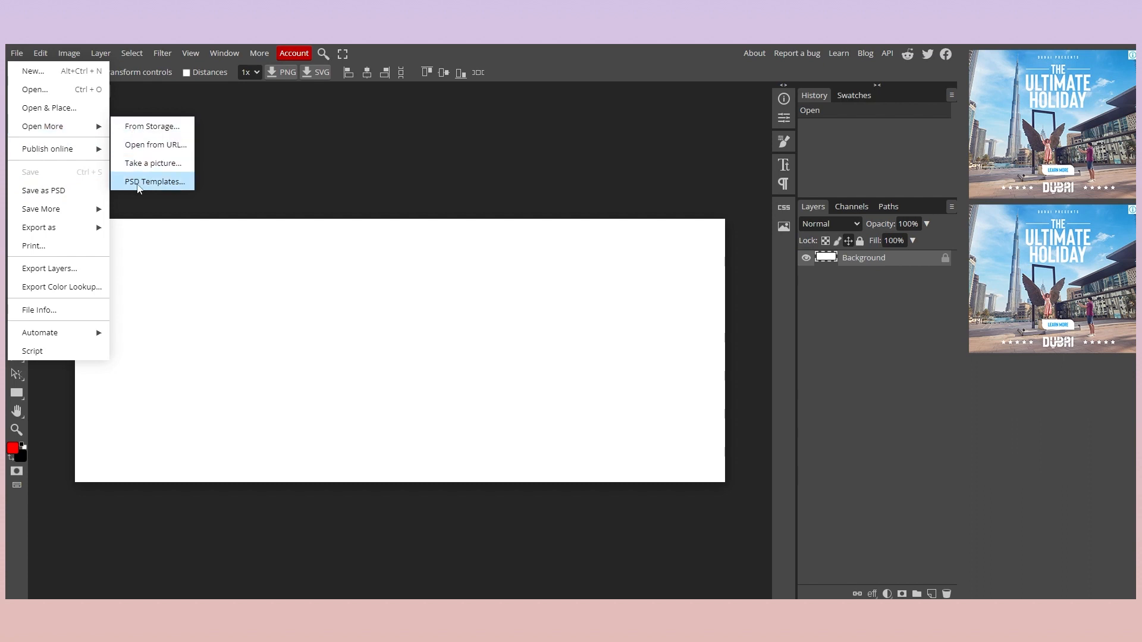
left_click(154, 181)
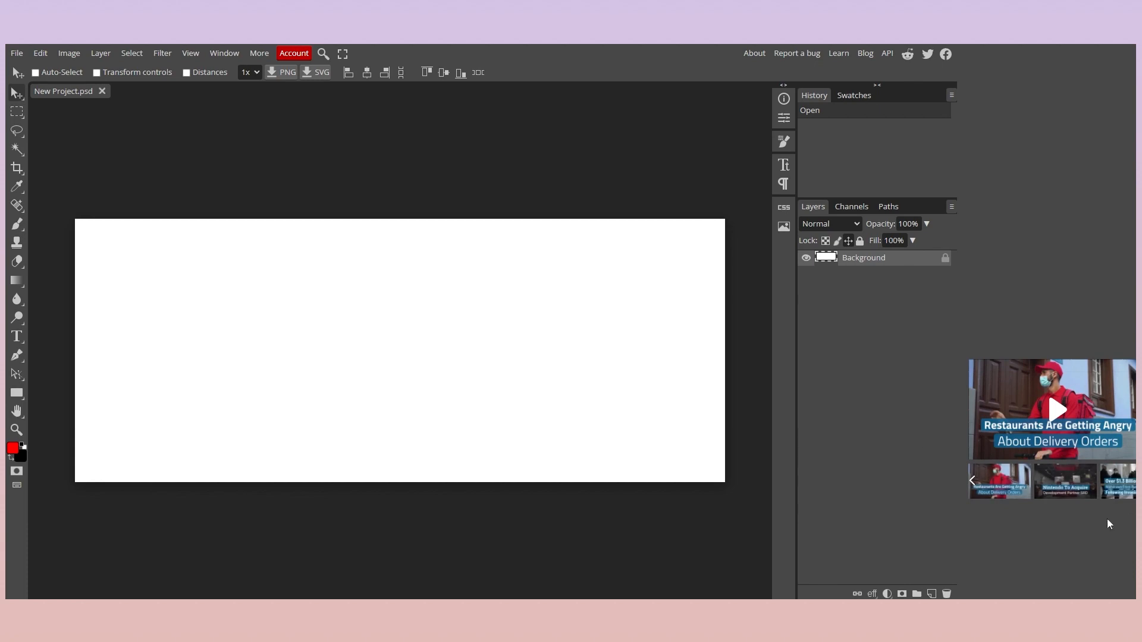
left_click(292, 53)
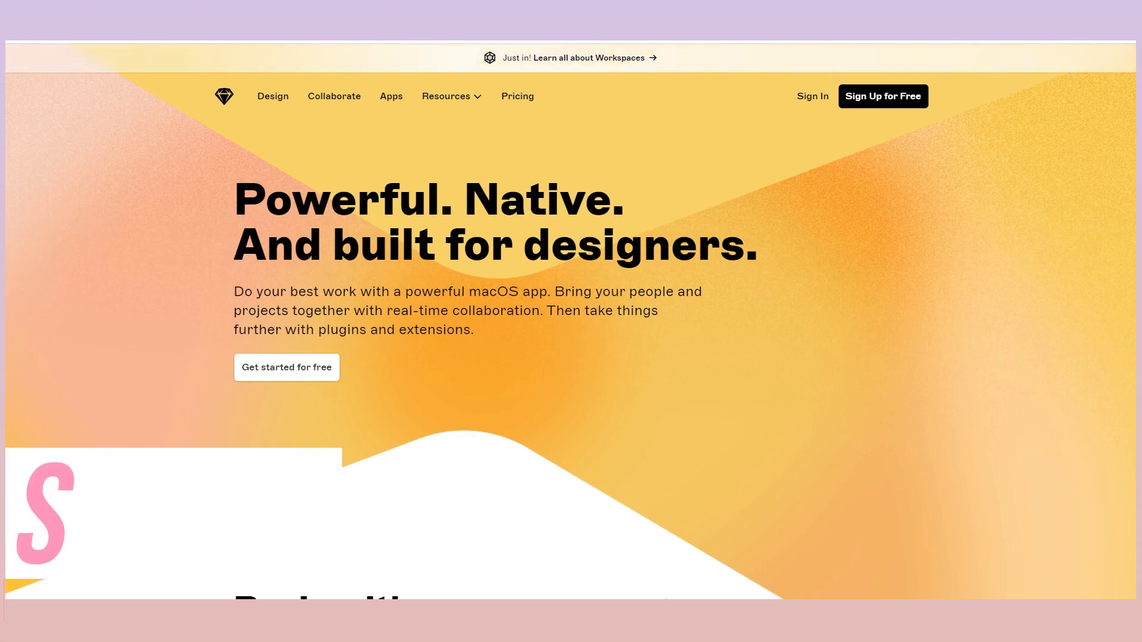
Scroll the Sketch homepage down through 'Begin with powerful tools' to the travel-app editor demo
scroll("down", 3)
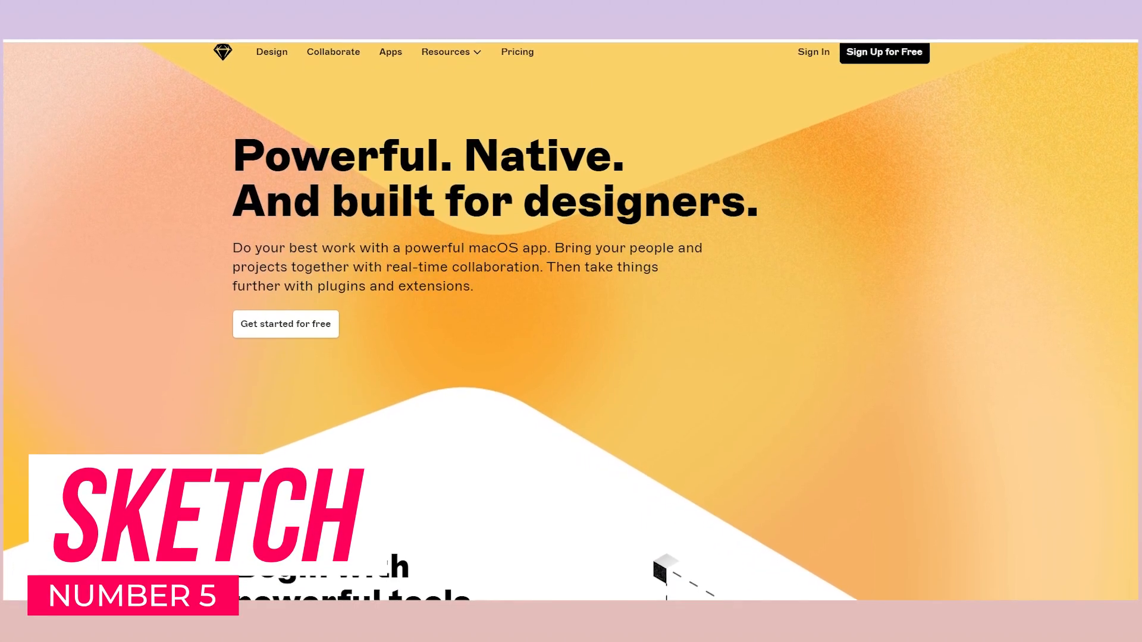
scroll("down", 3)
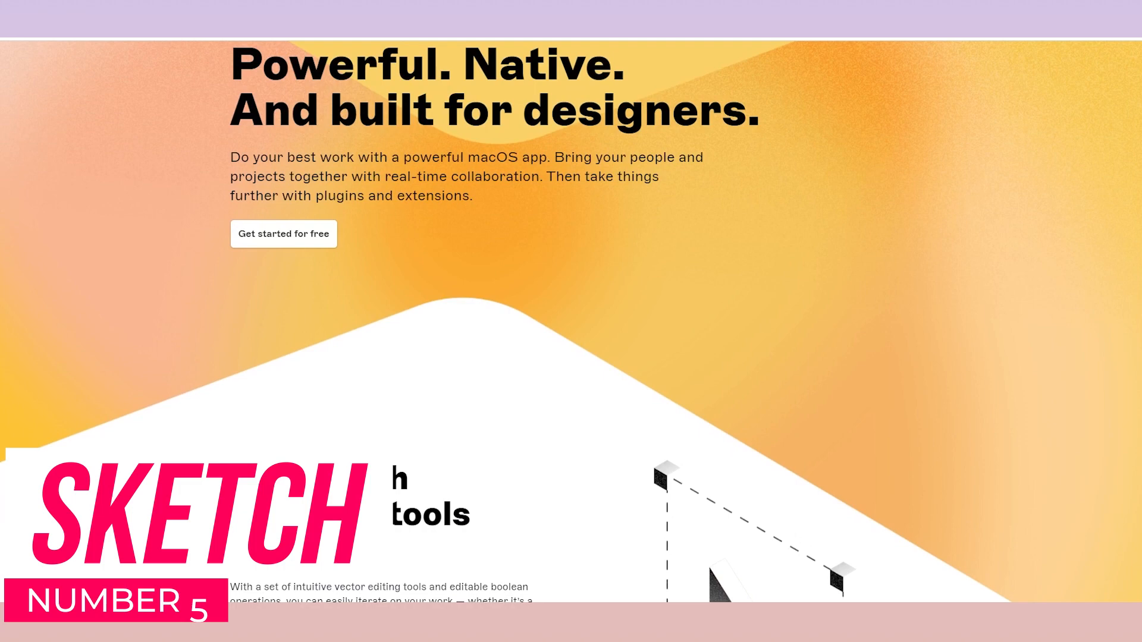
scroll("down", 3)
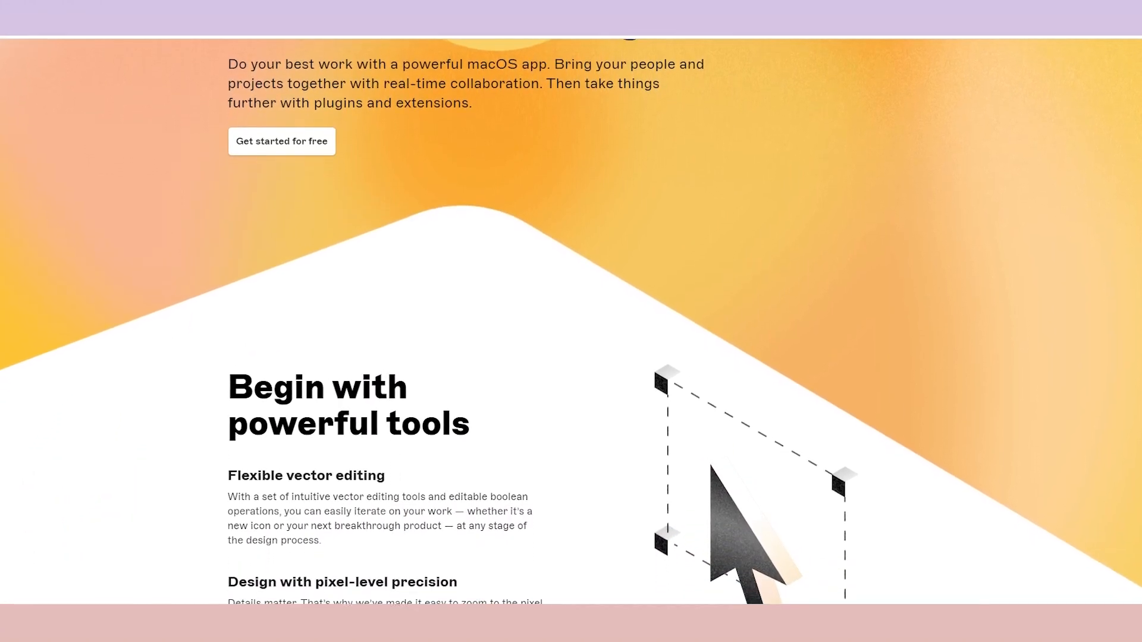
scroll("down", 3)
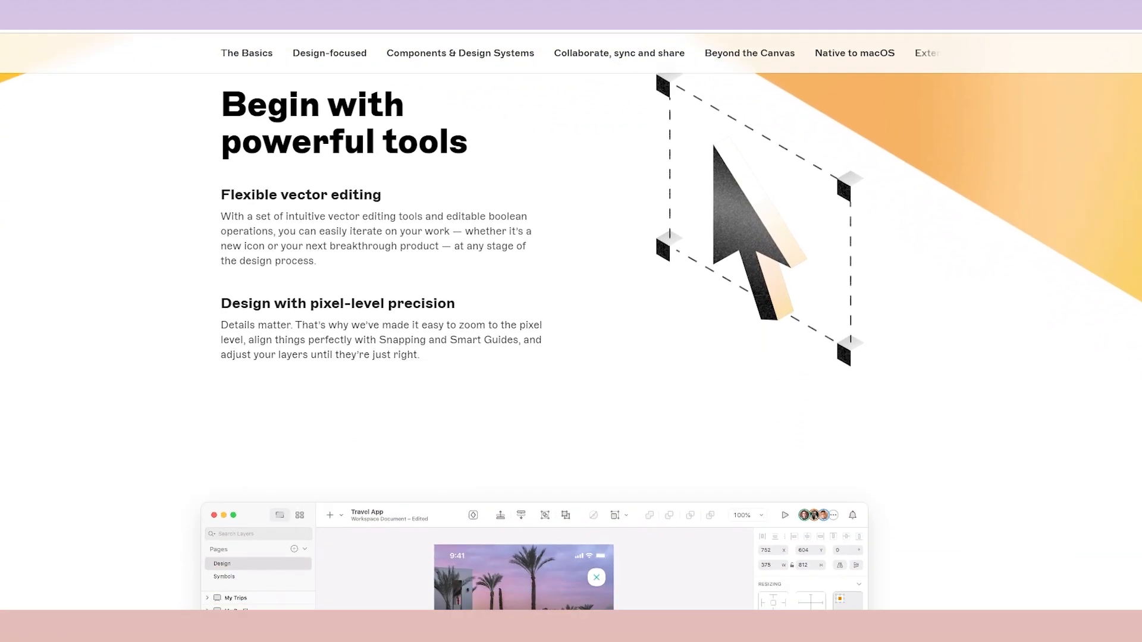
scroll("down", 3)
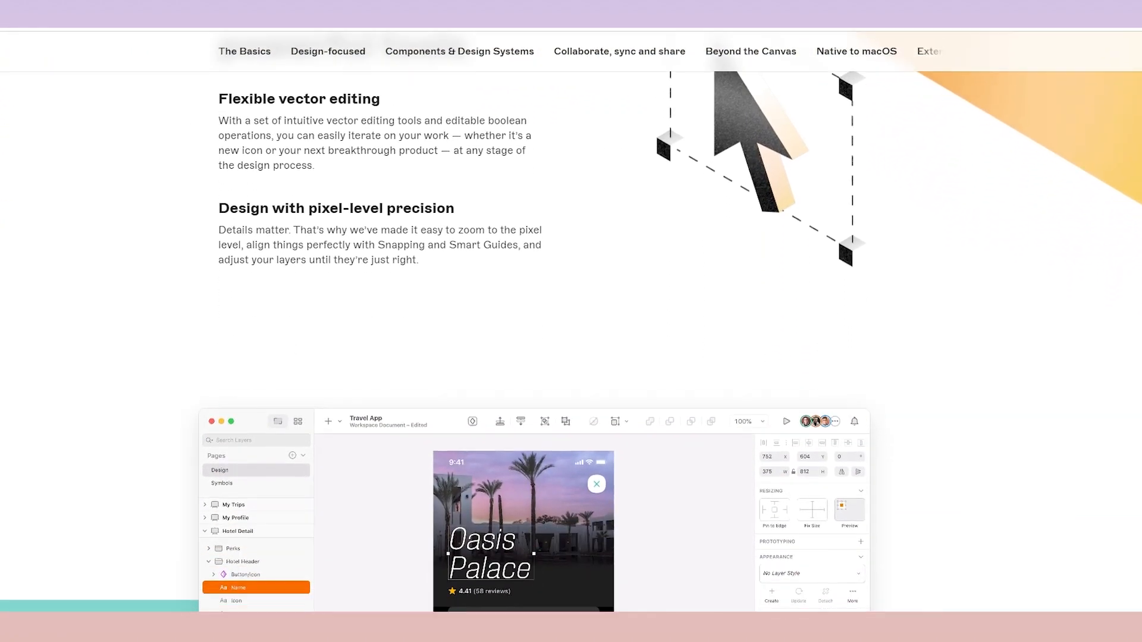
scroll("down", 3)
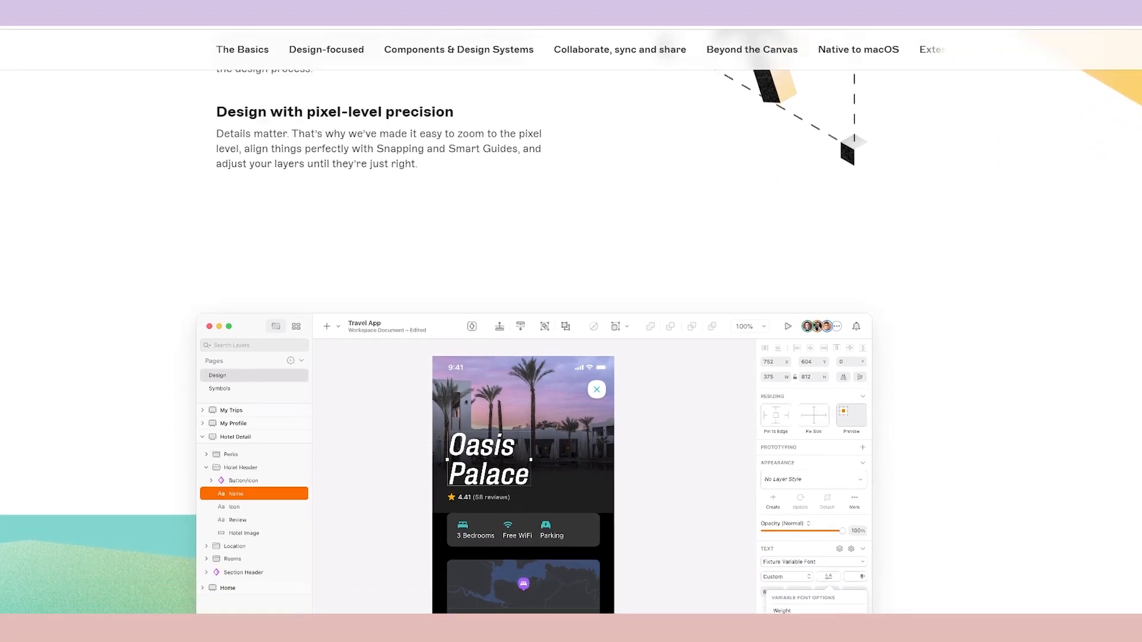
scroll("down", 3)
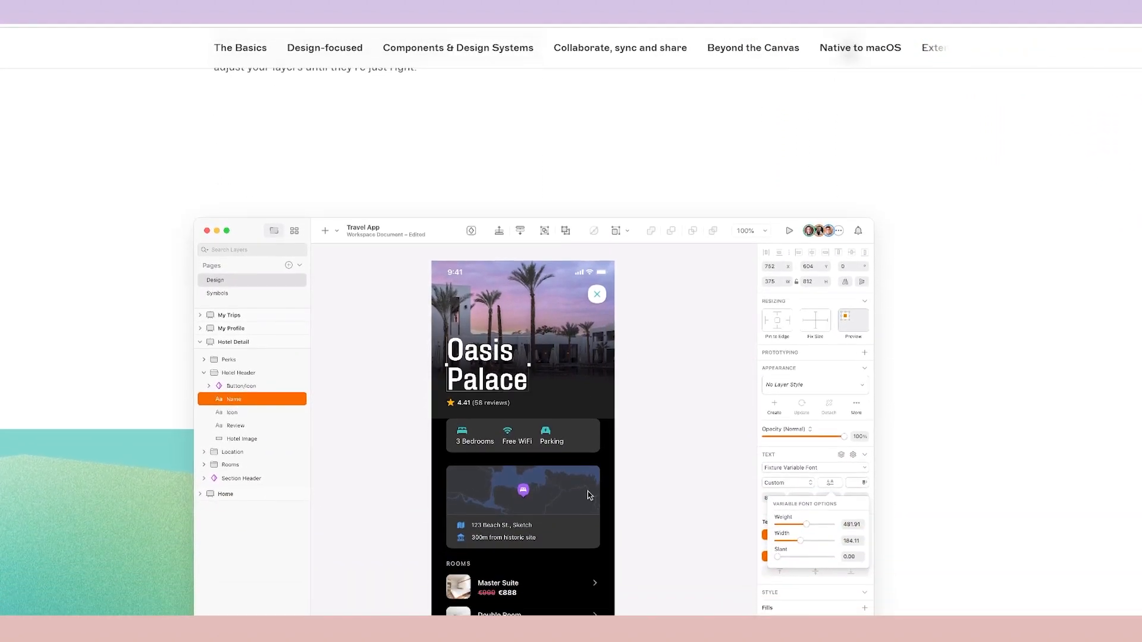
left_click(235, 372)
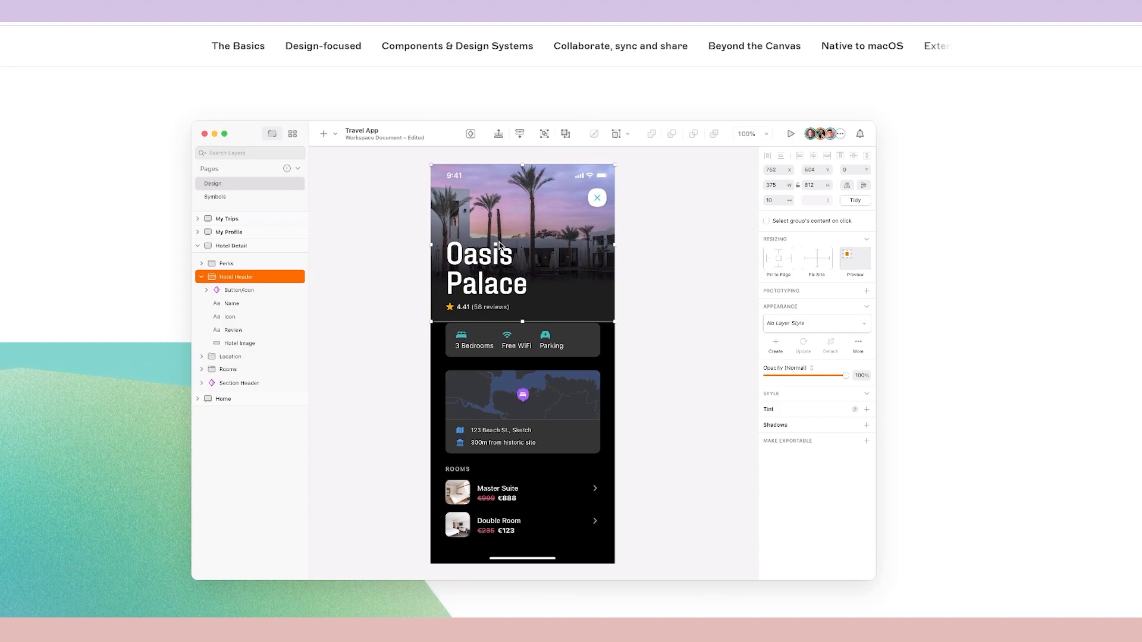
scroll("down", 3)
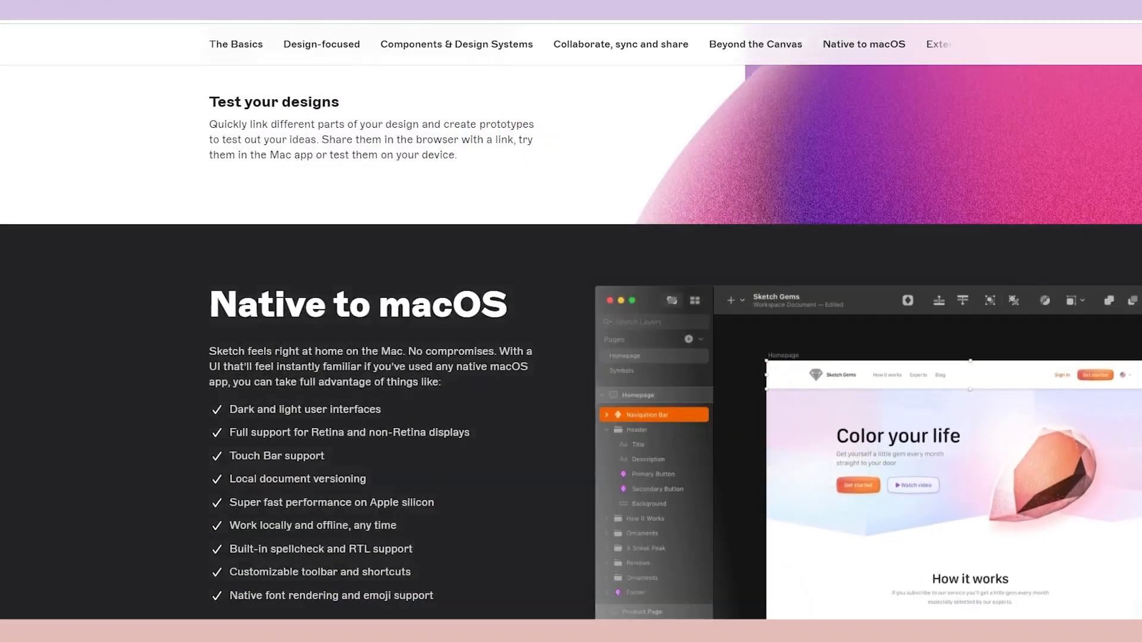
scroll("down", 3)
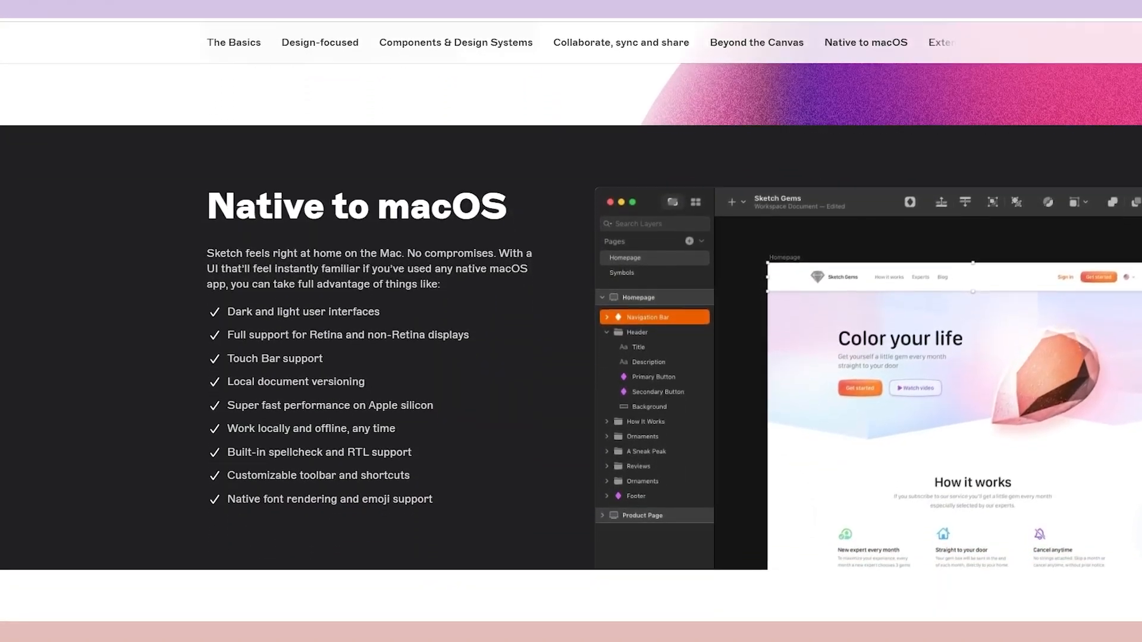
scroll("down", 3)
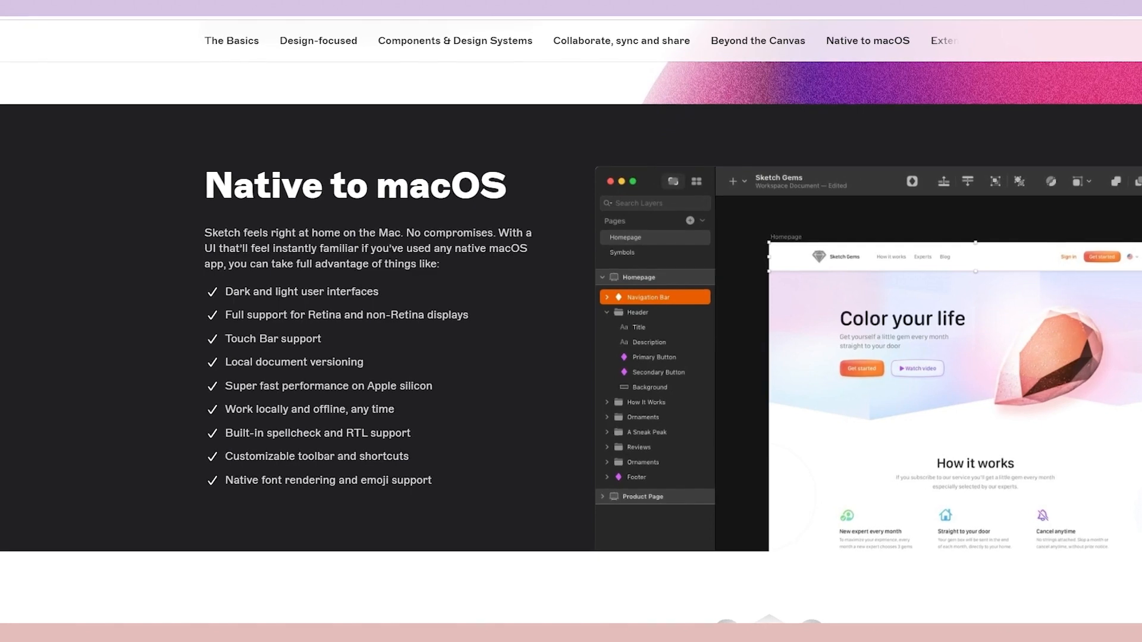
scroll("up", 3)
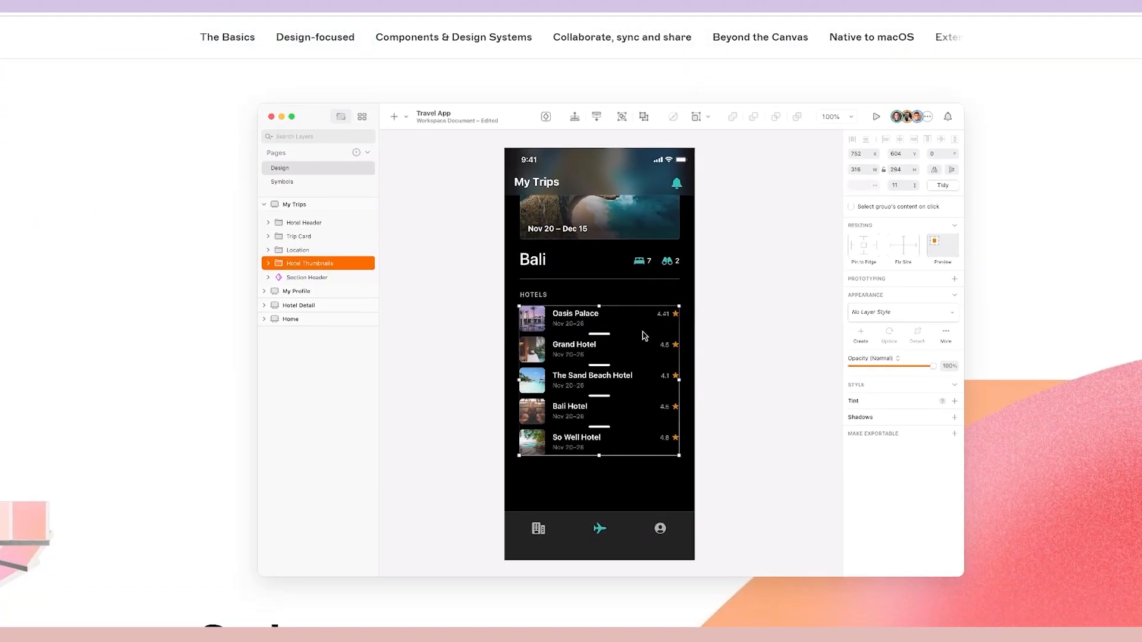
scroll("down", 3)
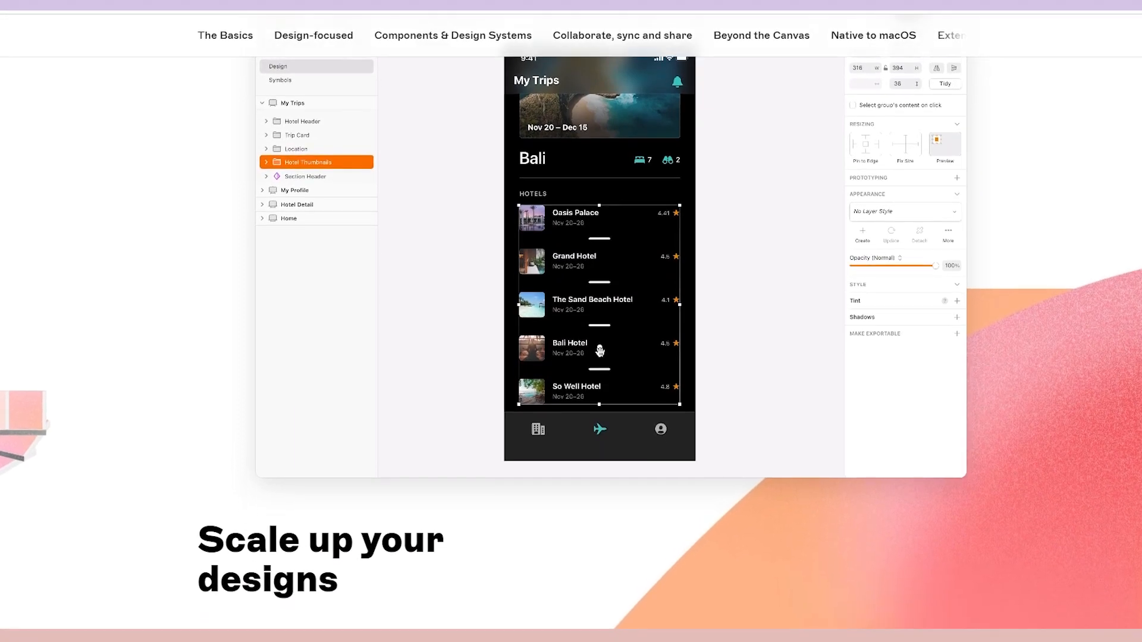
scroll("down", 3)
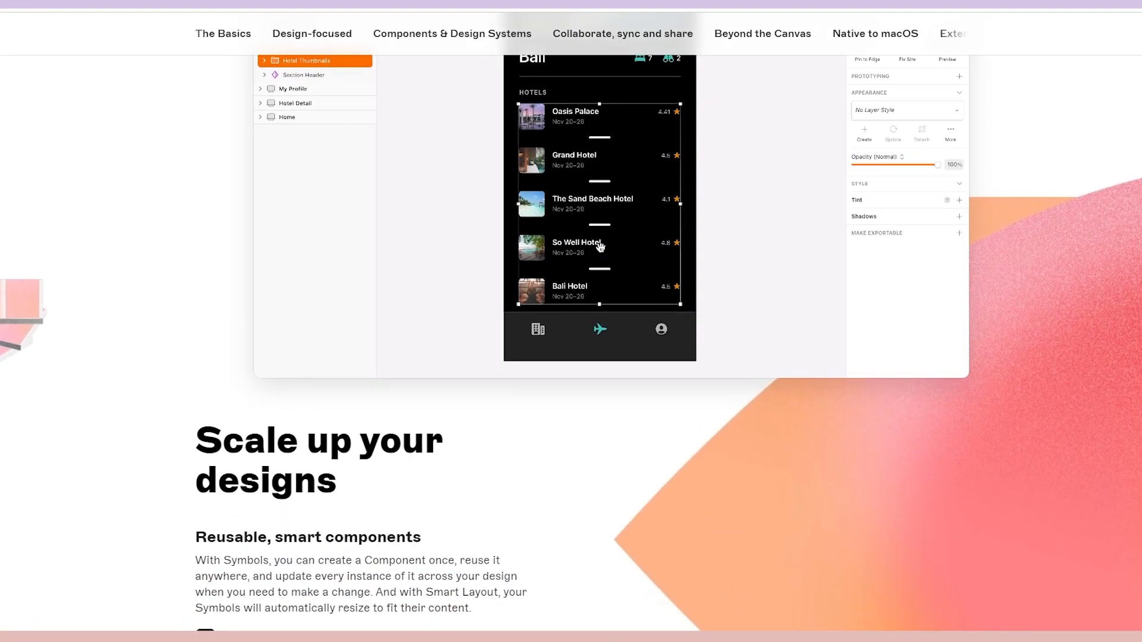
scroll("down", 3)
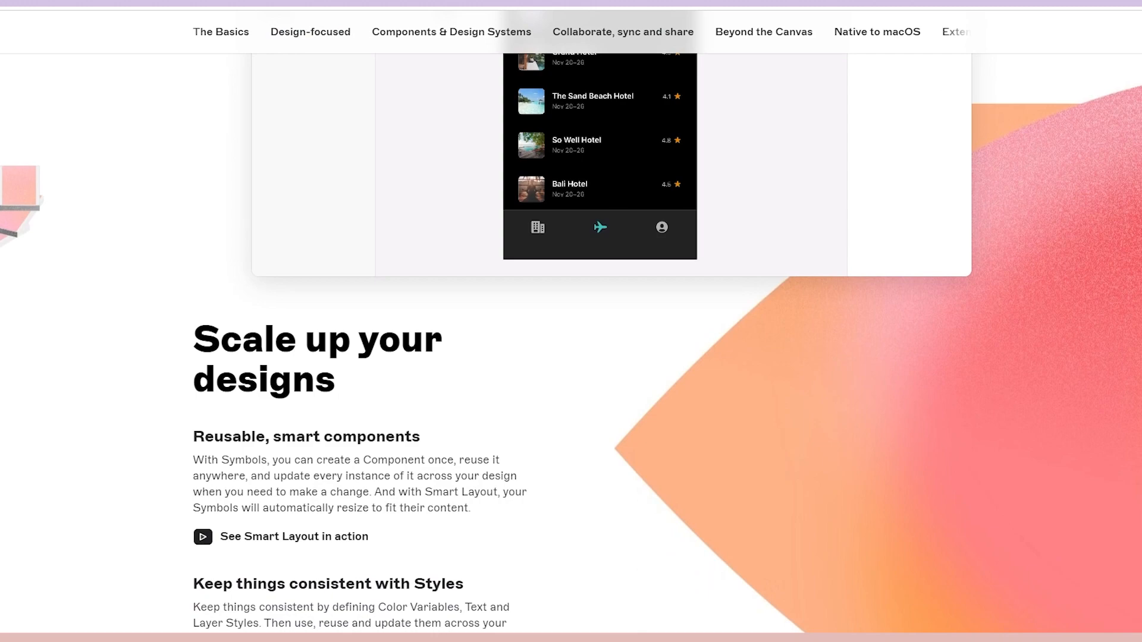
scroll("down", 3)
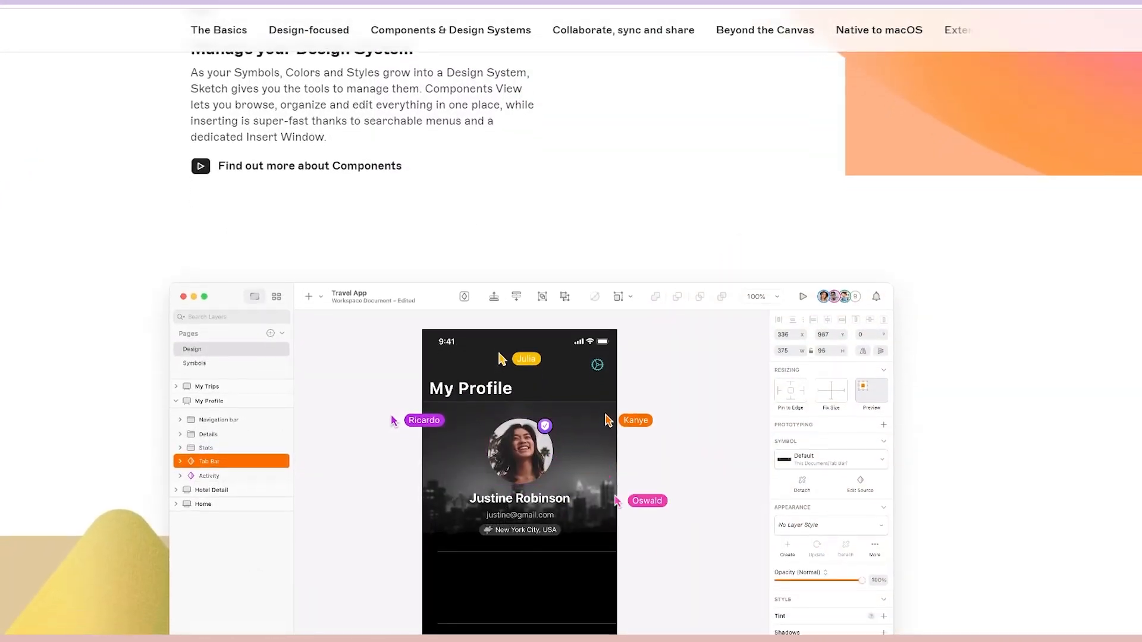
scroll("down", 3)
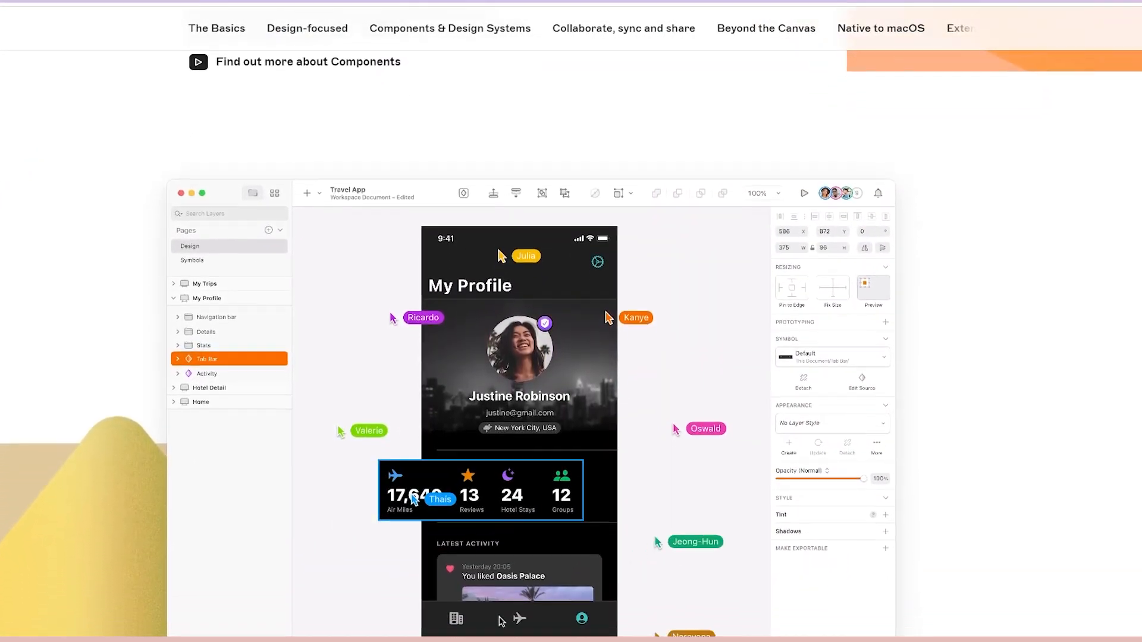
scroll("down", 3)
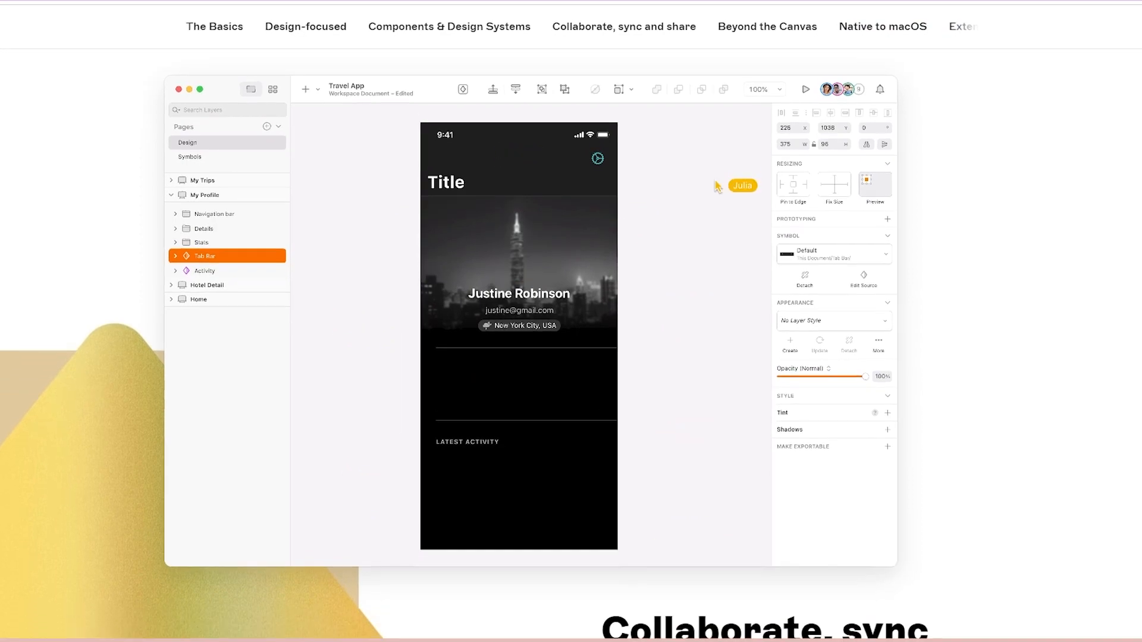
scroll("down", 3)
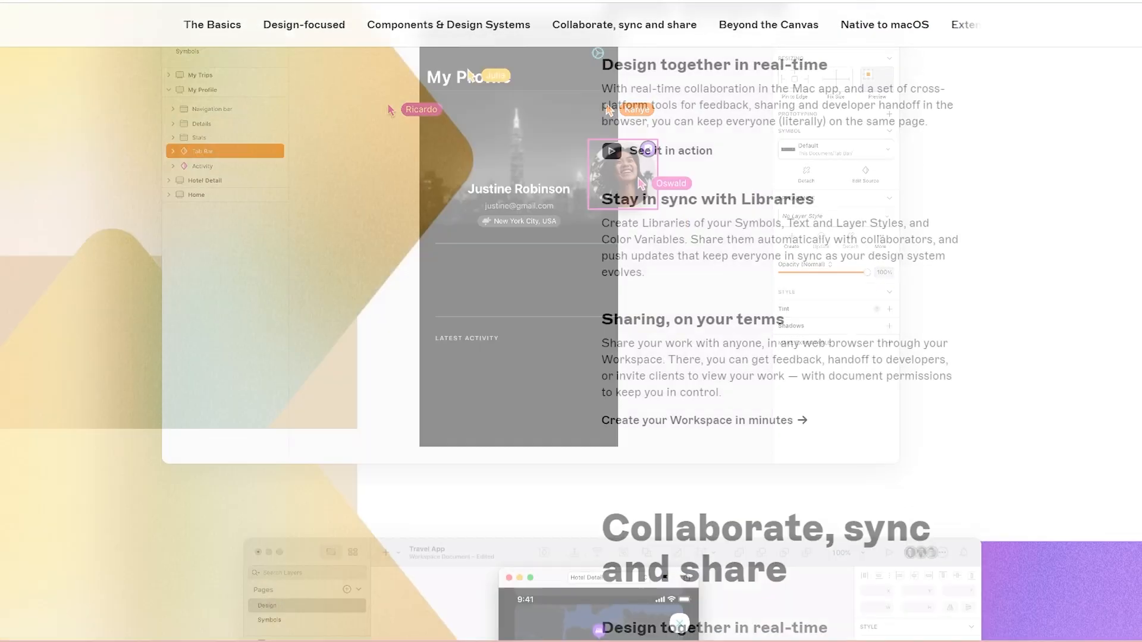
scroll("down", 3)
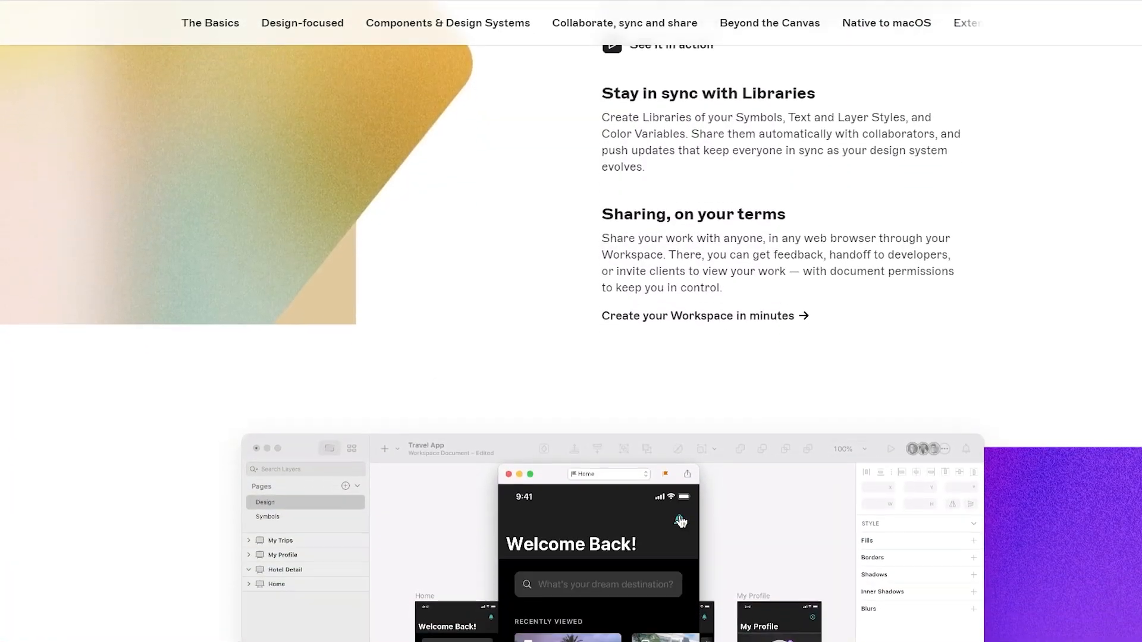
scroll("down", 3)
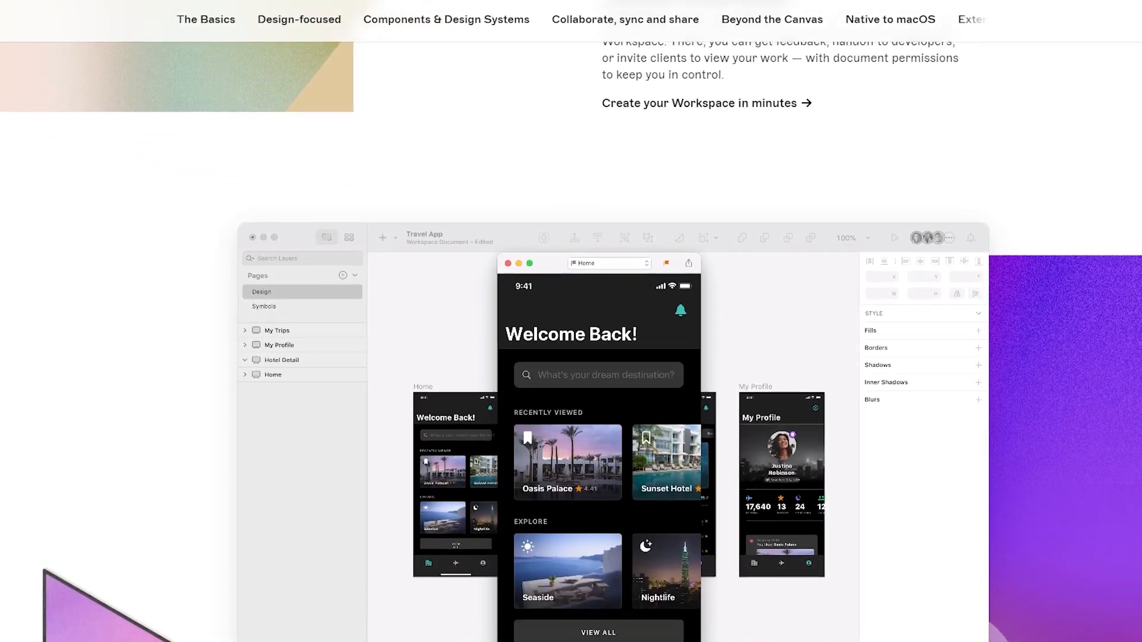
scroll("down", 3)
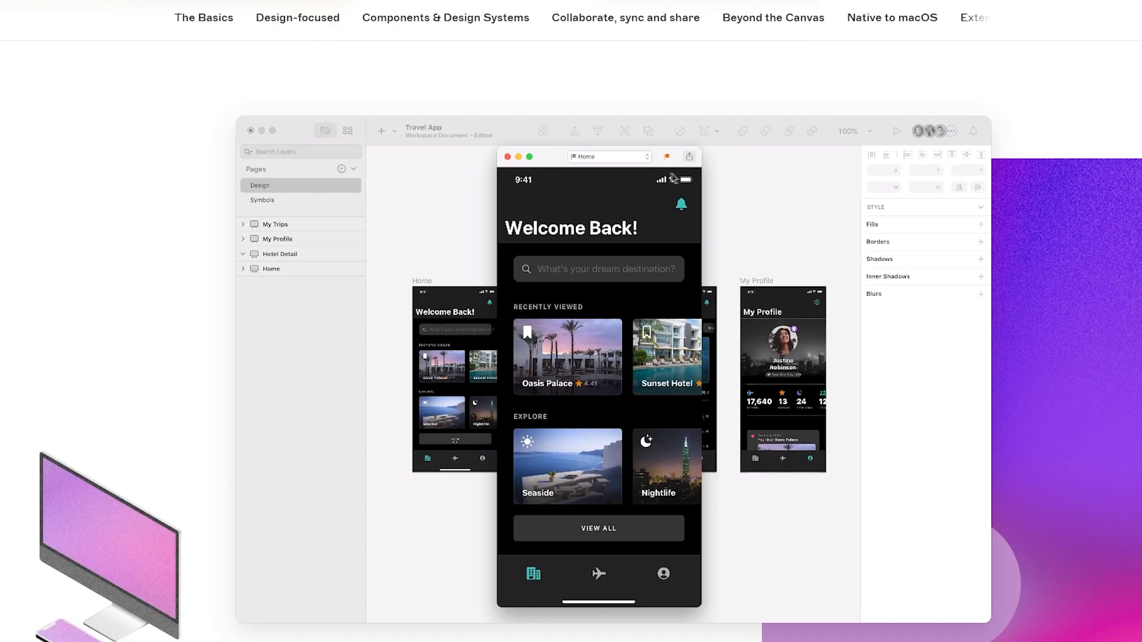
scroll("down", 3)
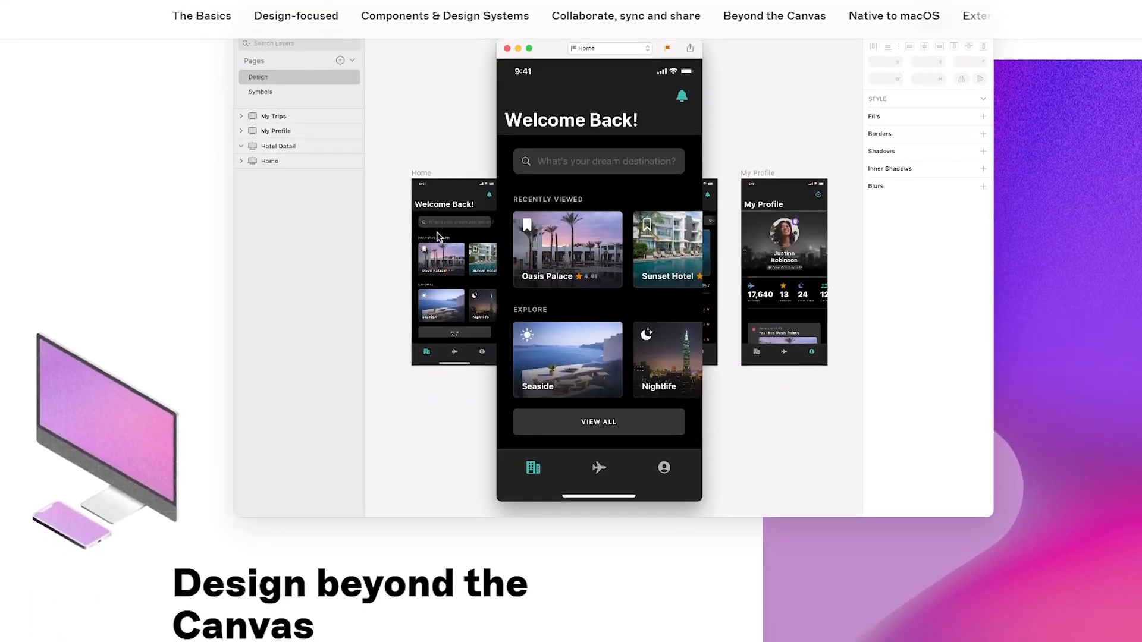
scroll("down", 3)
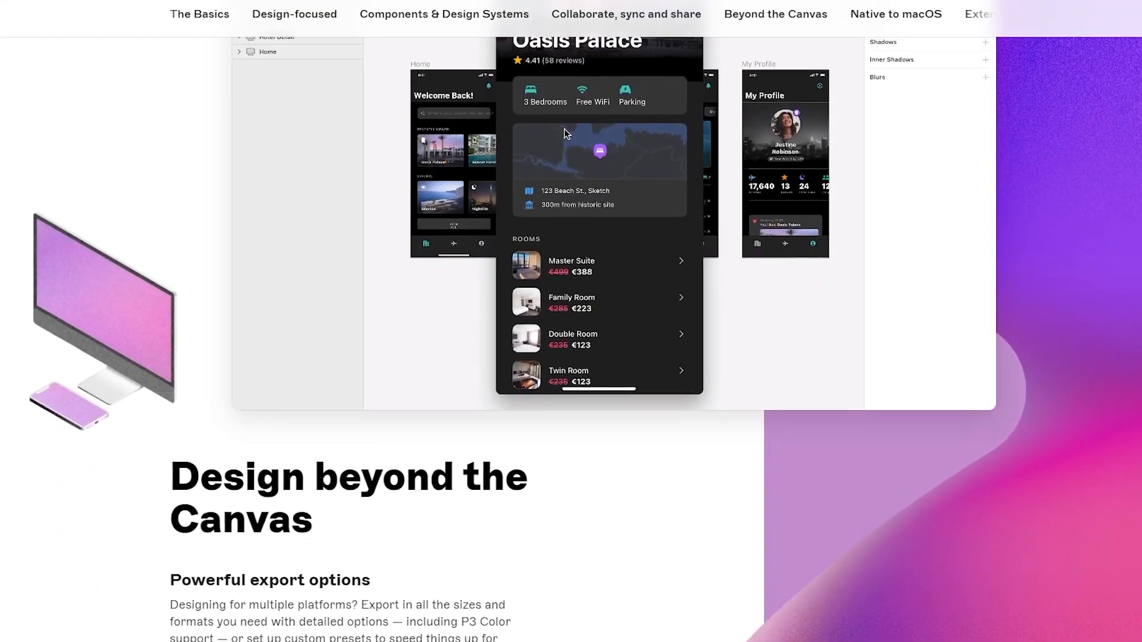